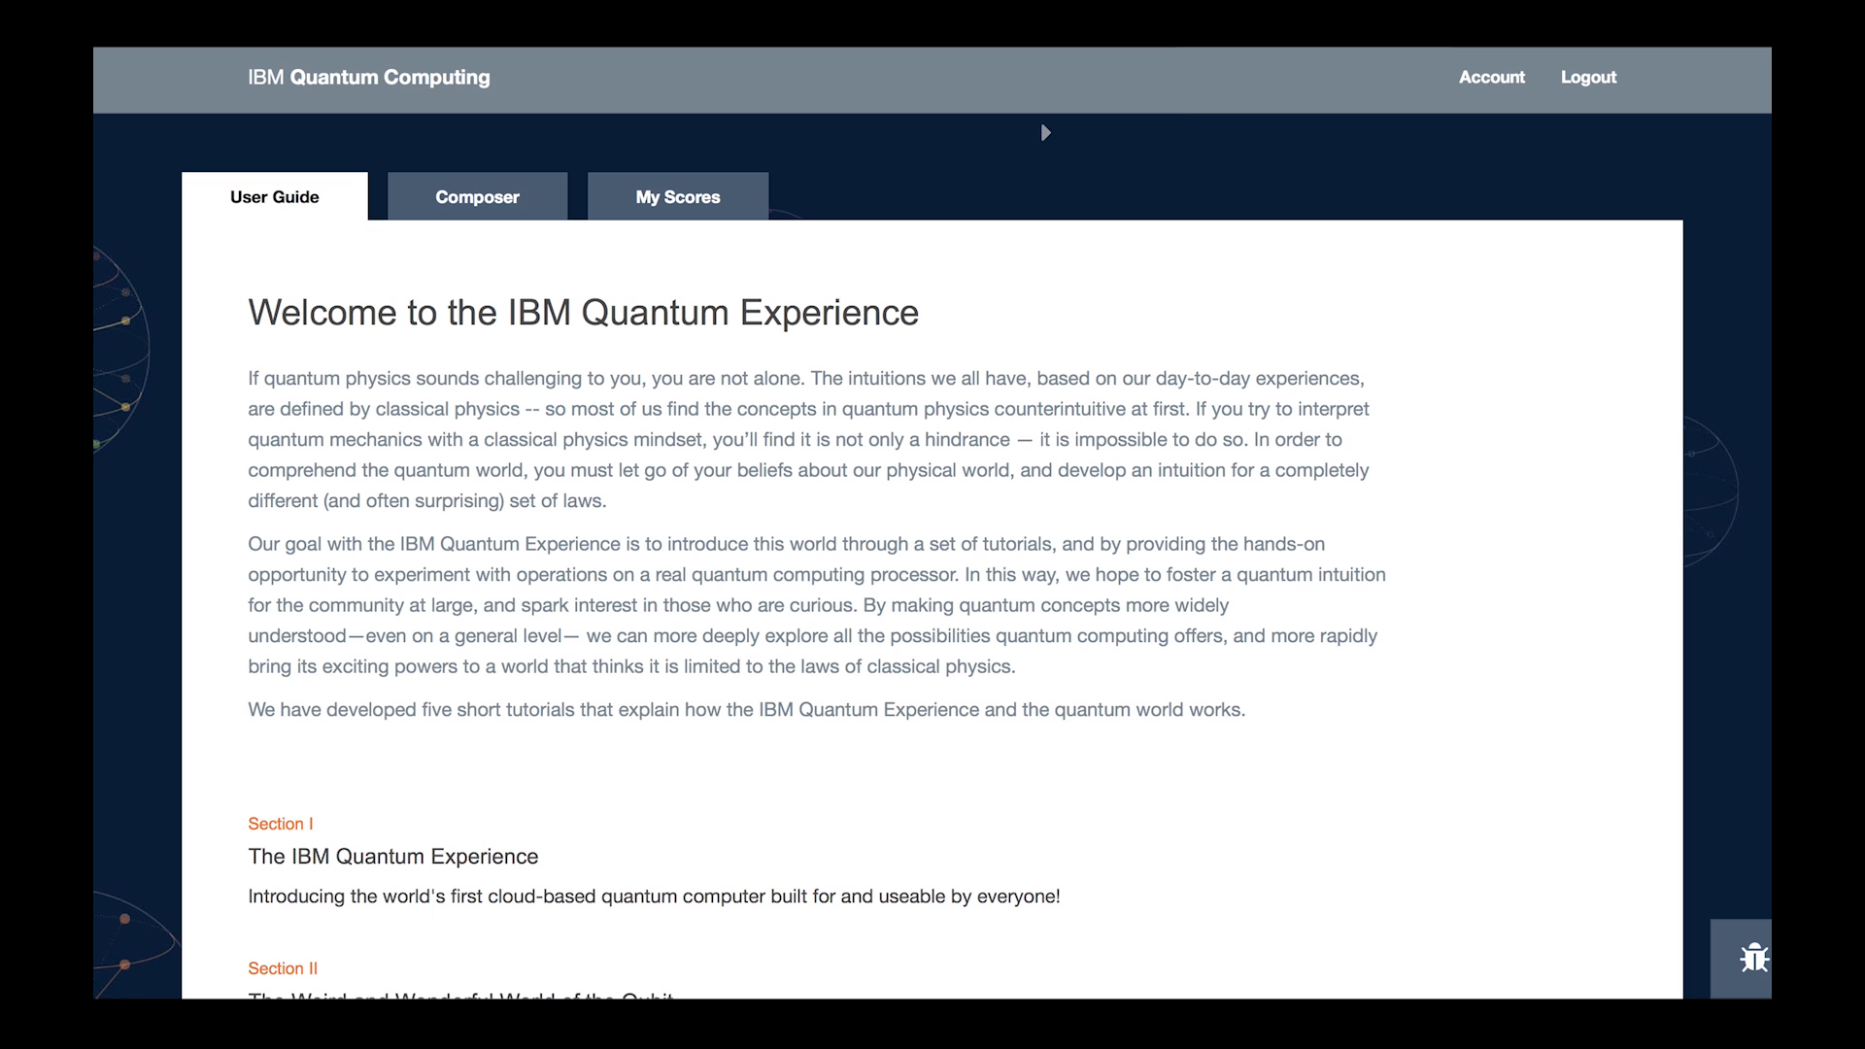
- Begin a new circuit 'Grover's Search Algorithm, 11' in the Composer for the real processor
left_click(478, 196)
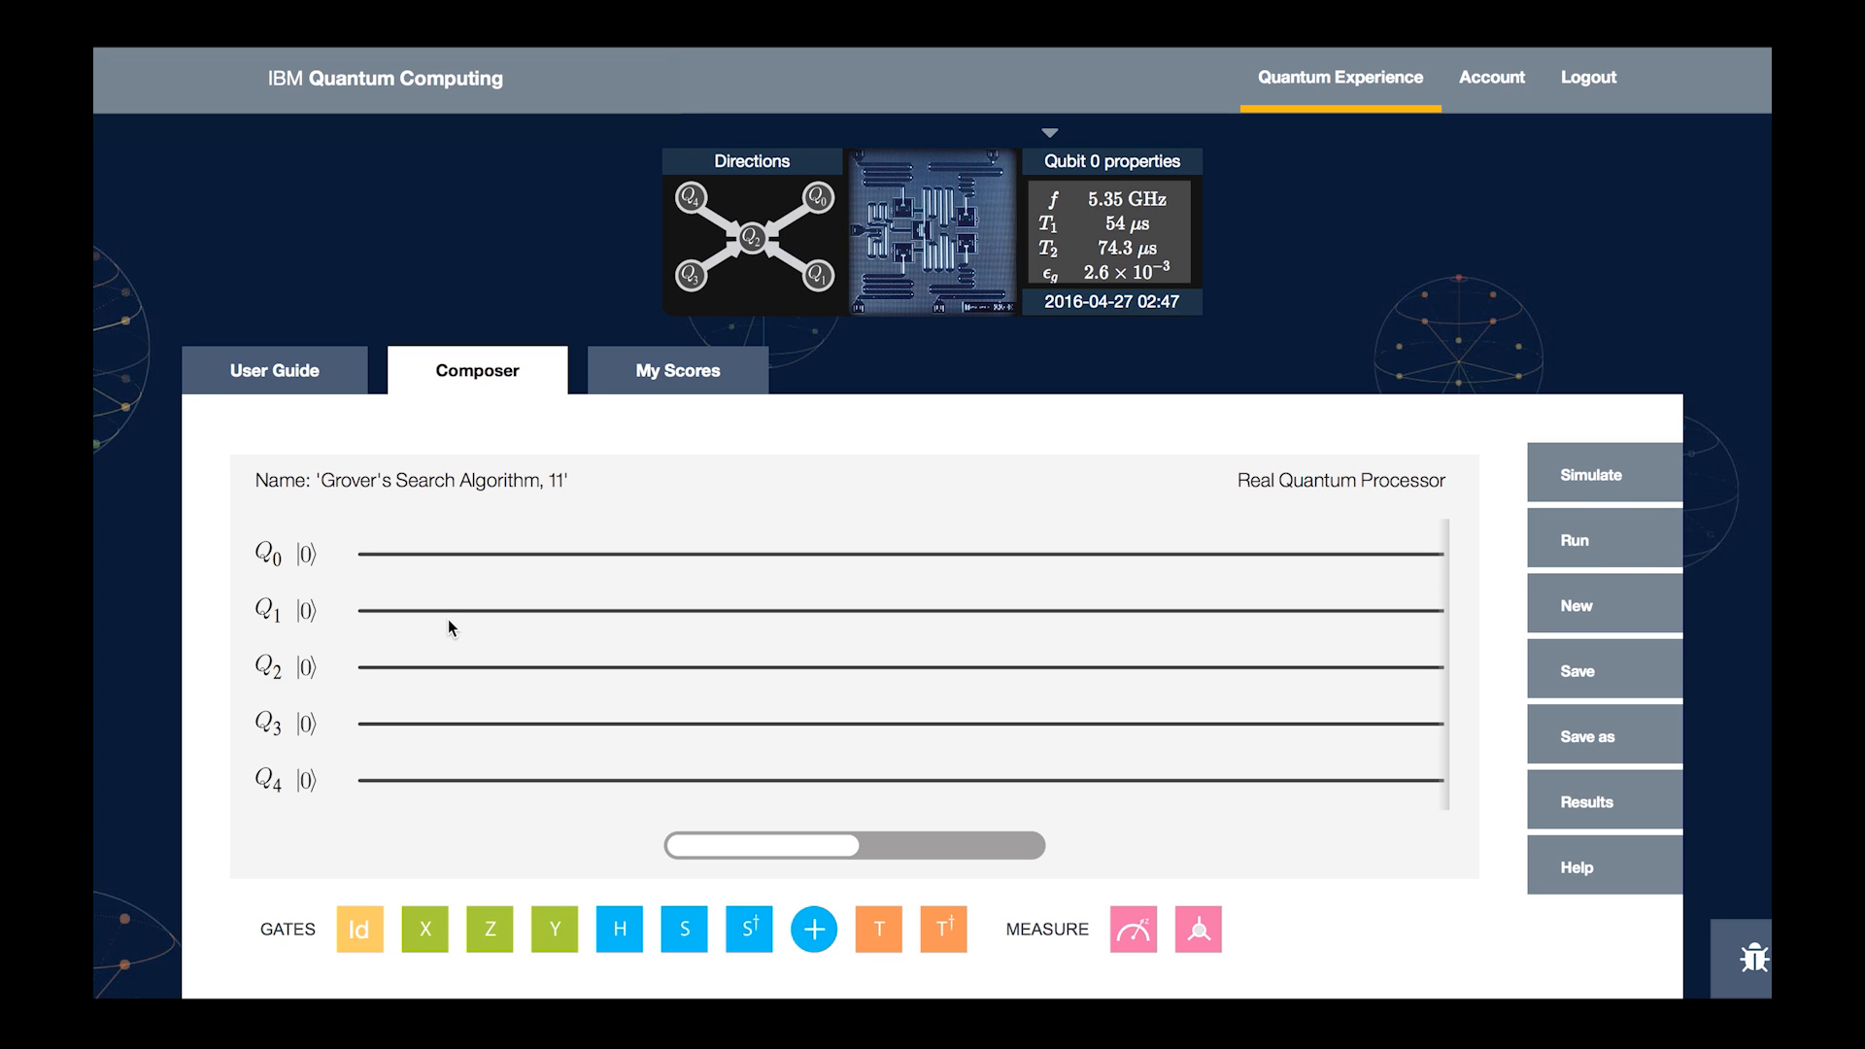
mouse_move(690, 575)
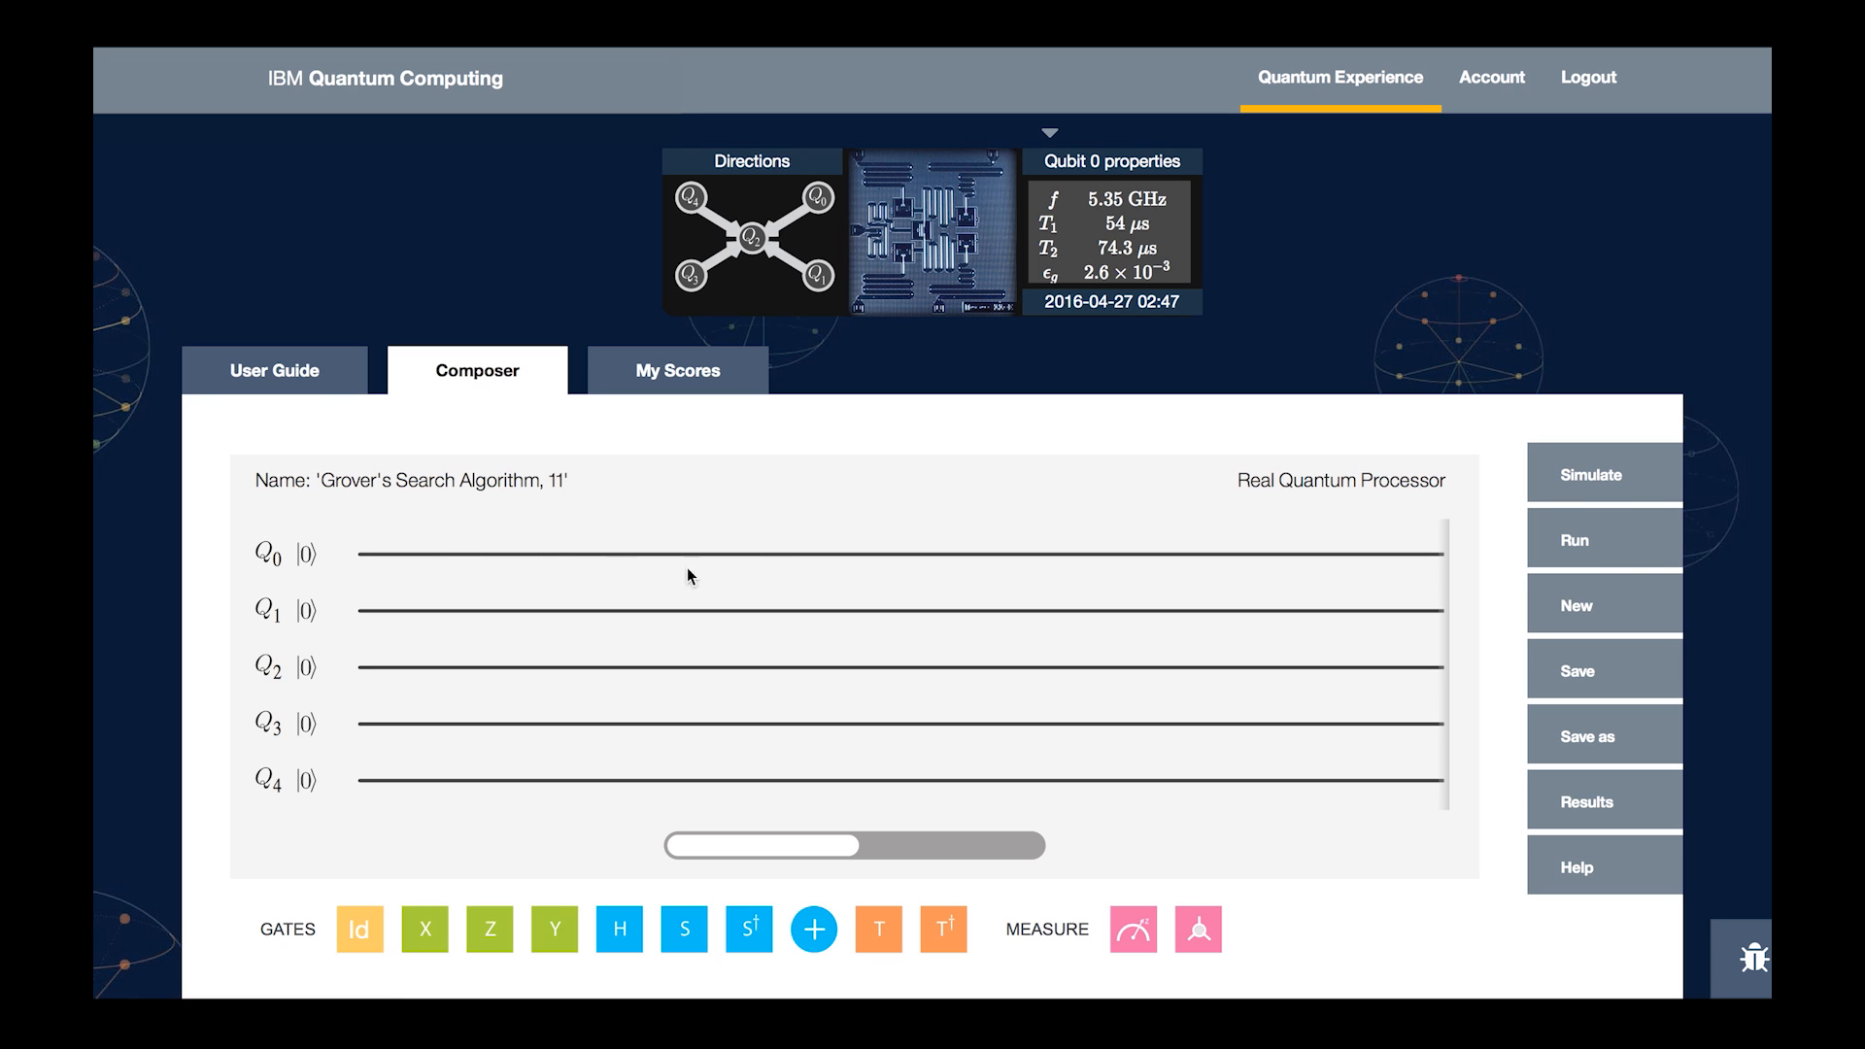
mouse_move(307, 606)
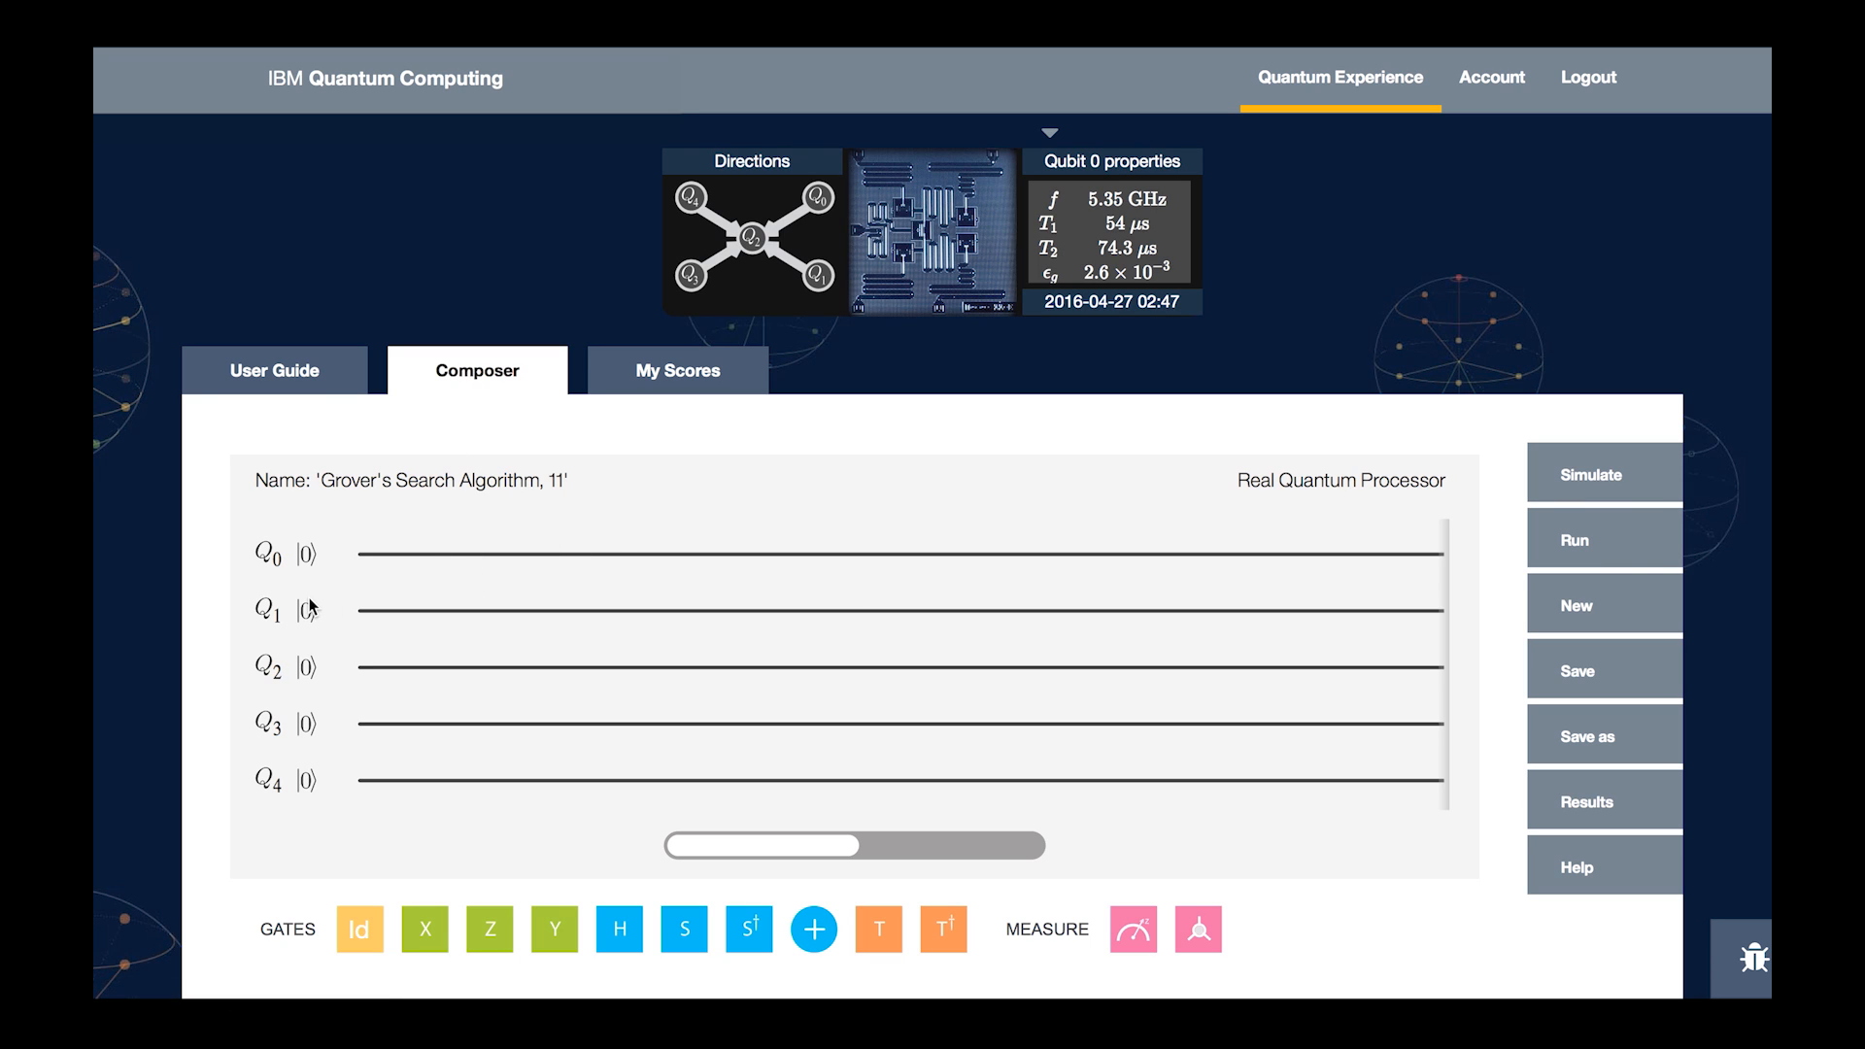
mouse_move(338, 556)
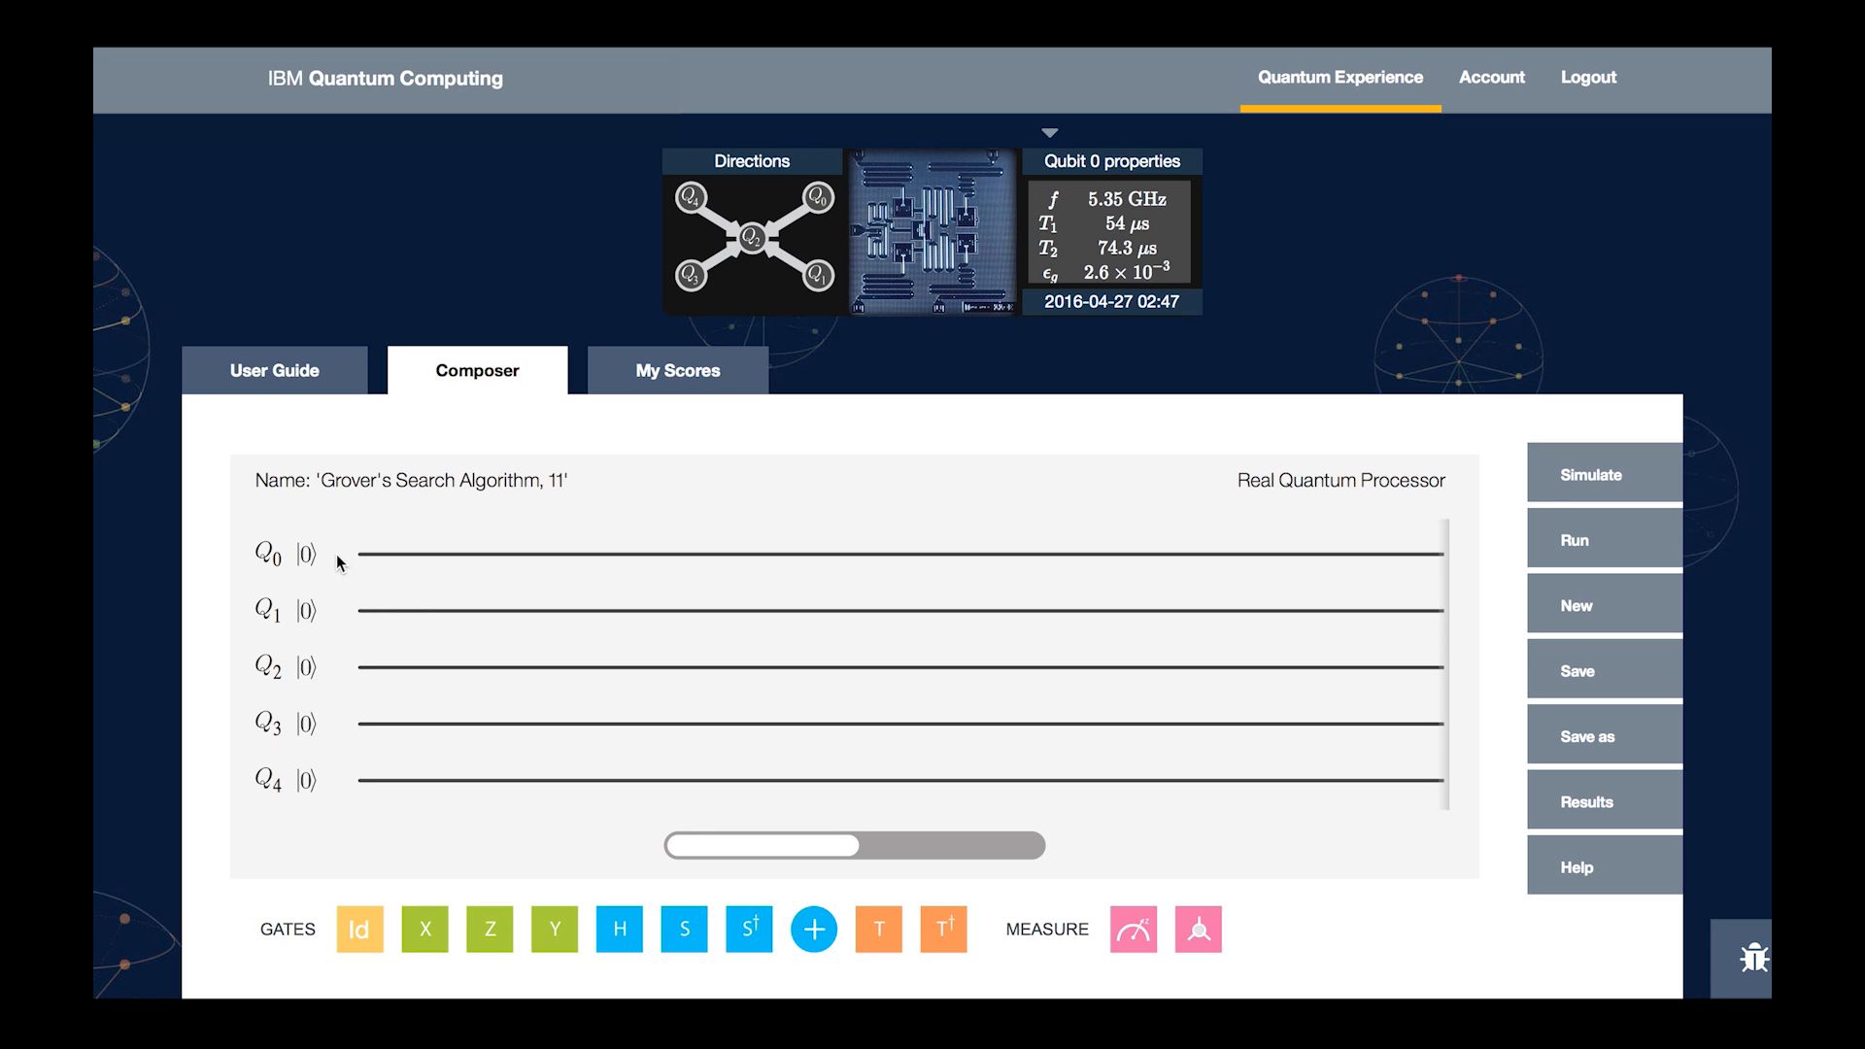
mouse_move(345, 668)
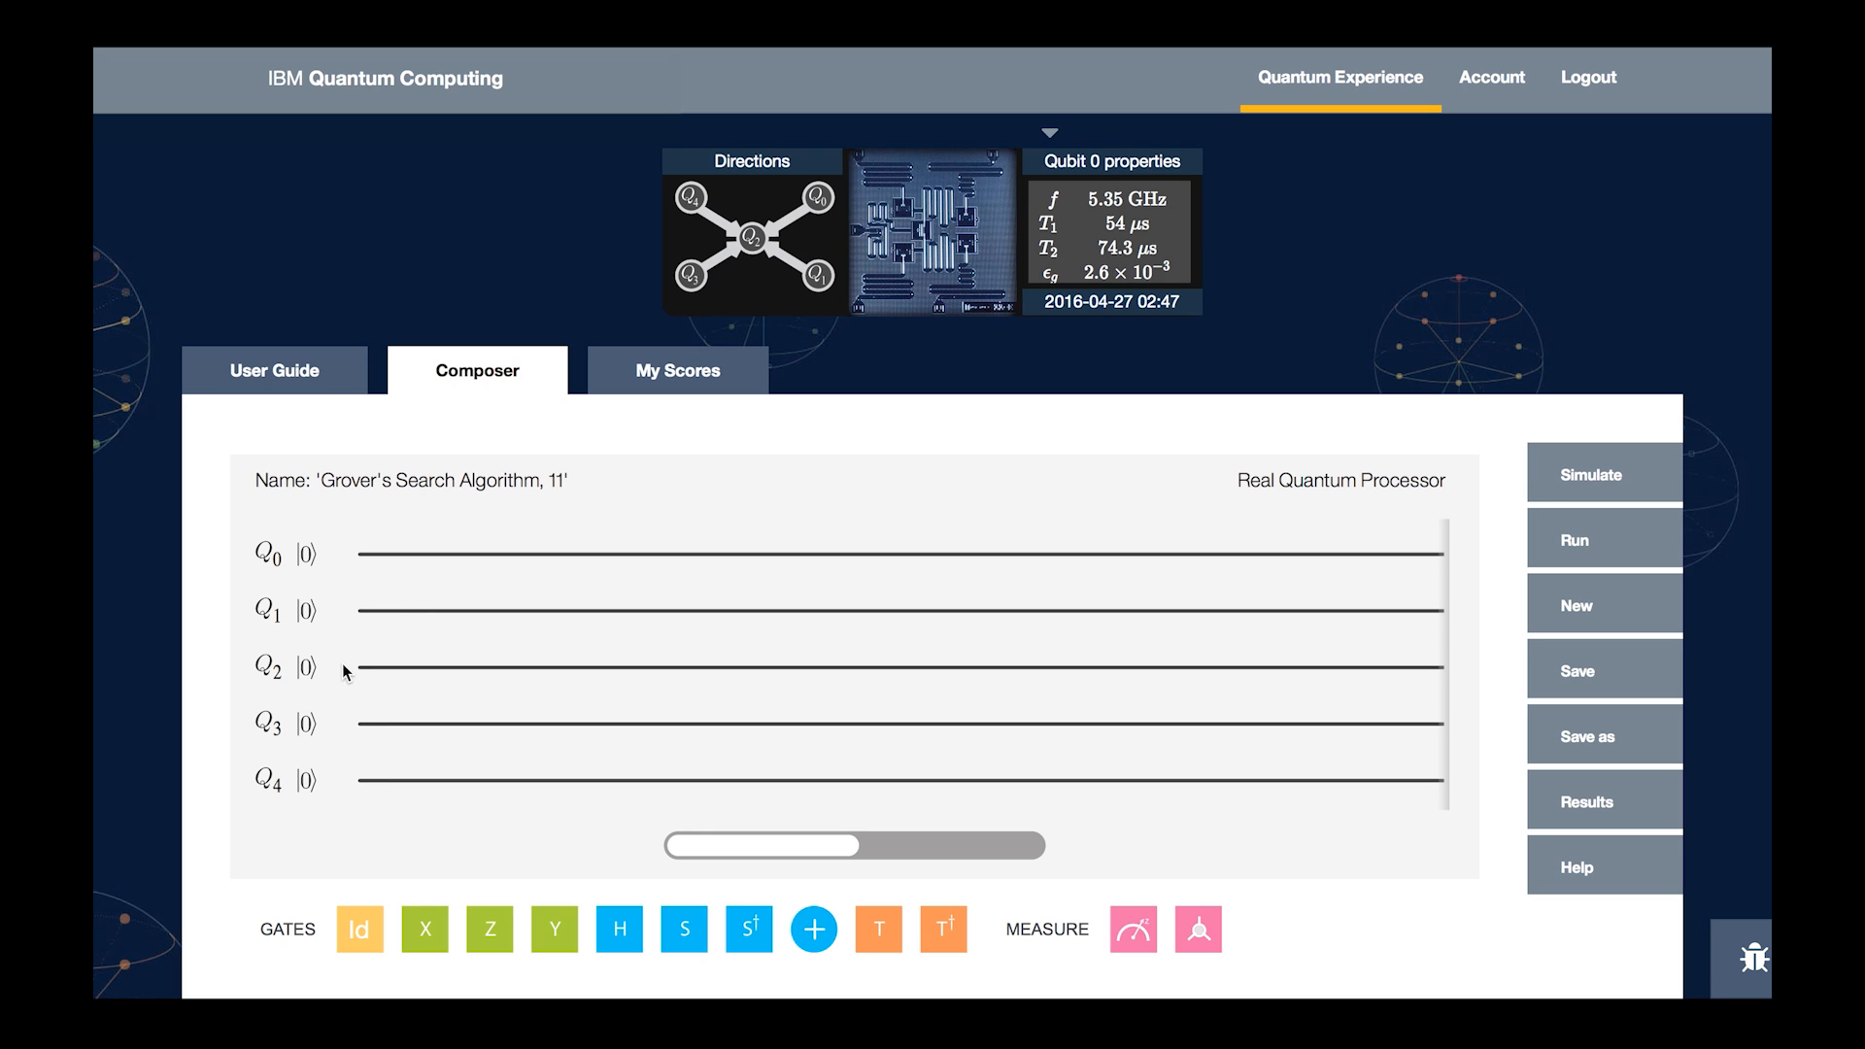
mouse_move(349, 603)
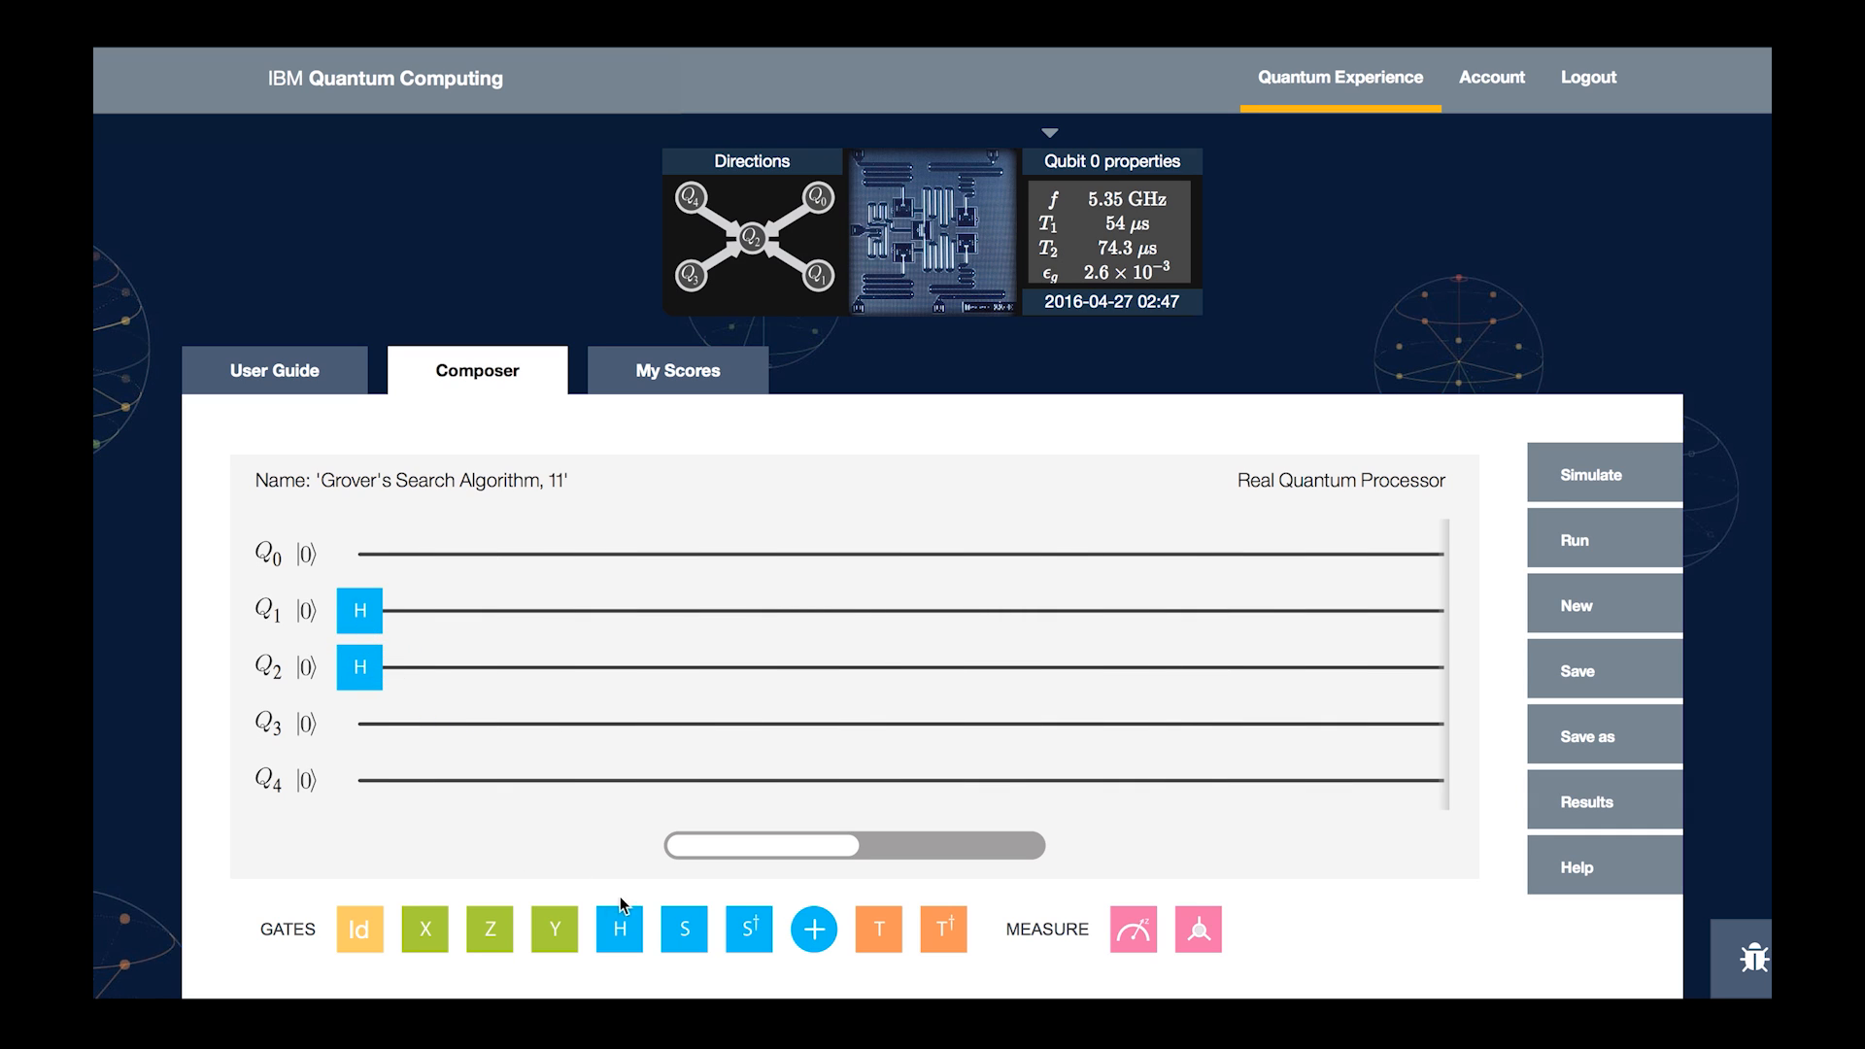
- Place another gate of the Grover sequence on the Q2 line
left_click_drag(618, 929, 492, 666)
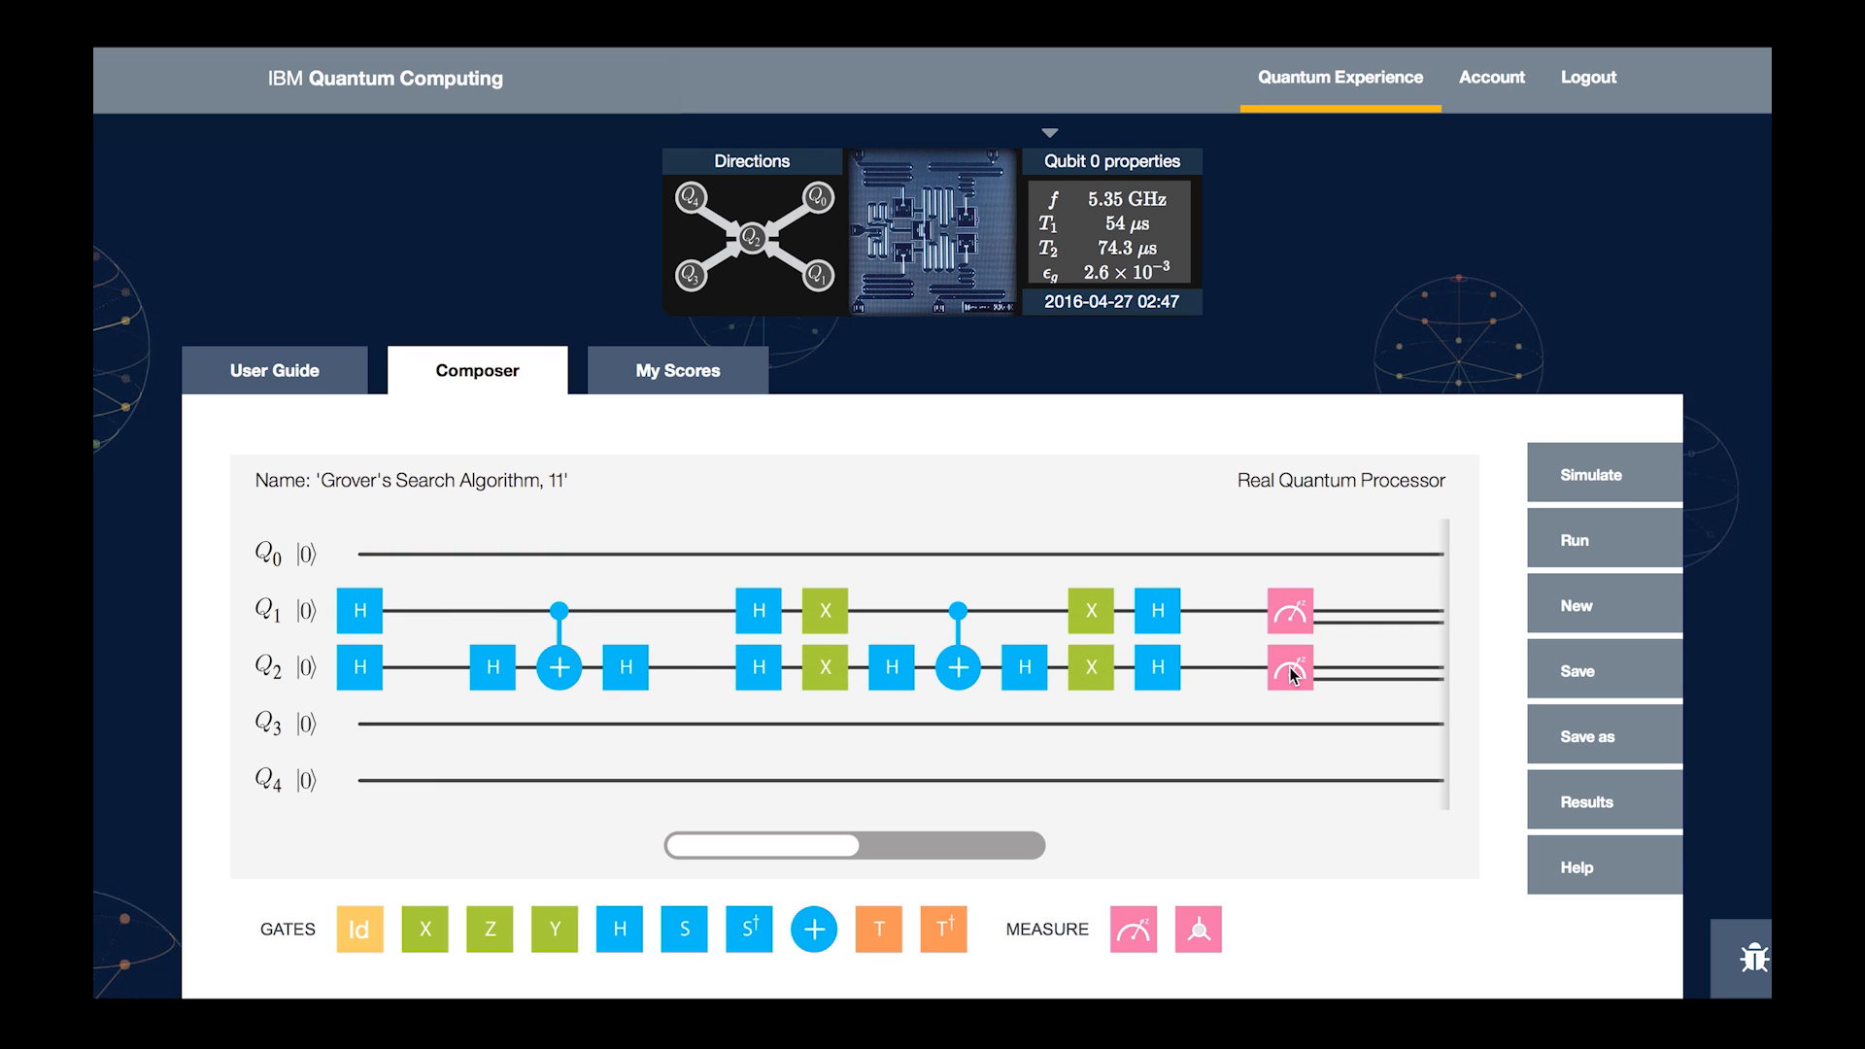
mouse_move(406, 735)
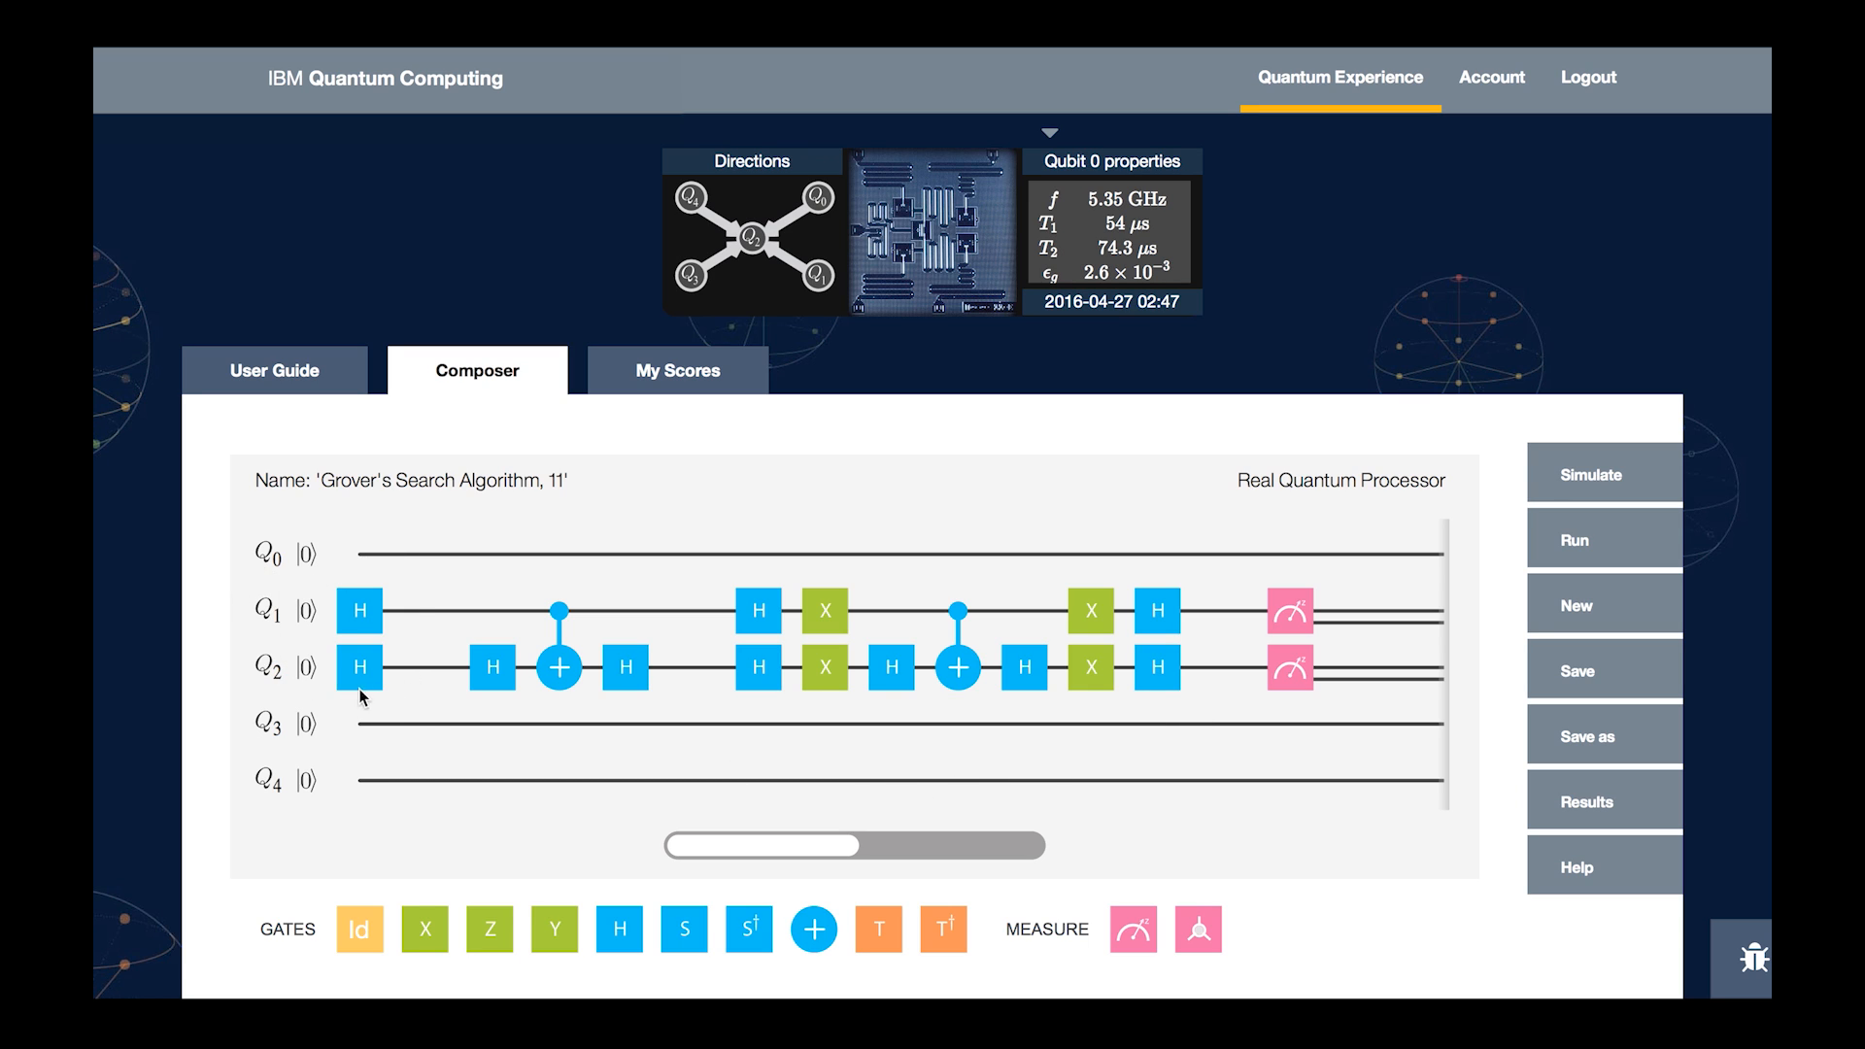
mouse_move(252, 598)
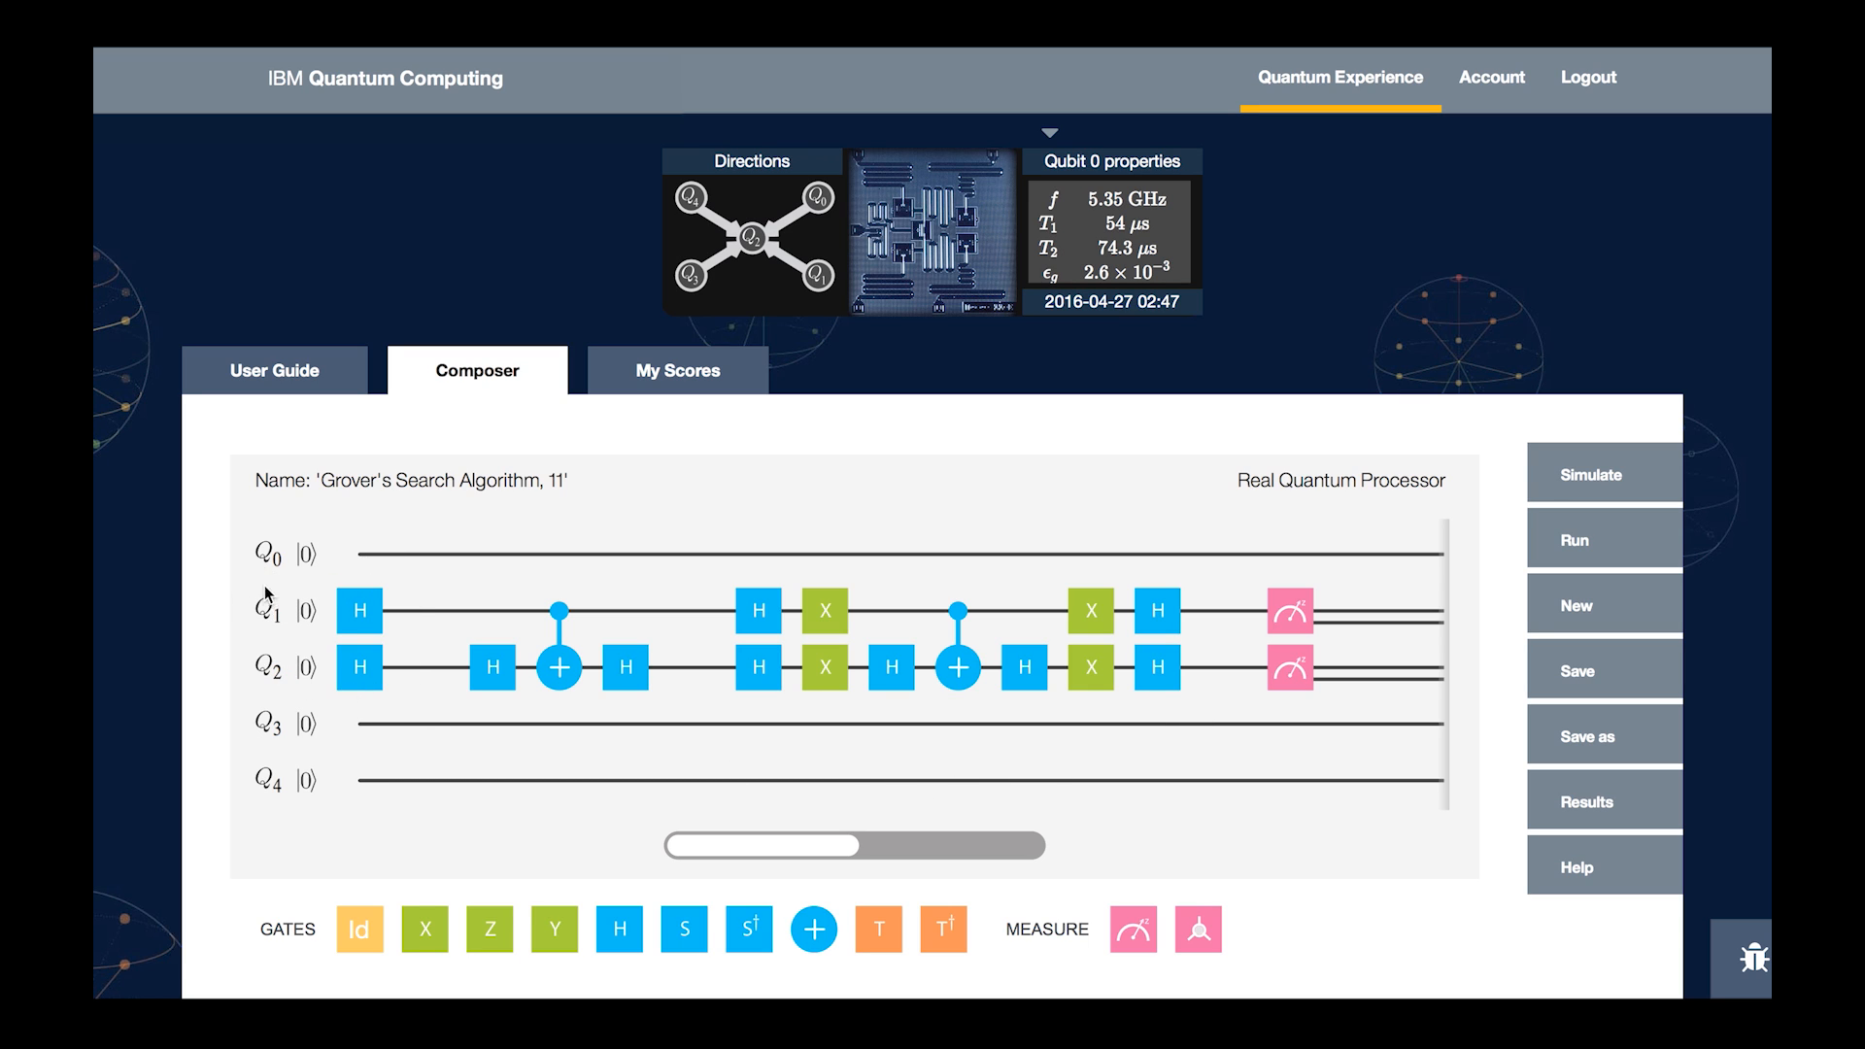
mouse_move(350, 618)
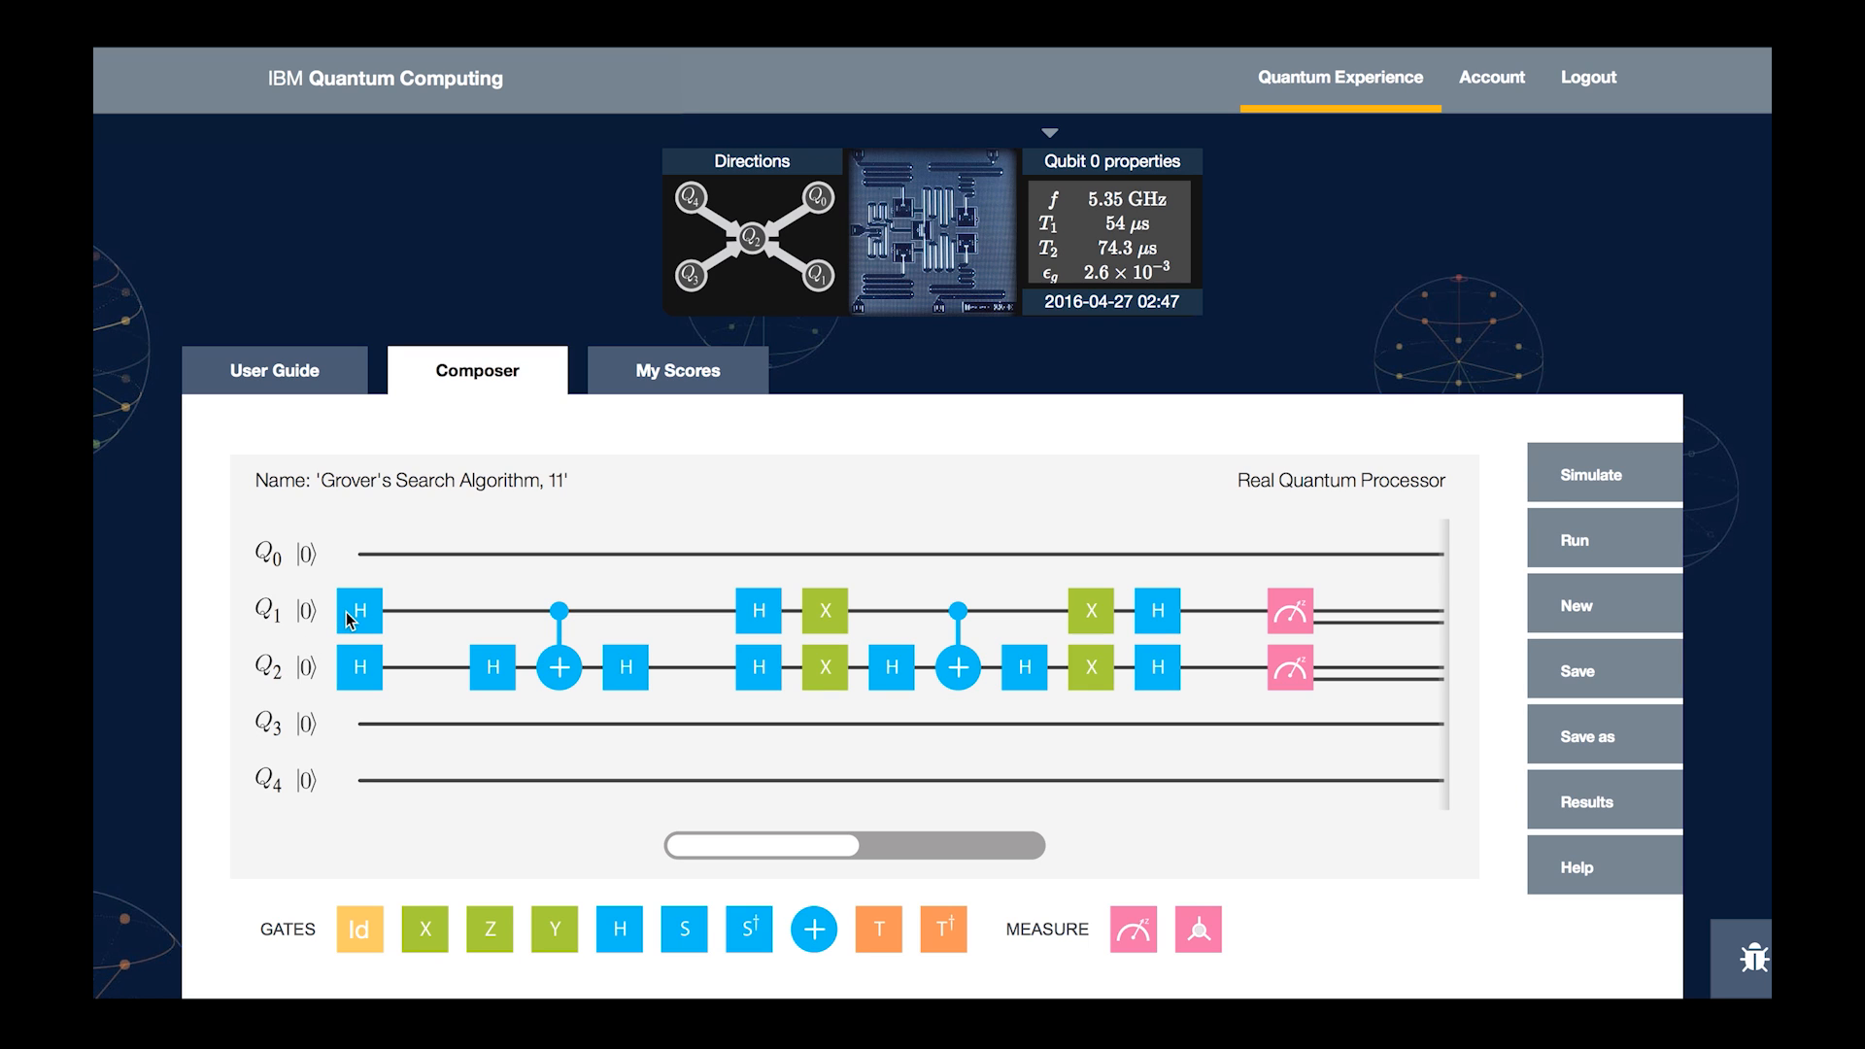
mouse_move(447, 694)
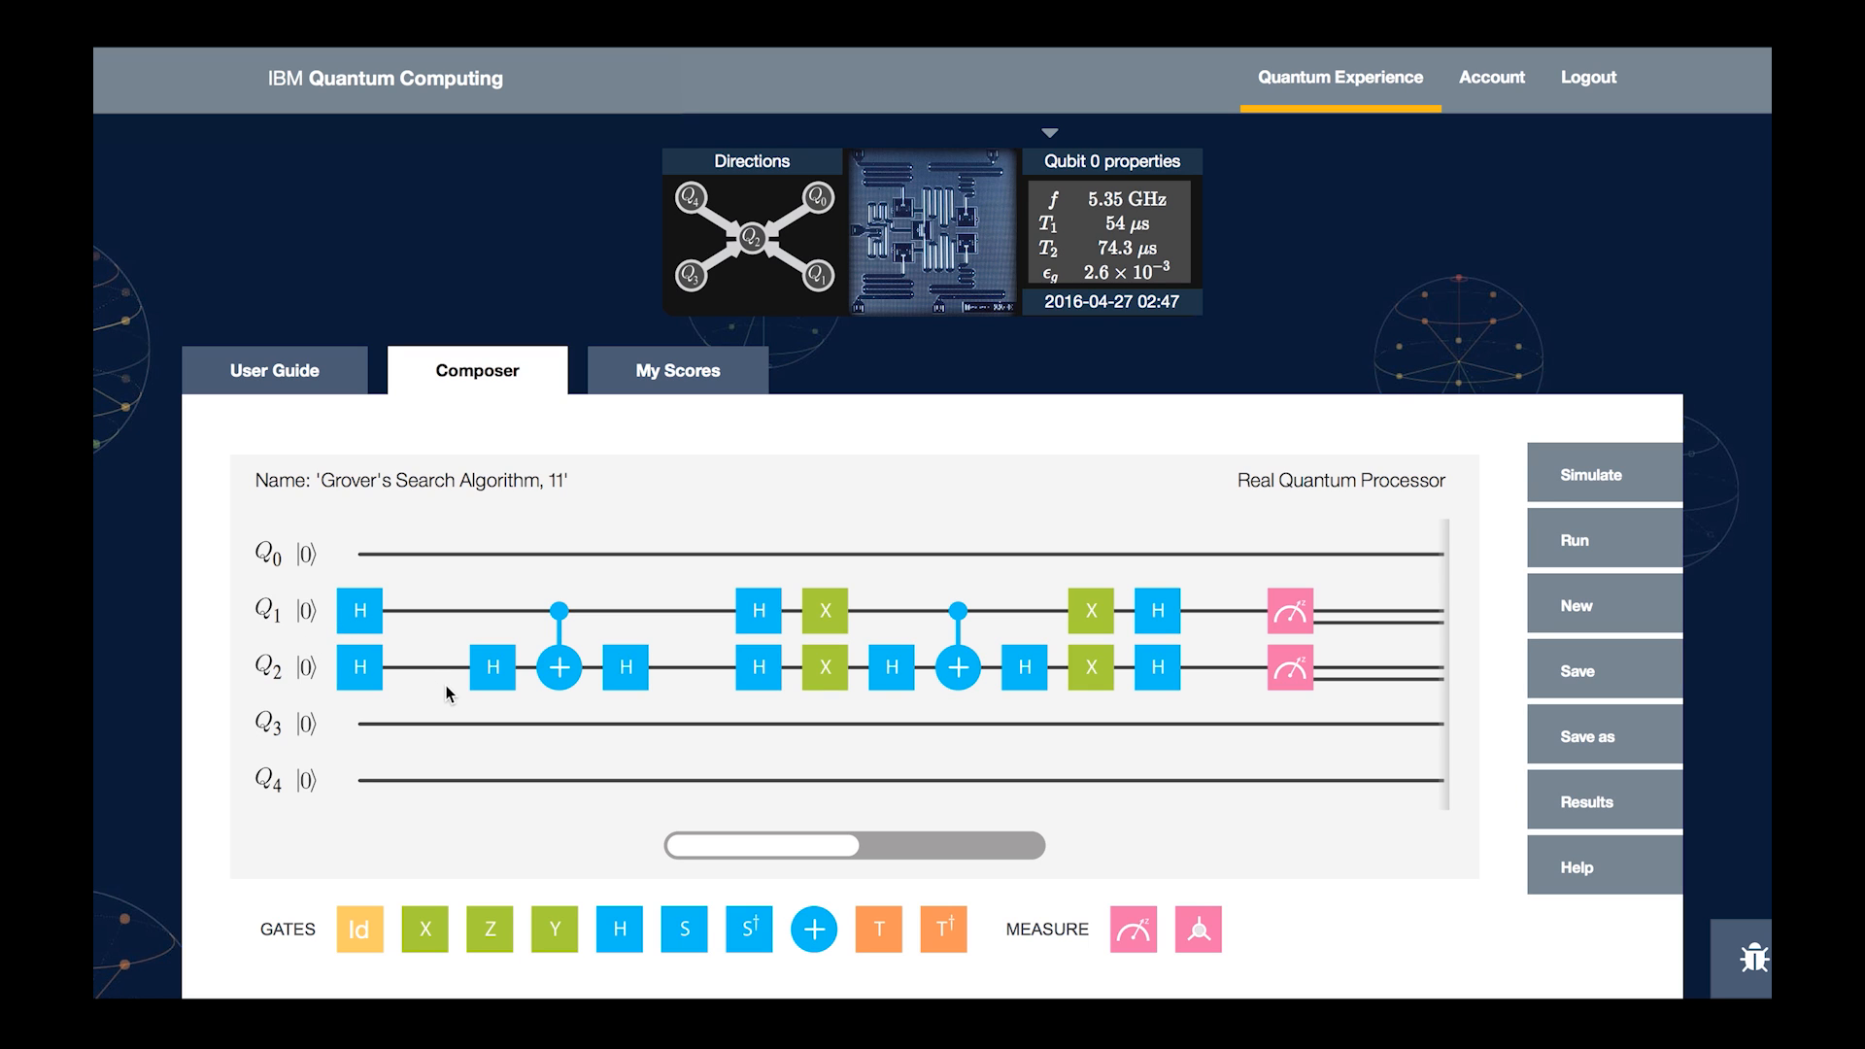
mouse_move(412, 622)
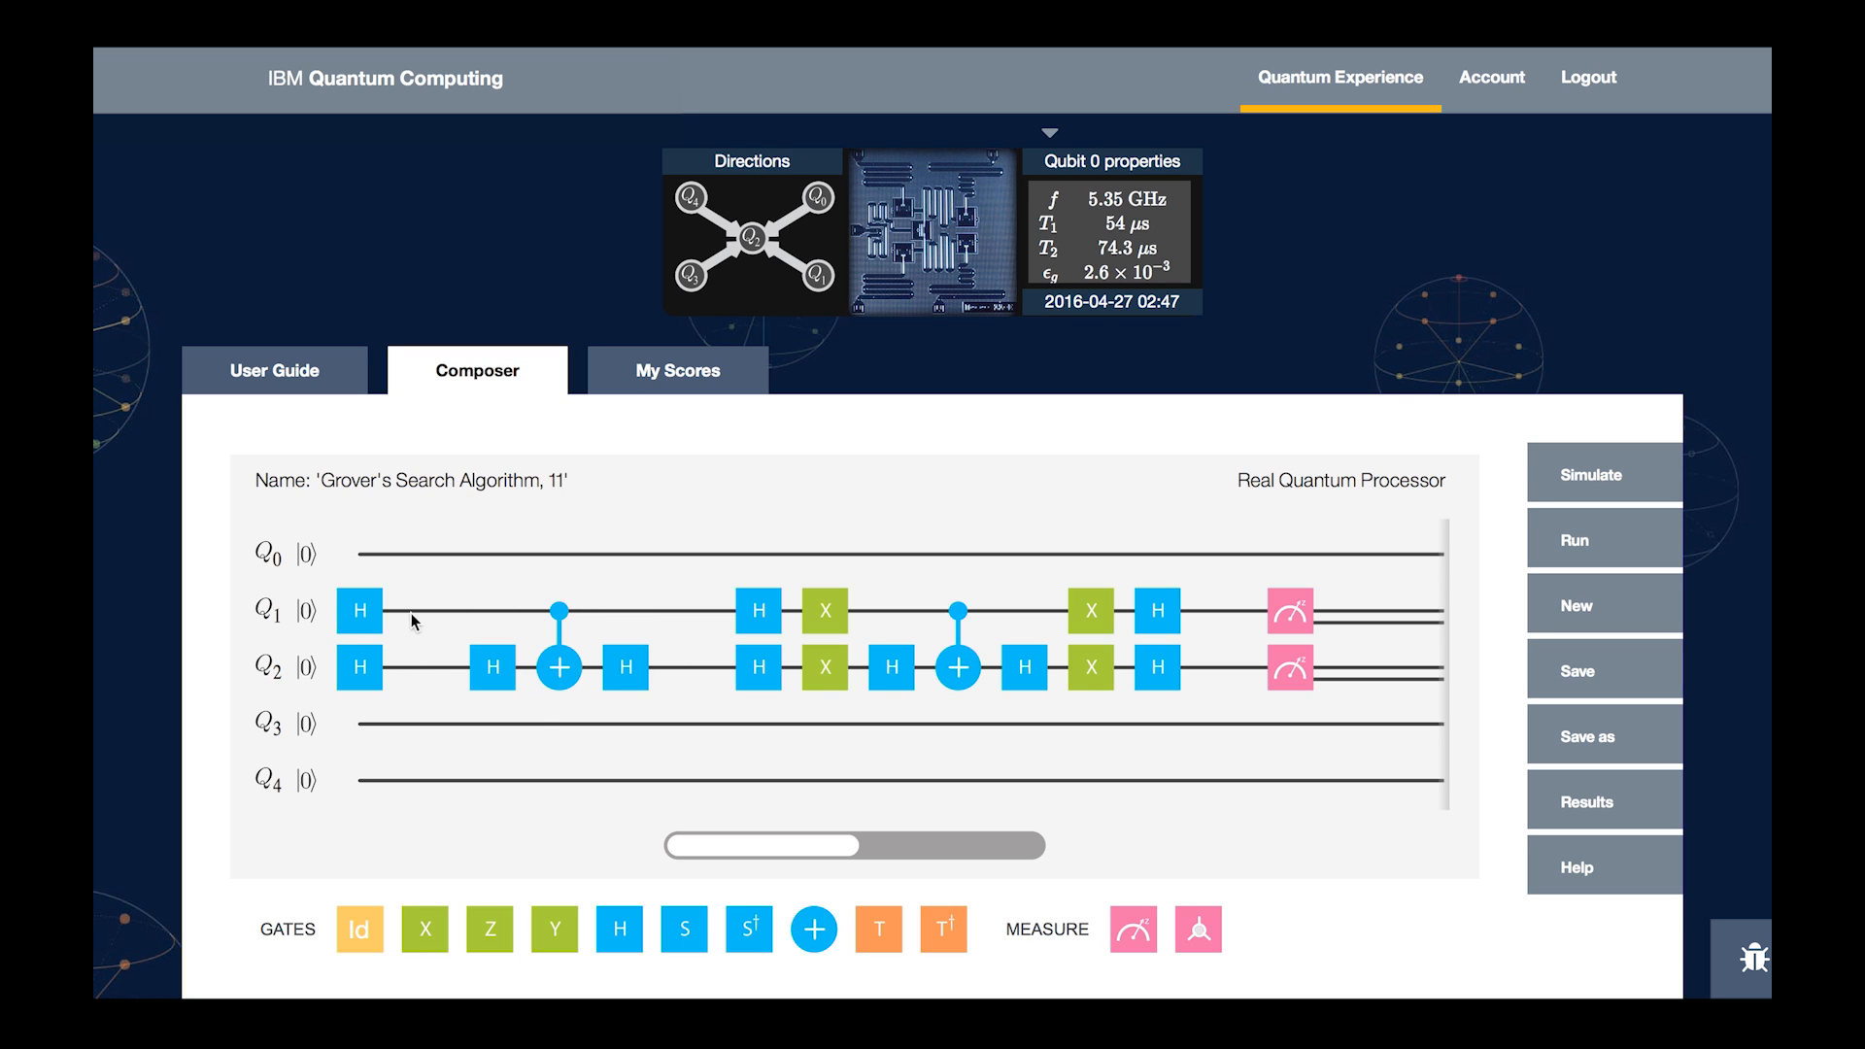
mouse_move(443, 672)
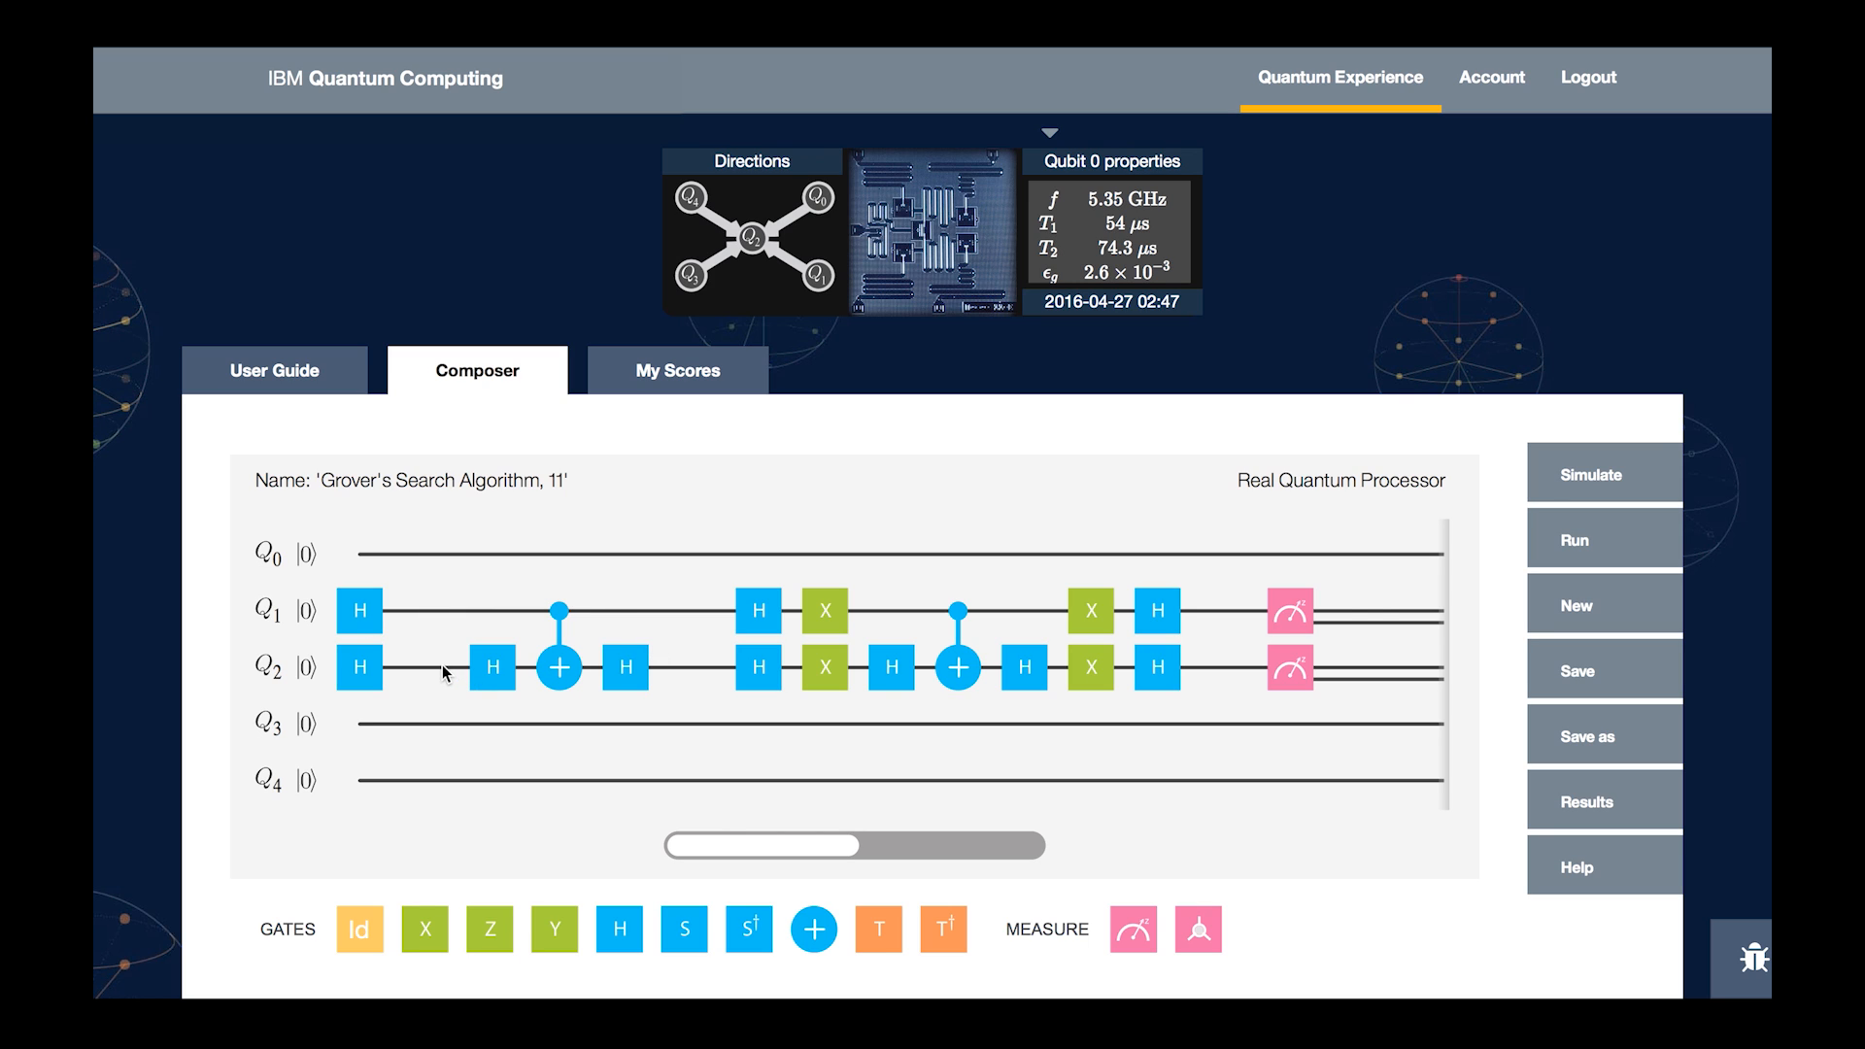
mouse_move(459, 579)
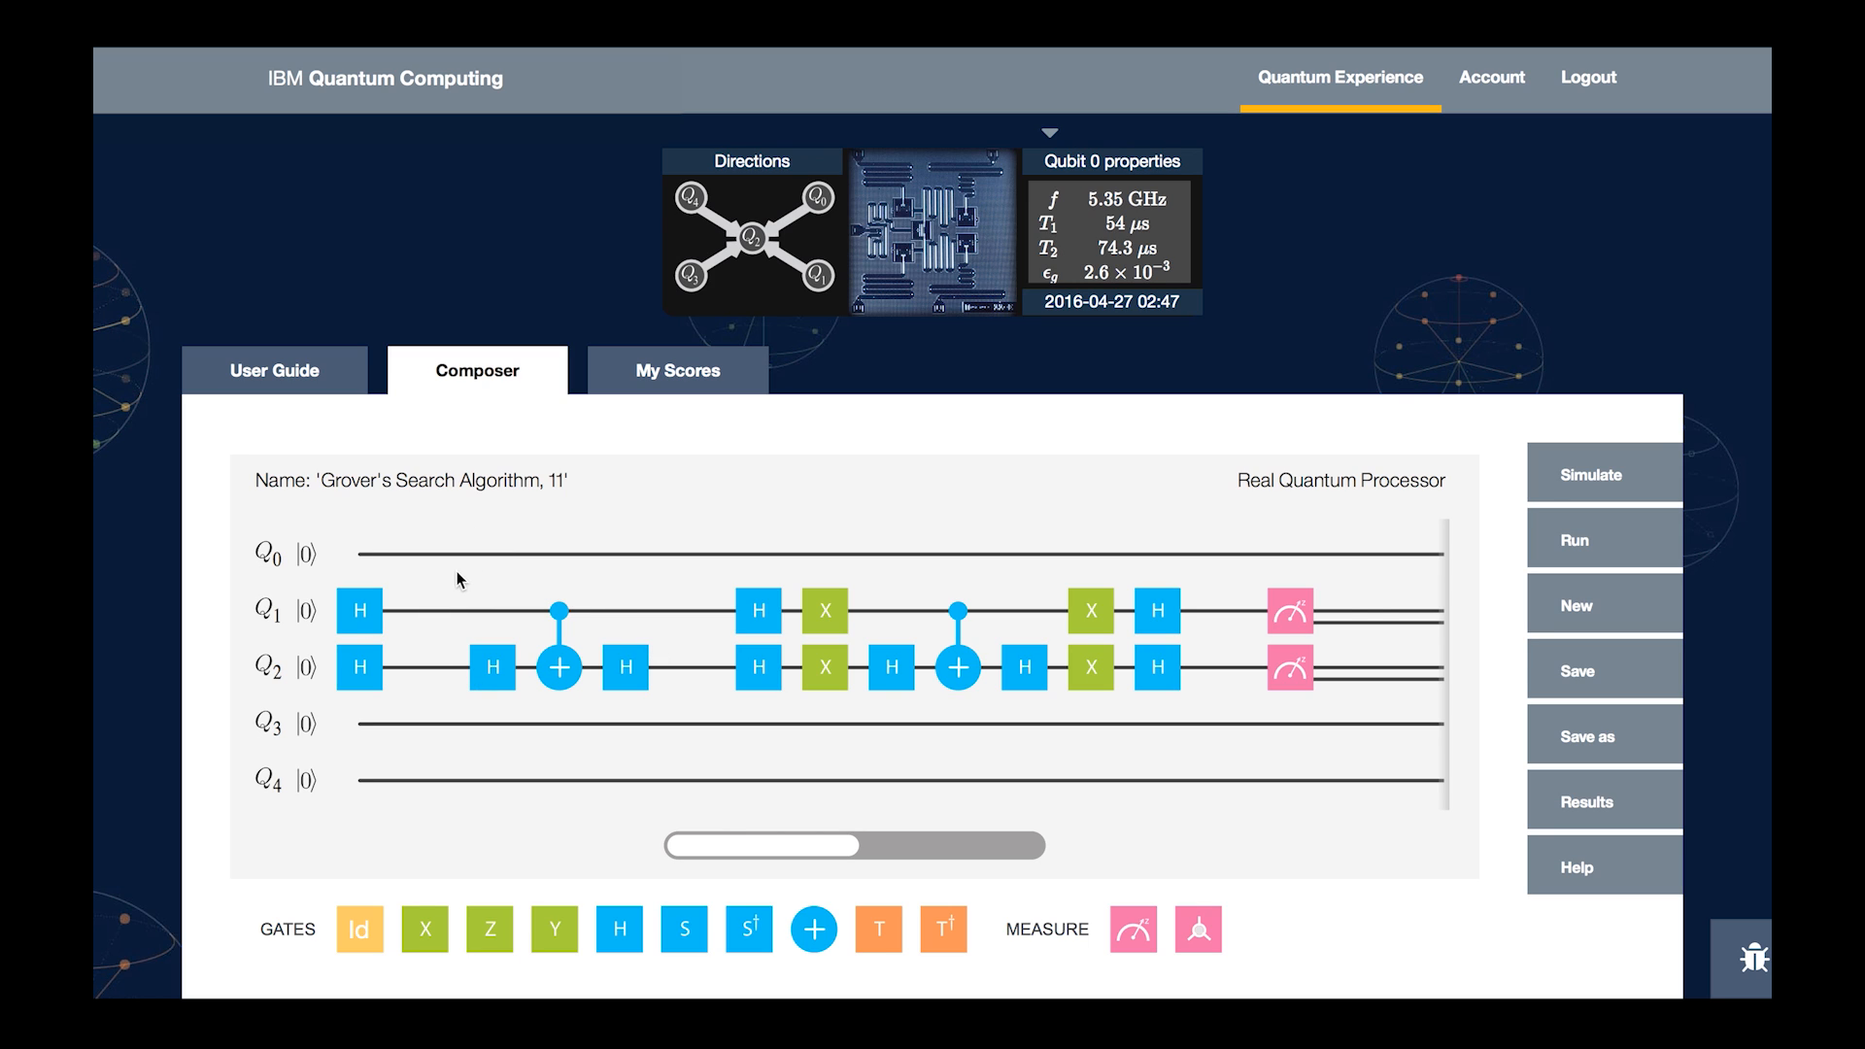
mouse_move(480, 601)
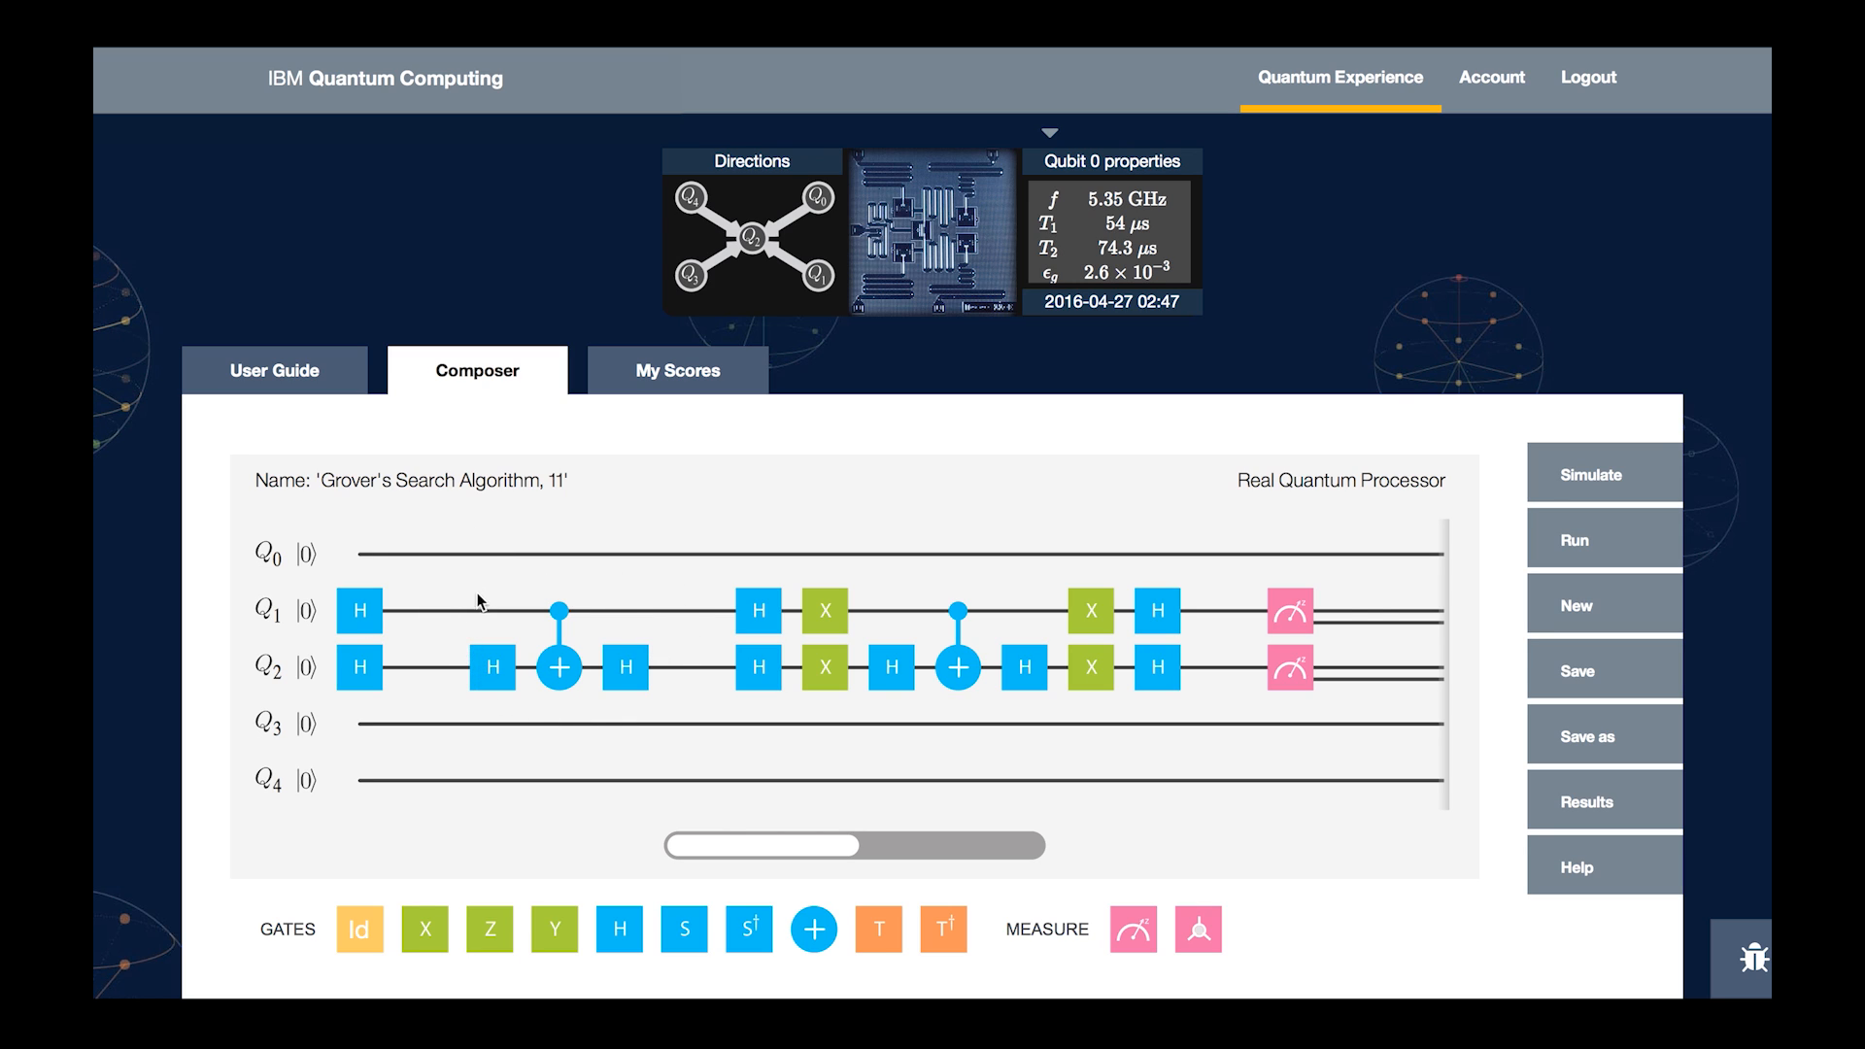
mouse_move(622, 602)
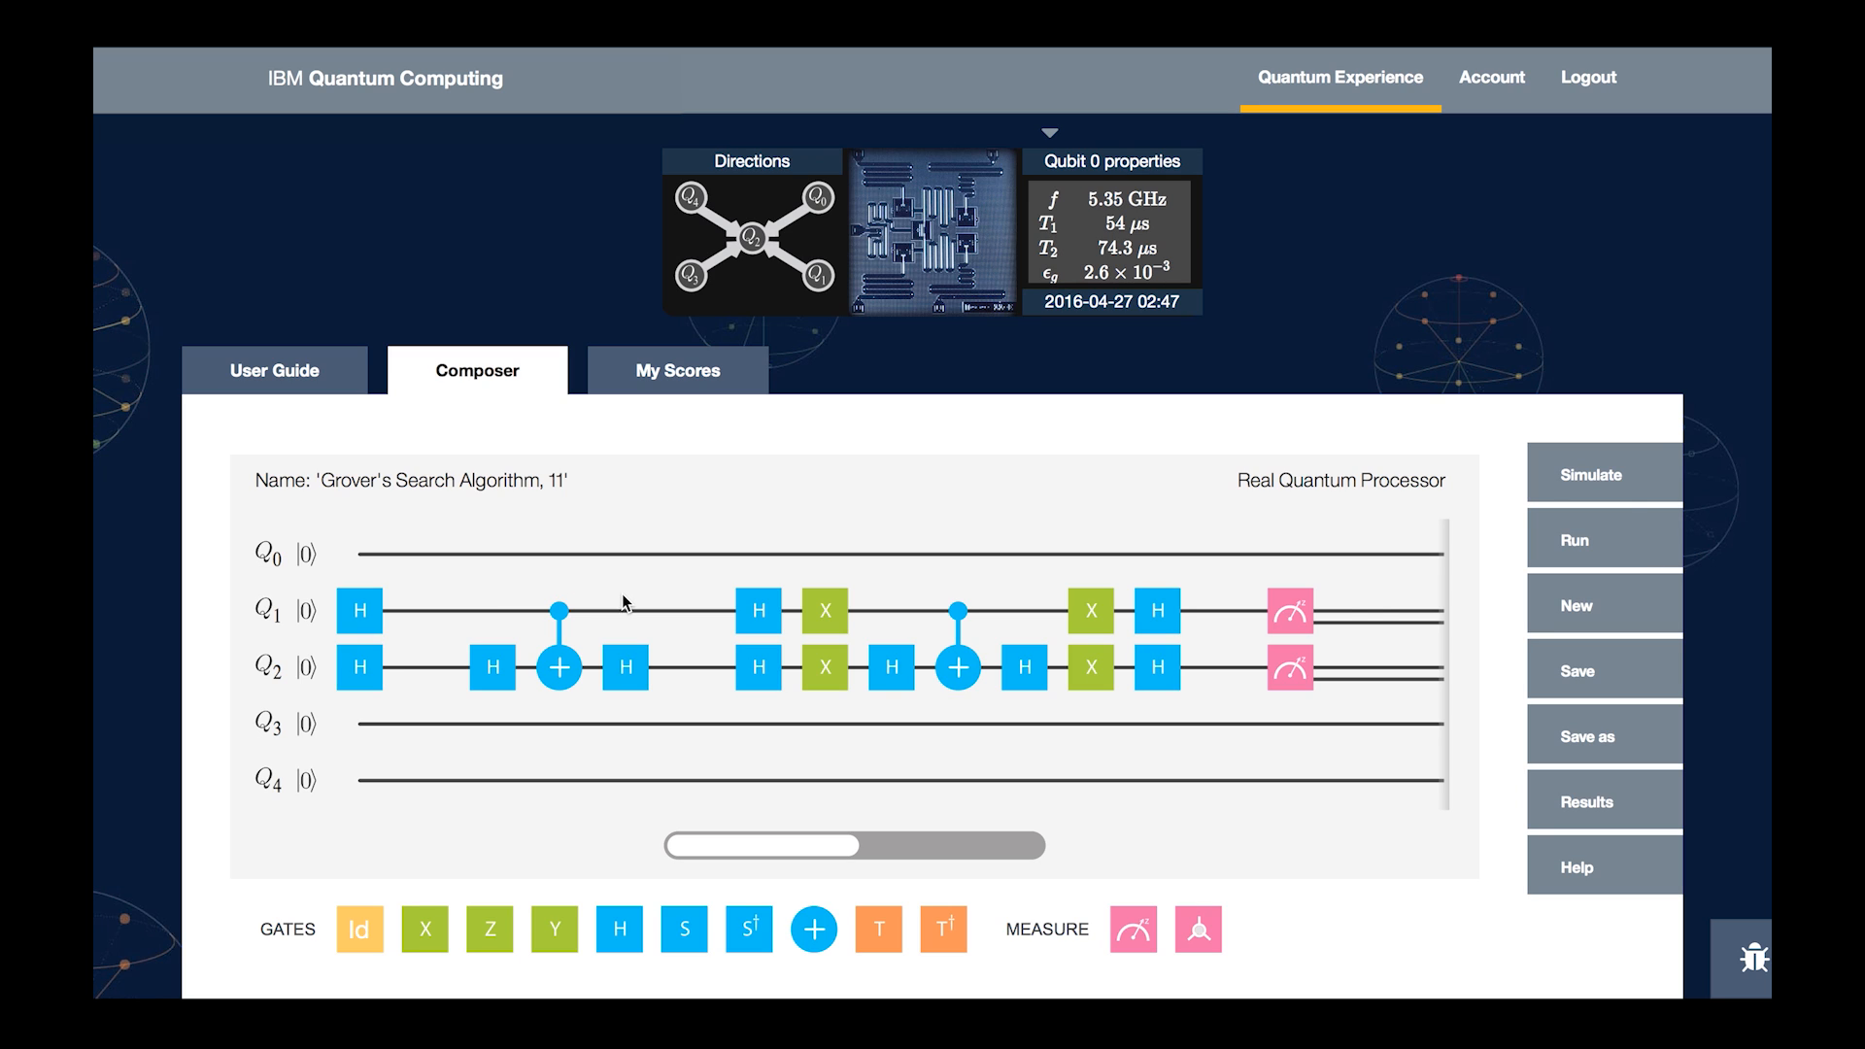
mouse_move(639, 607)
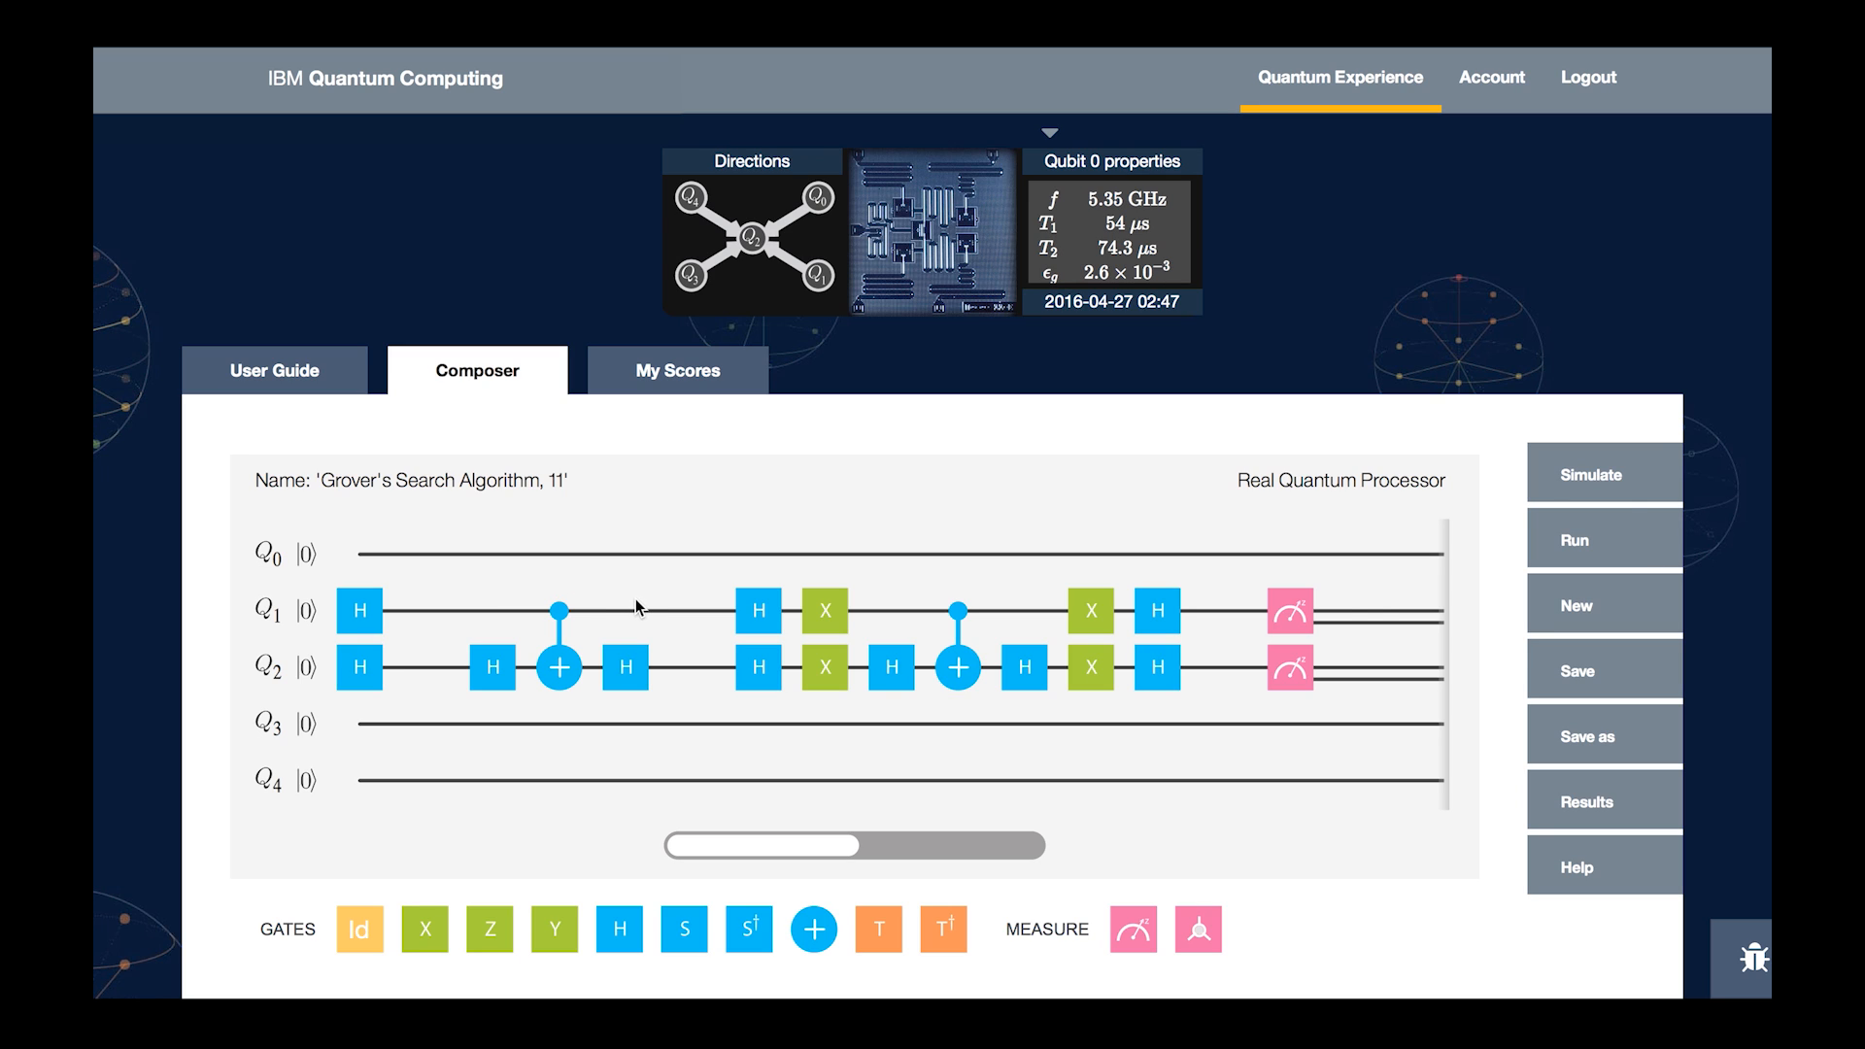
mouse_move(1185, 680)
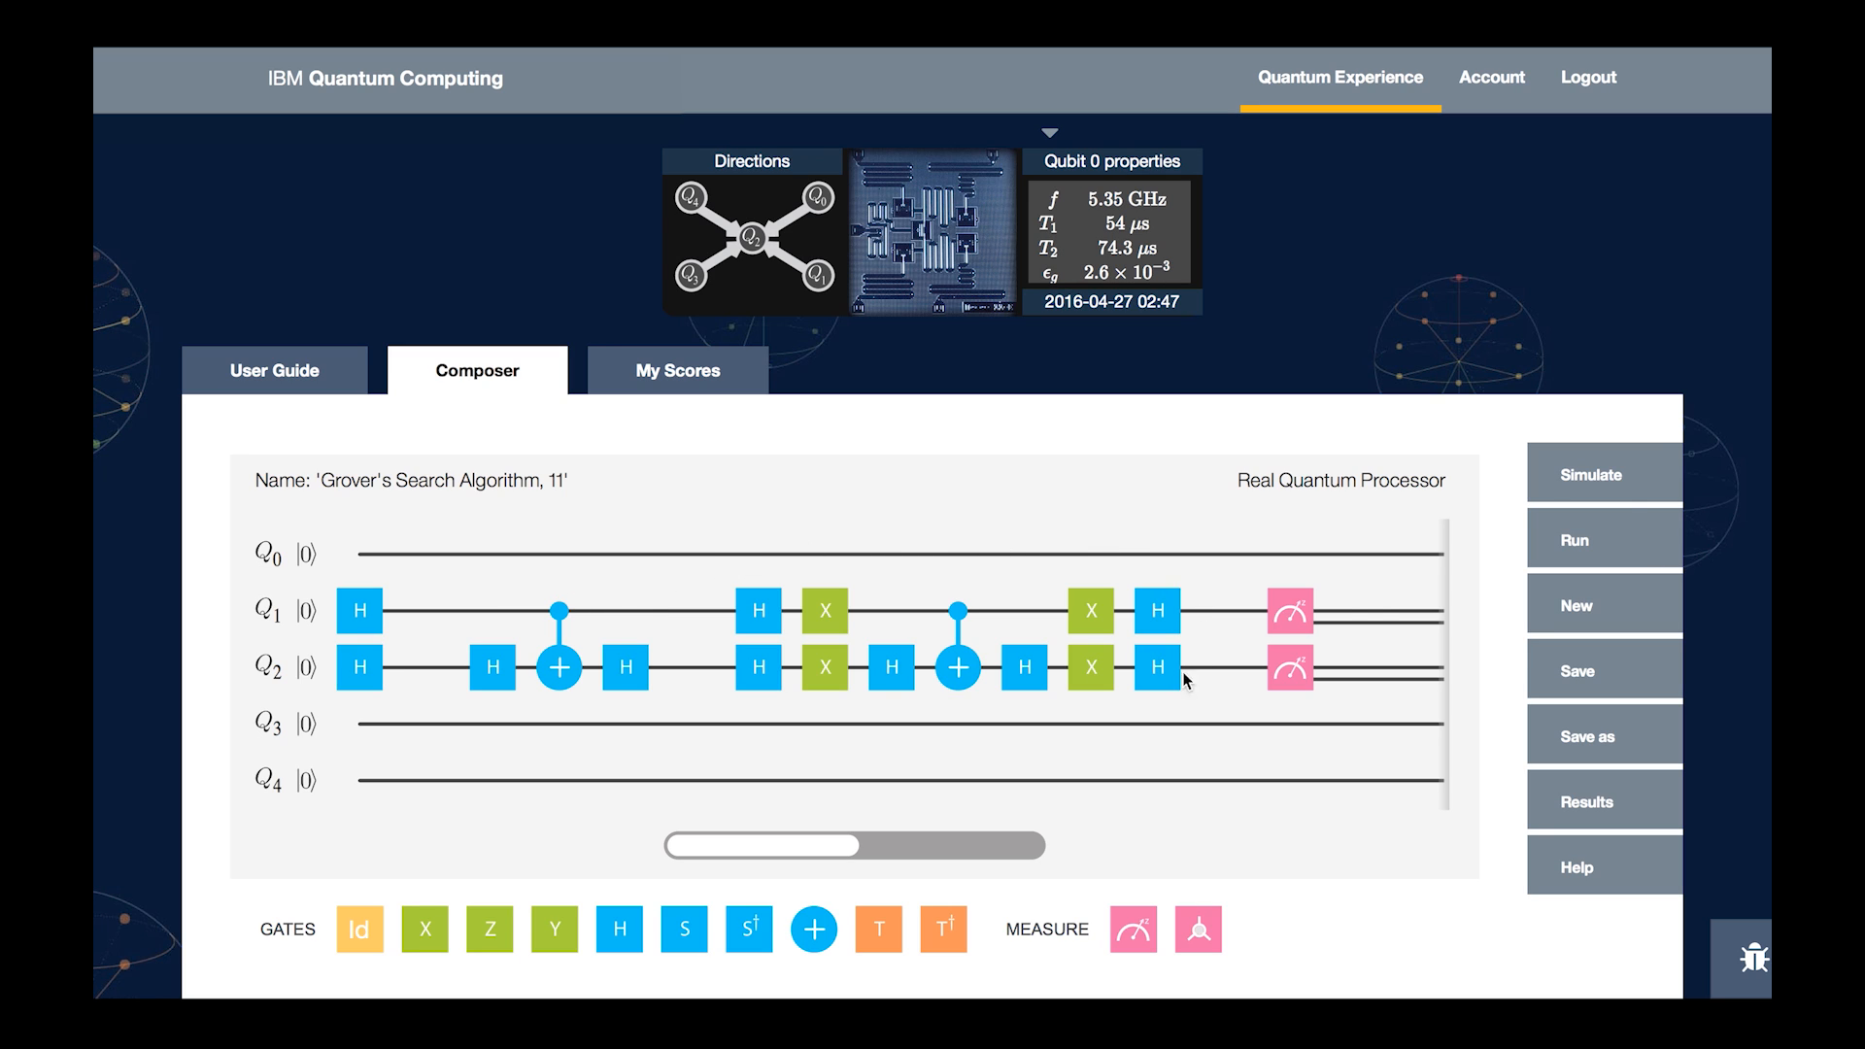
mouse_move(1086, 719)
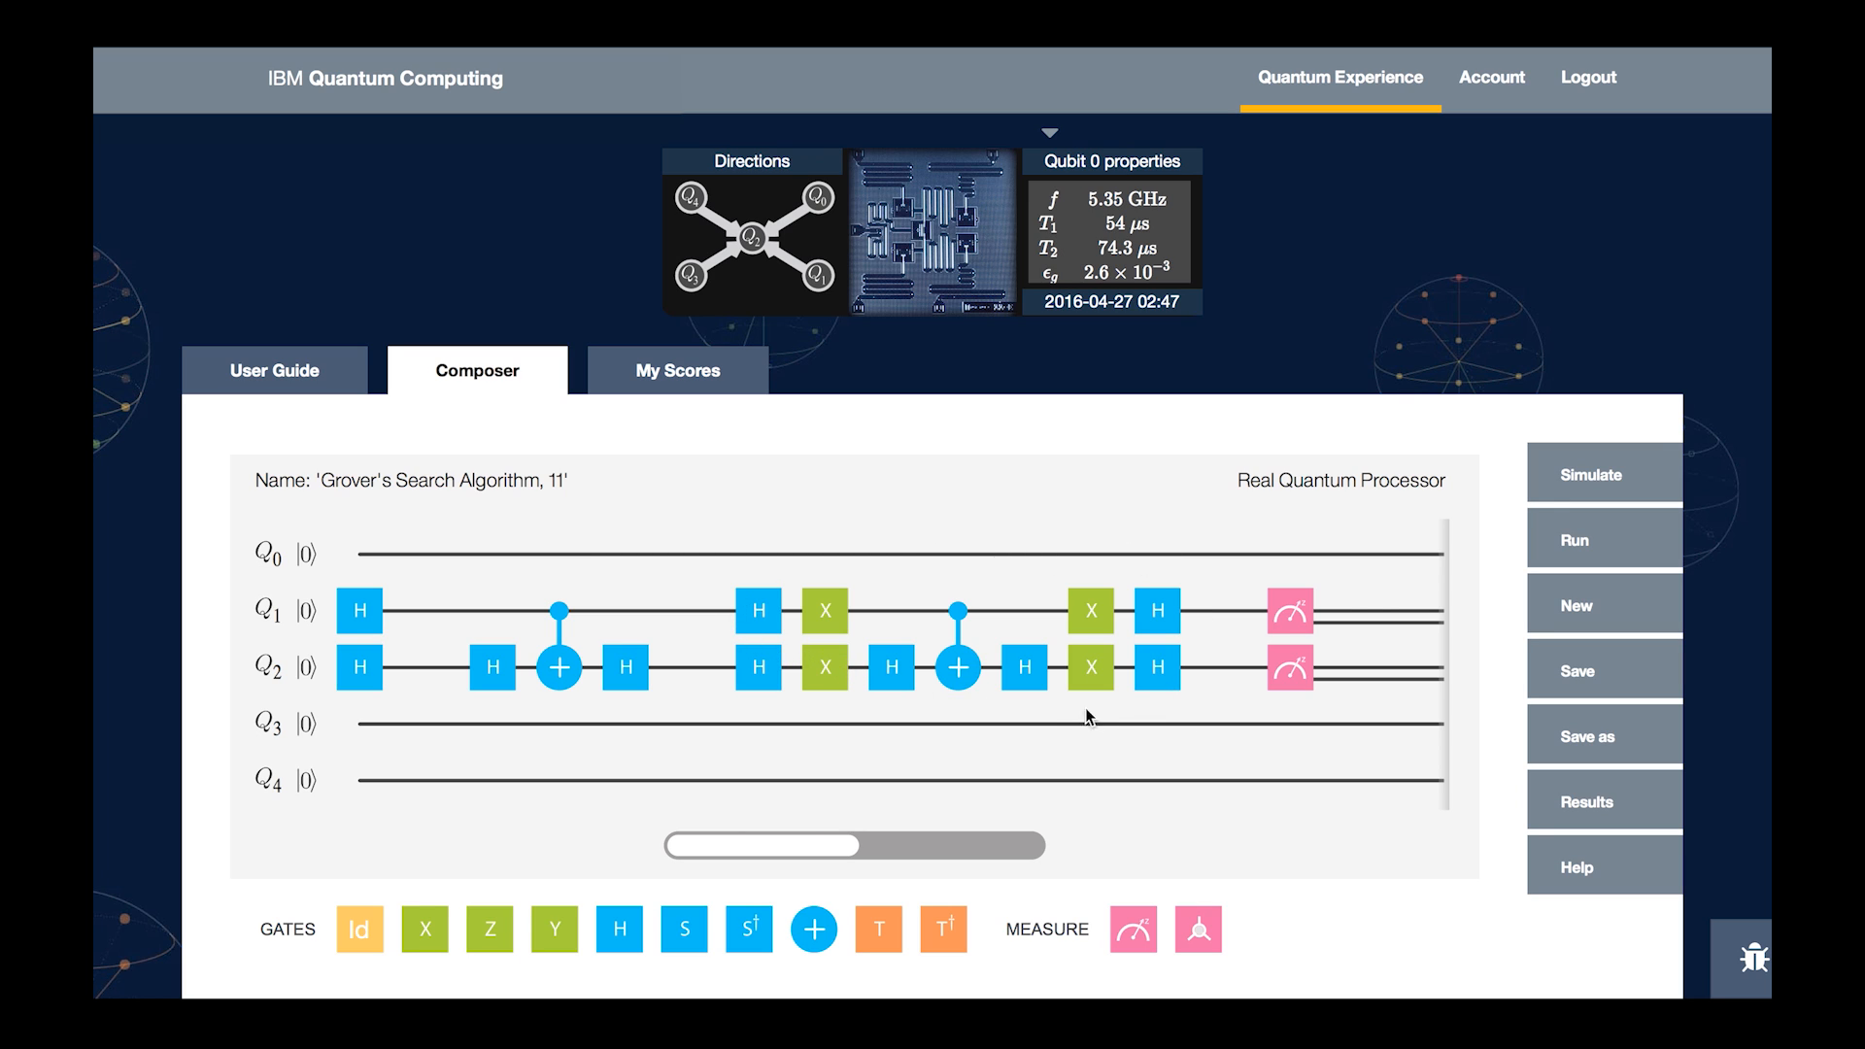
mouse_move(1162, 697)
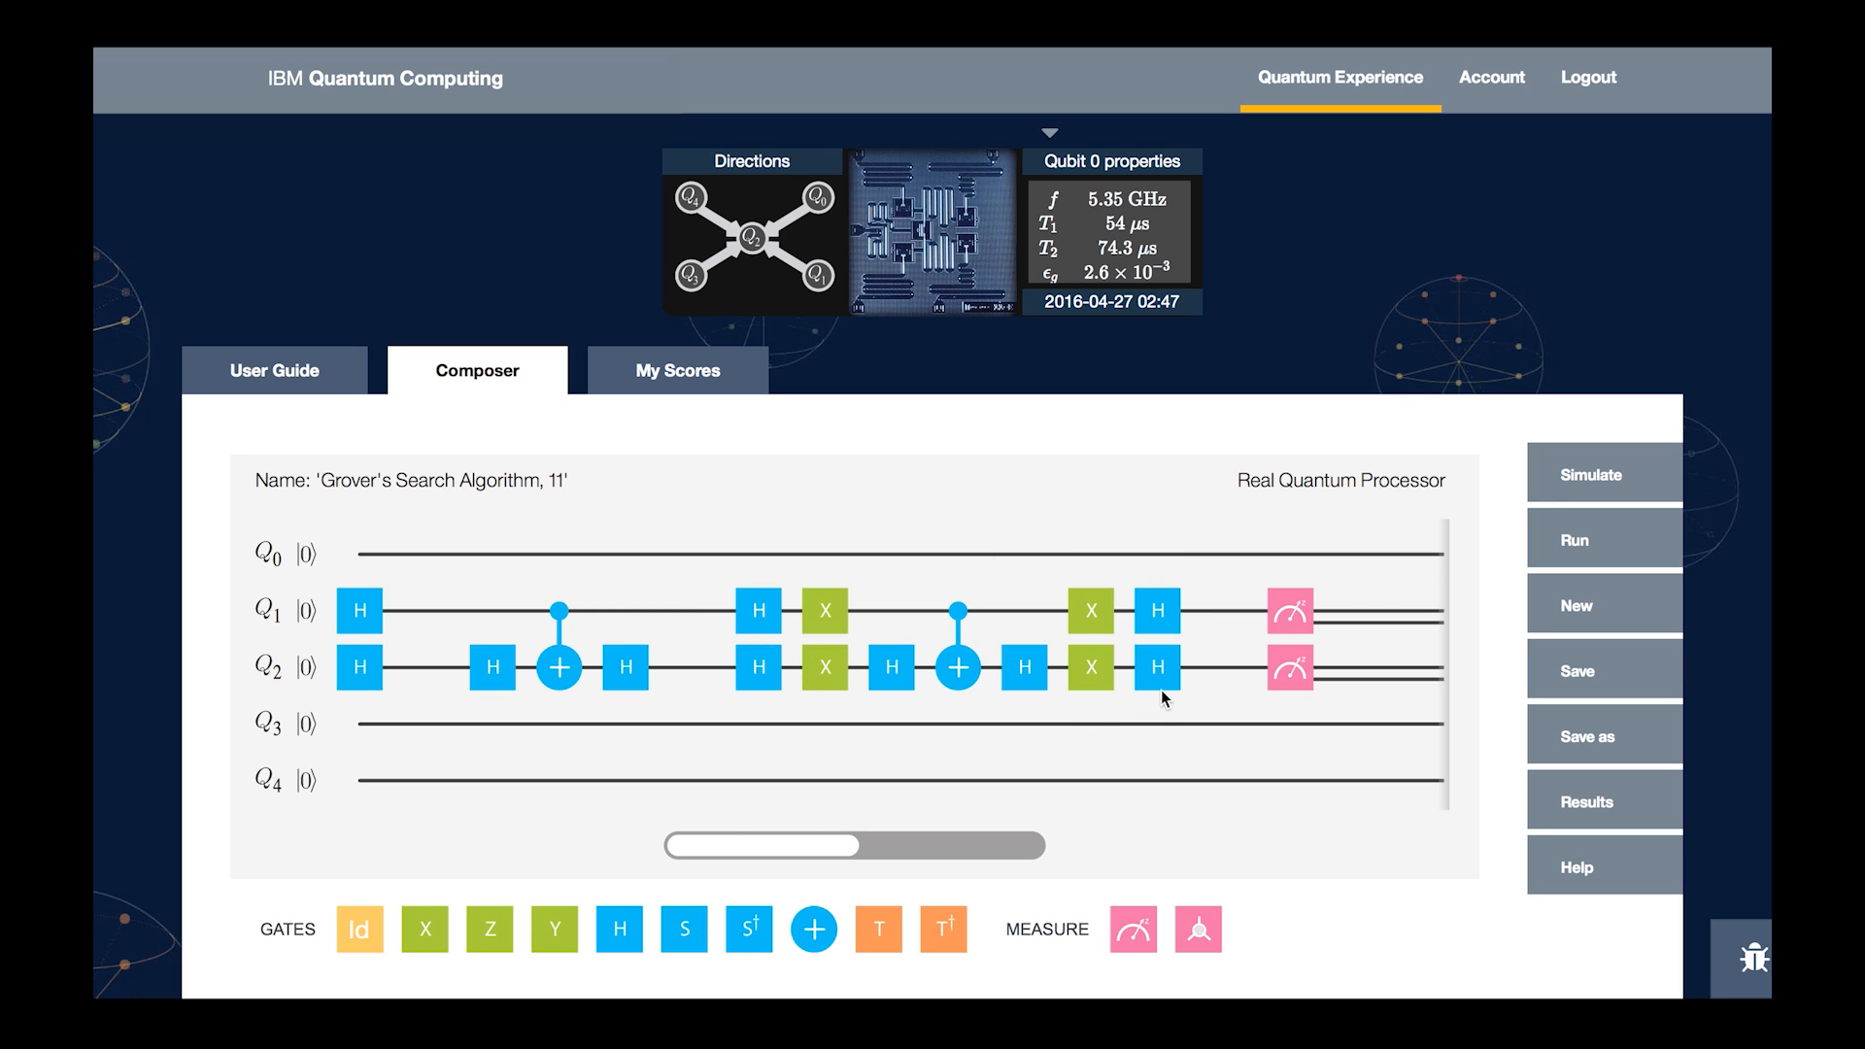
mouse_move(555, 564)
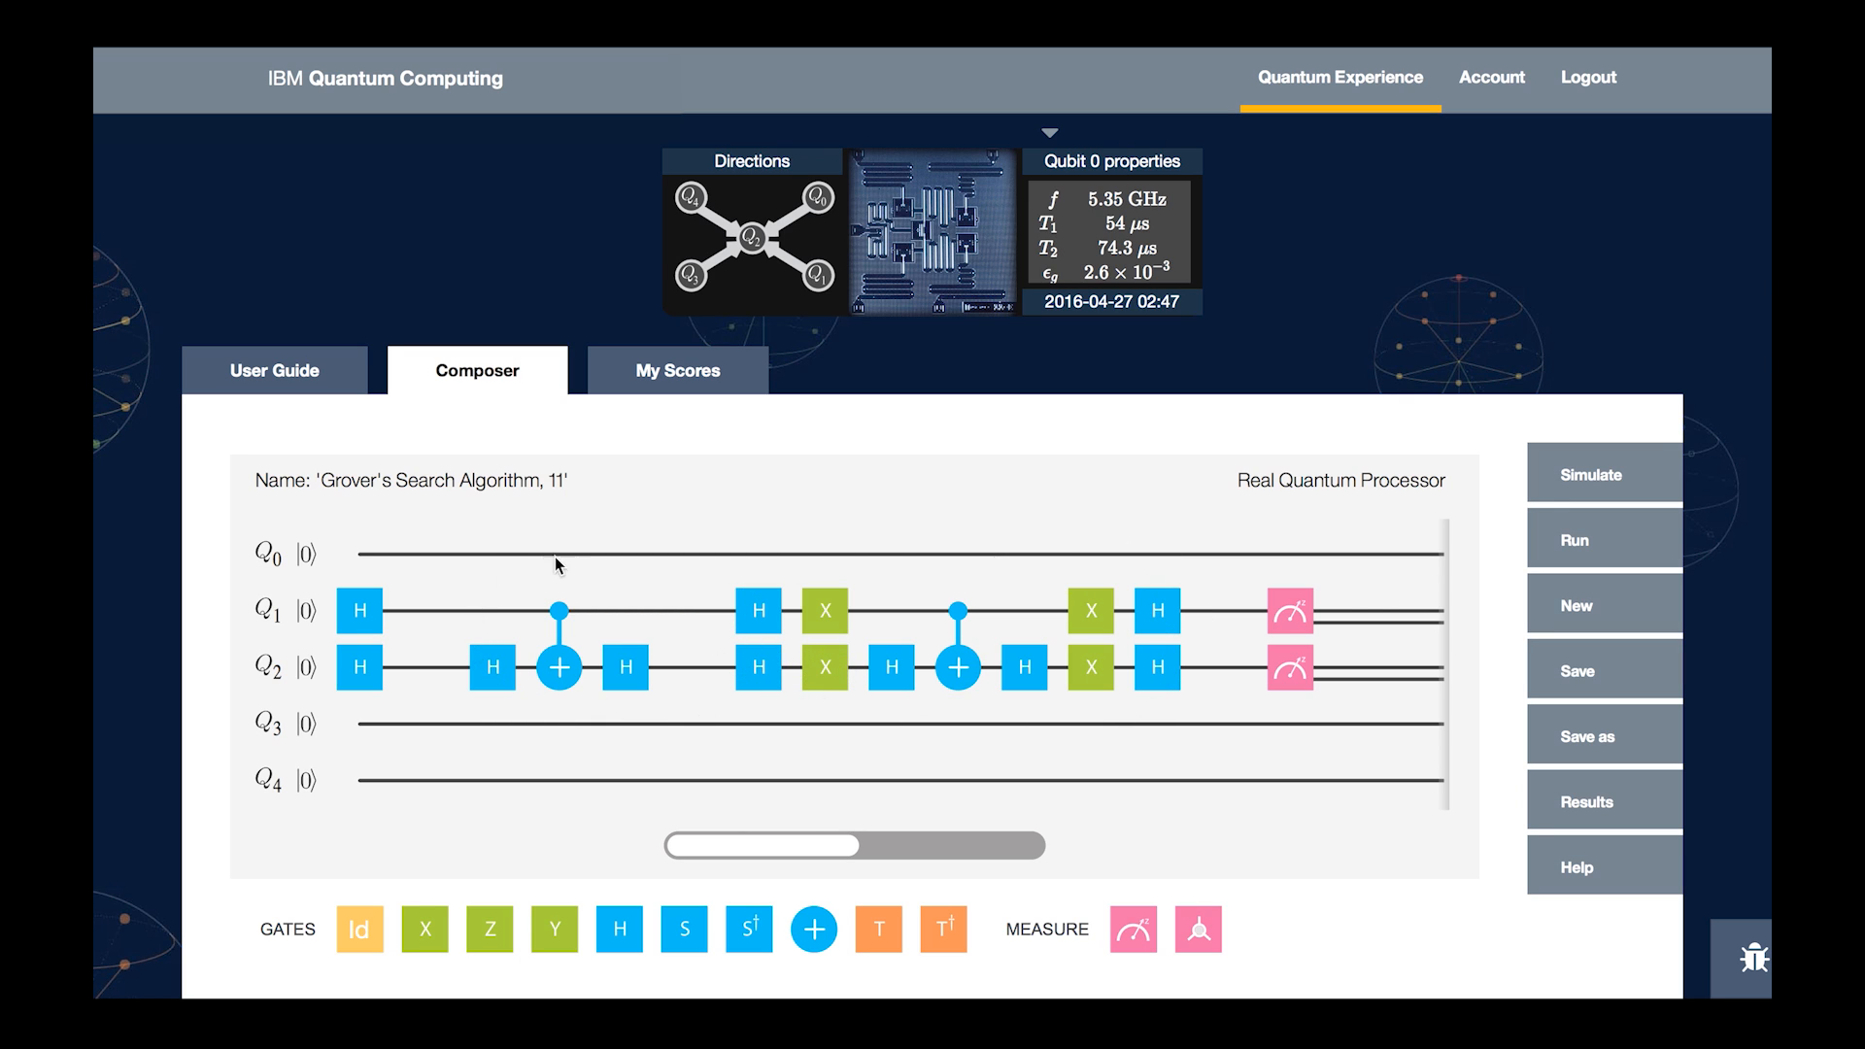
mouse_move(676, 670)
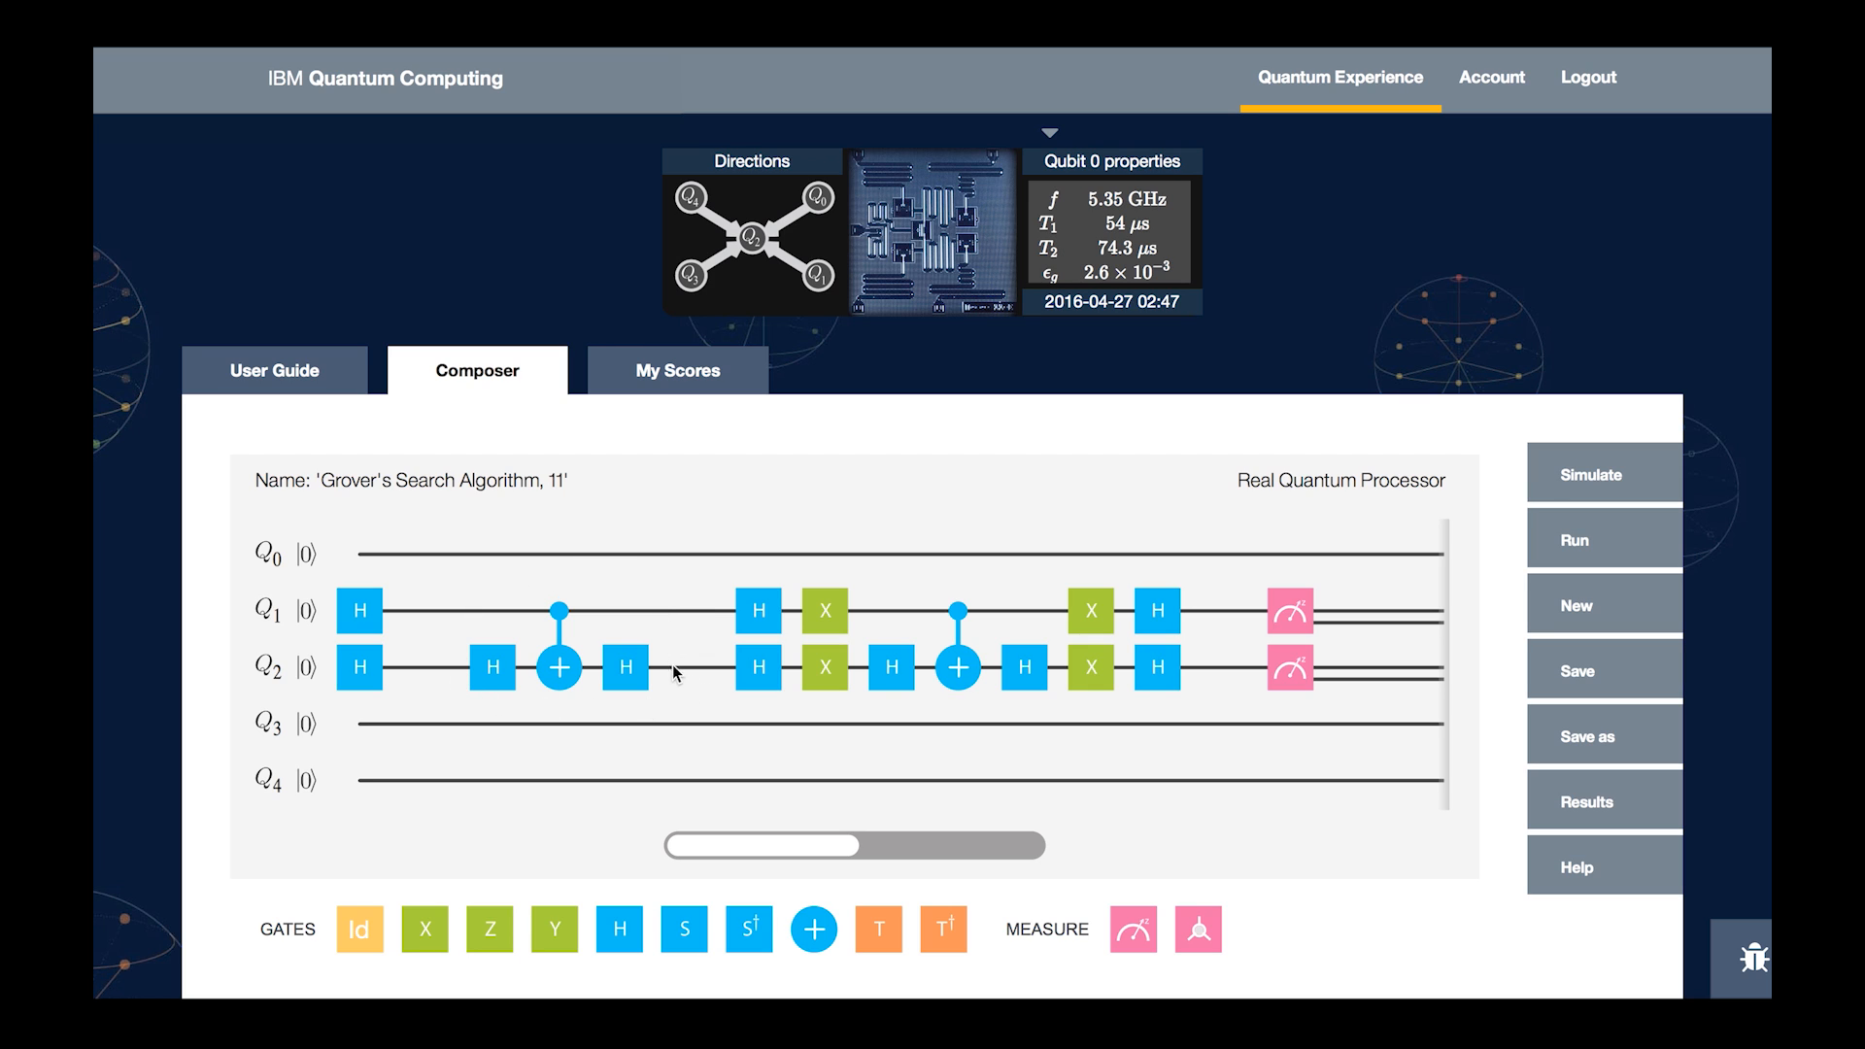
mouse_move(1243, 573)
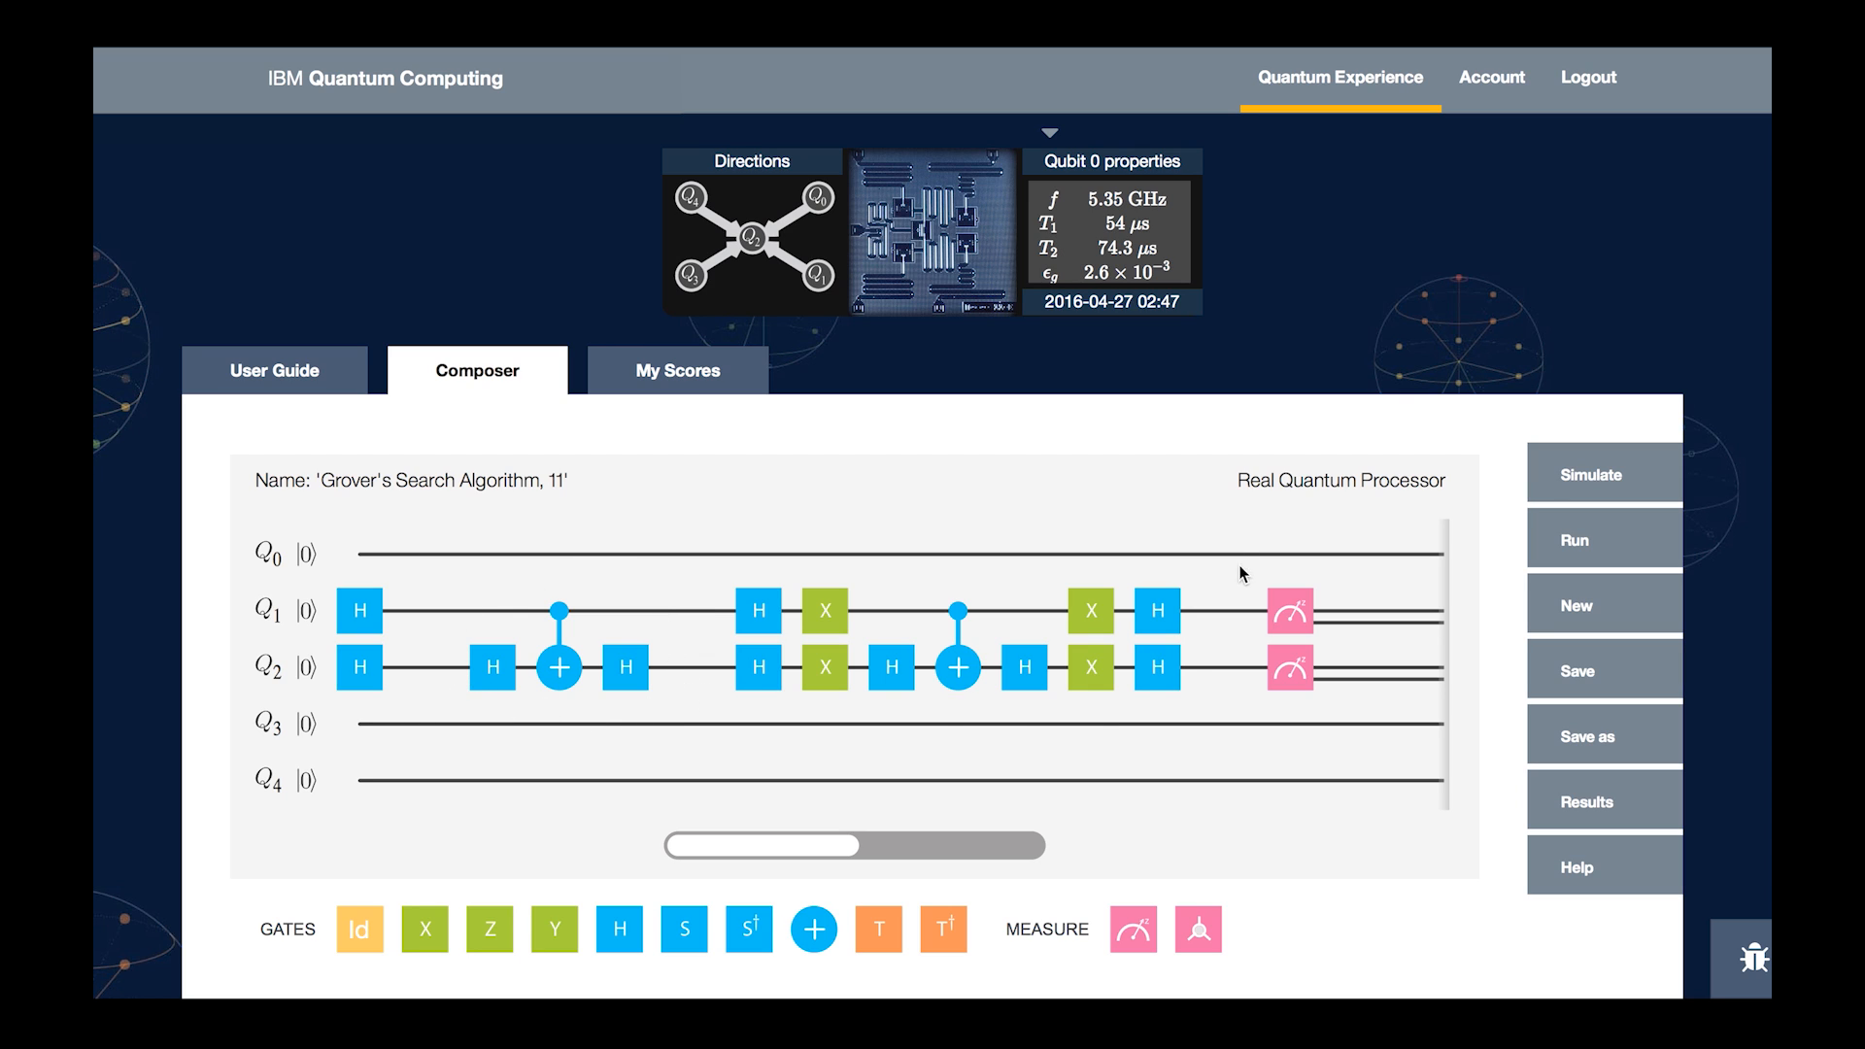
mouse_move(722, 665)
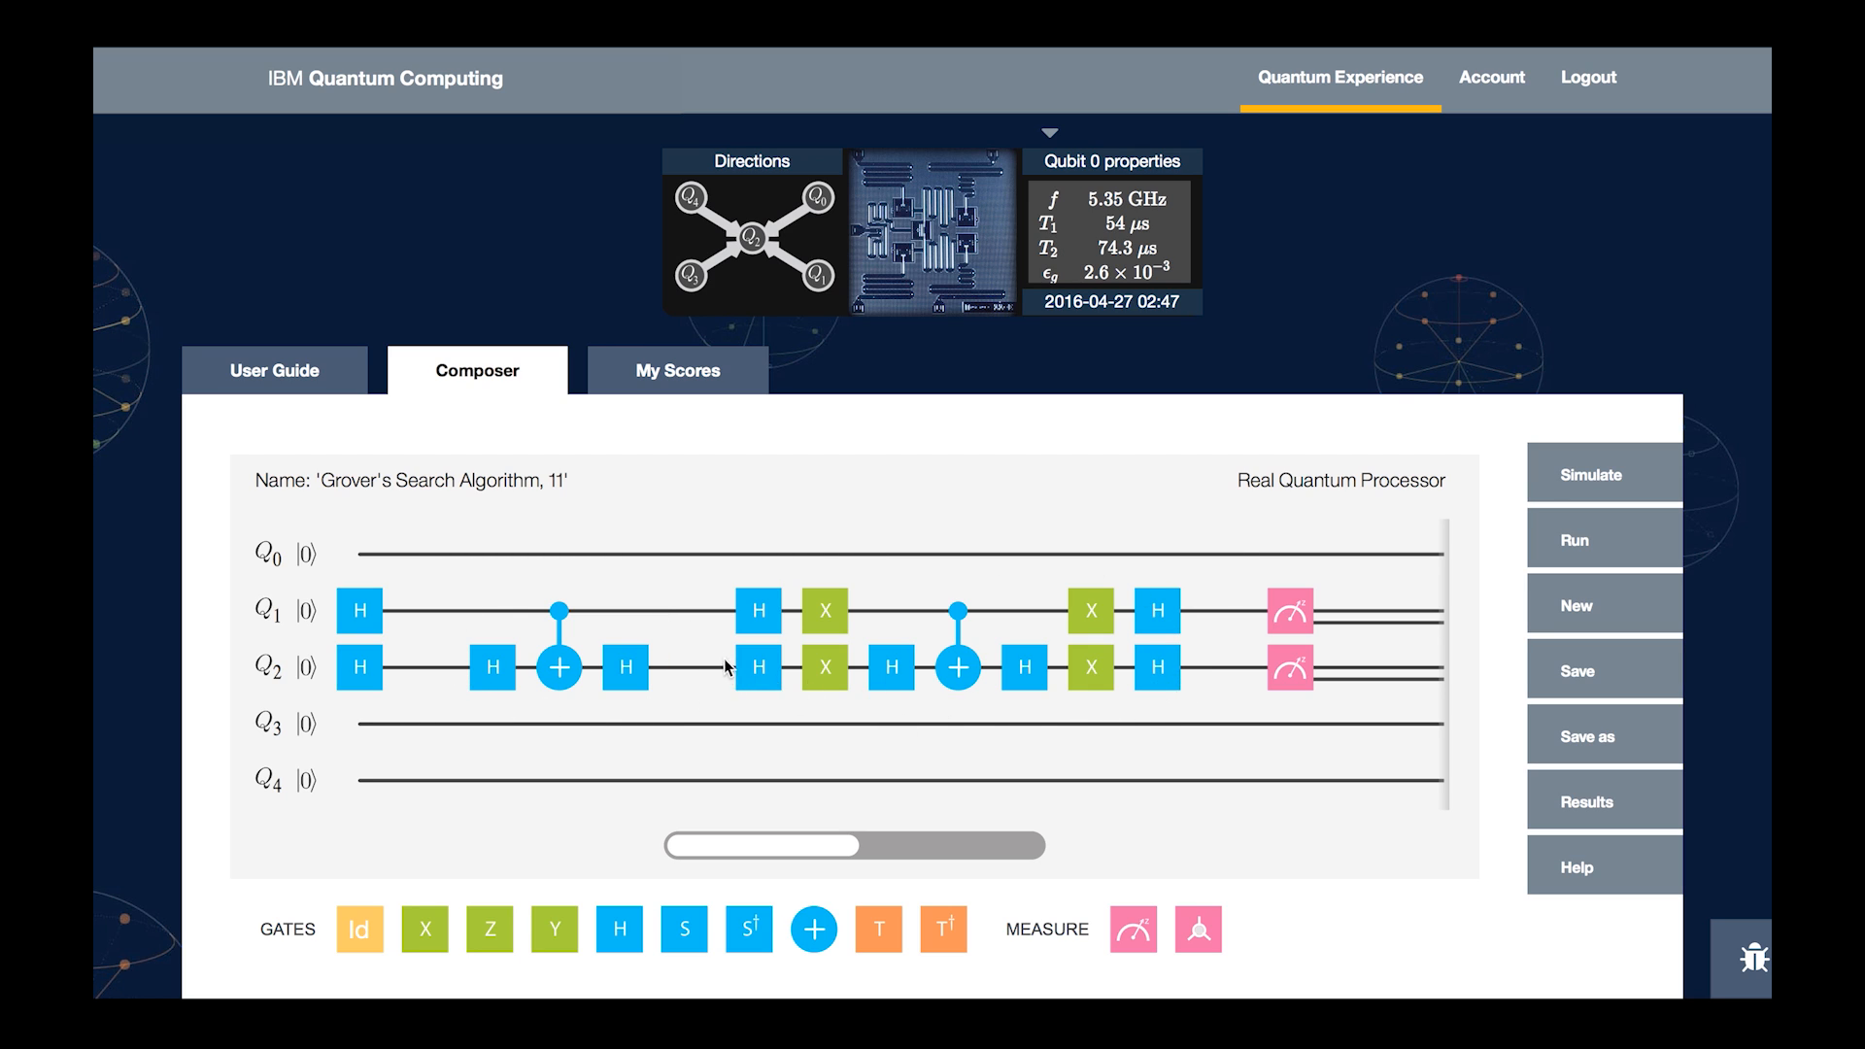
mouse_move(1088, 604)
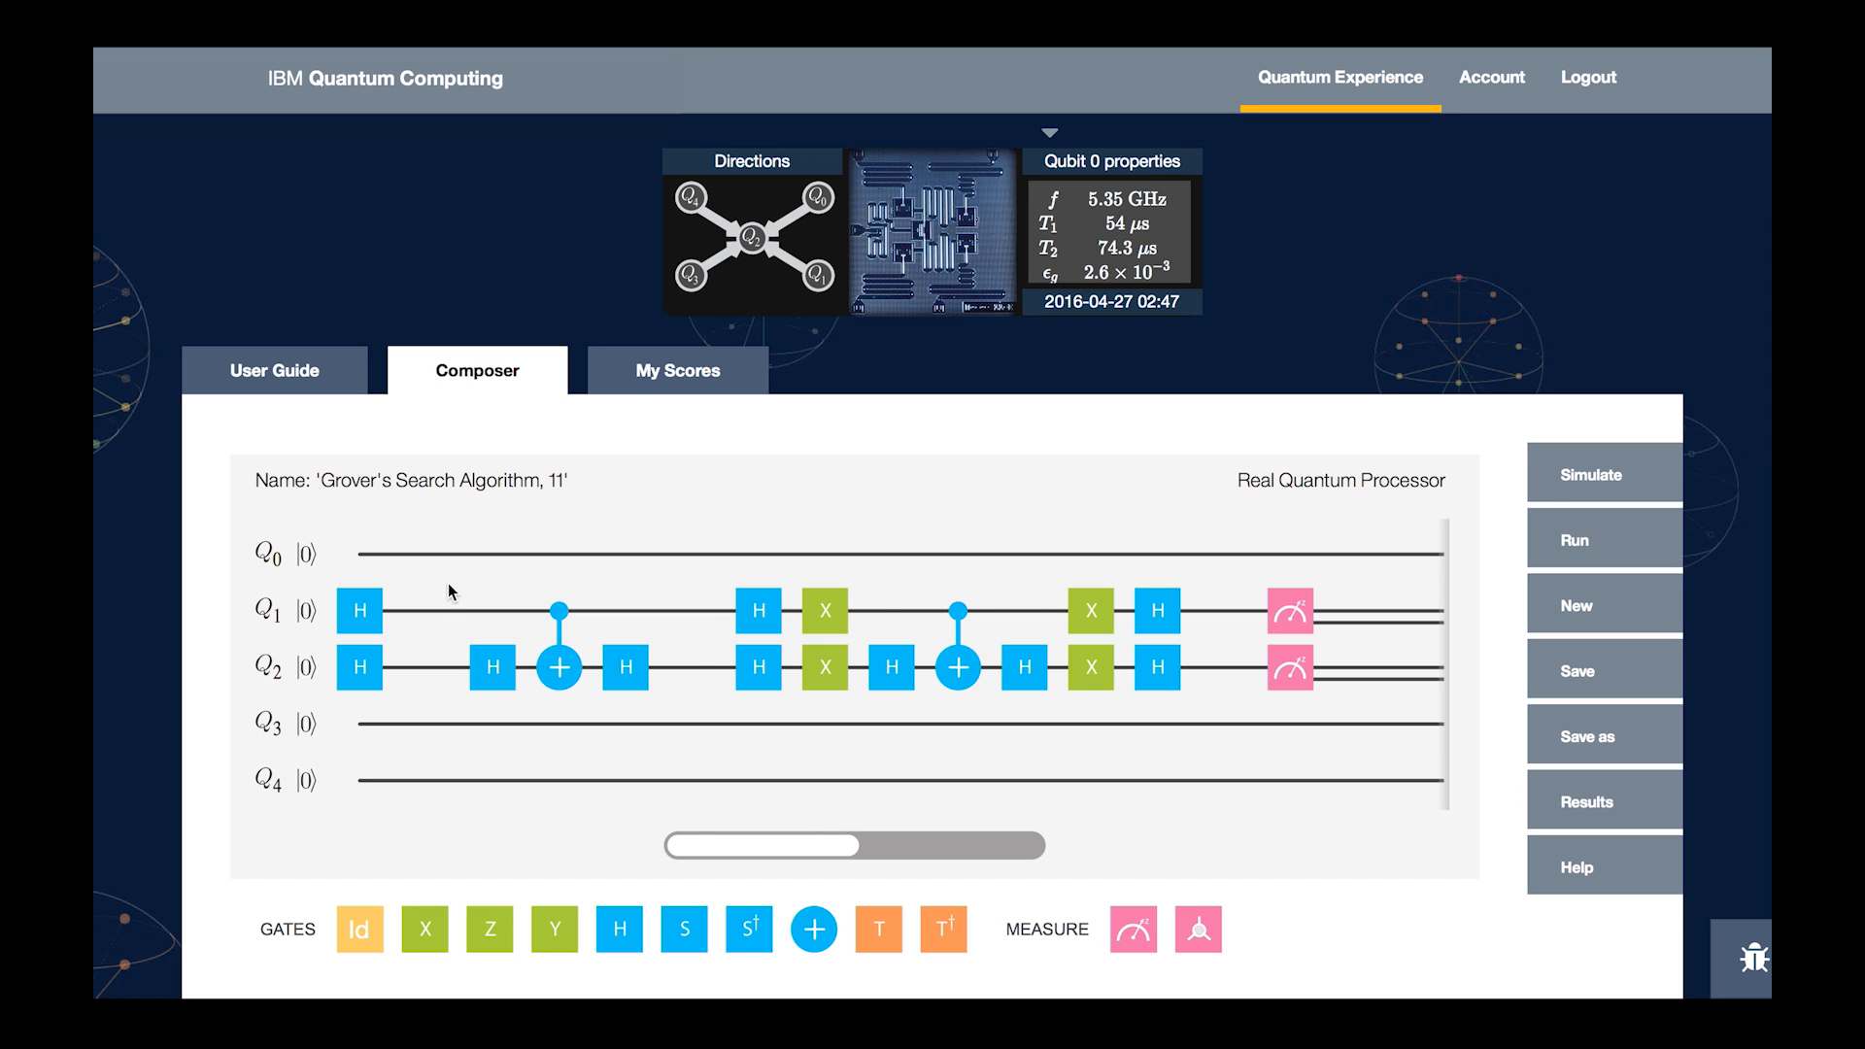
mouse_move(673, 548)
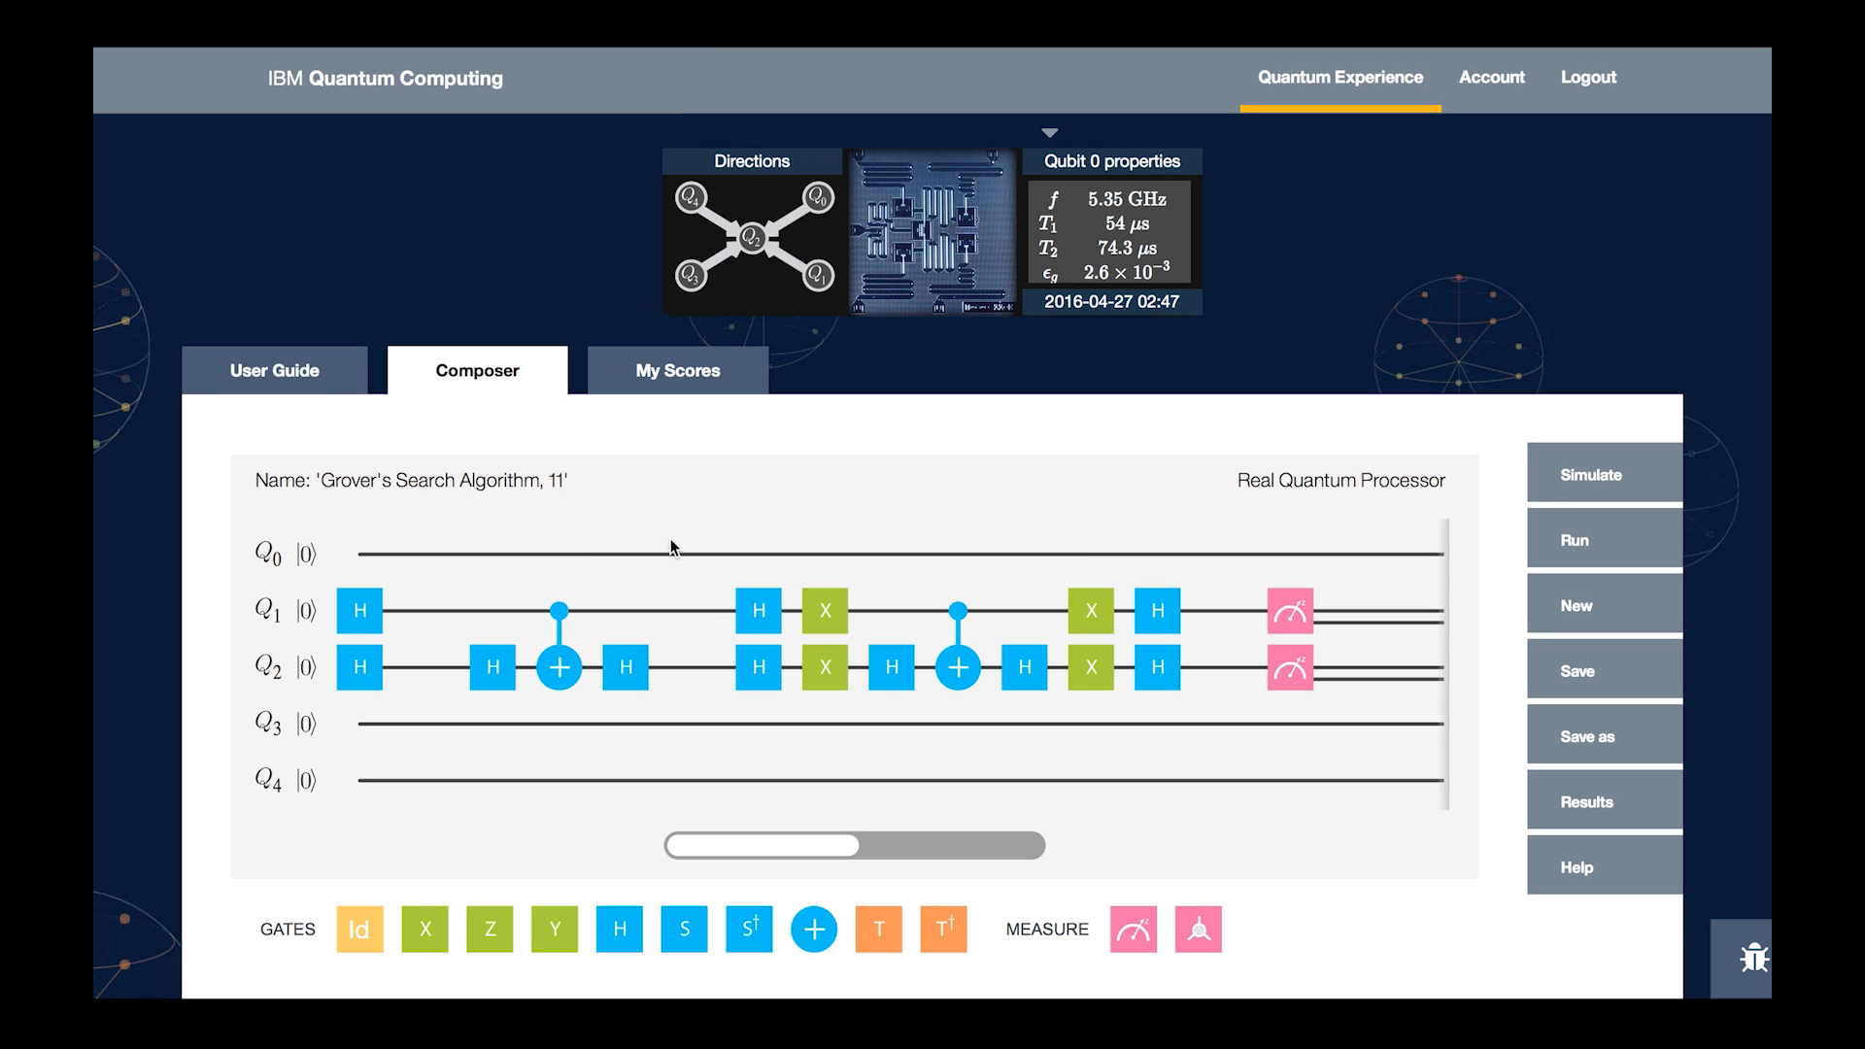
mouse_move(1498, 540)
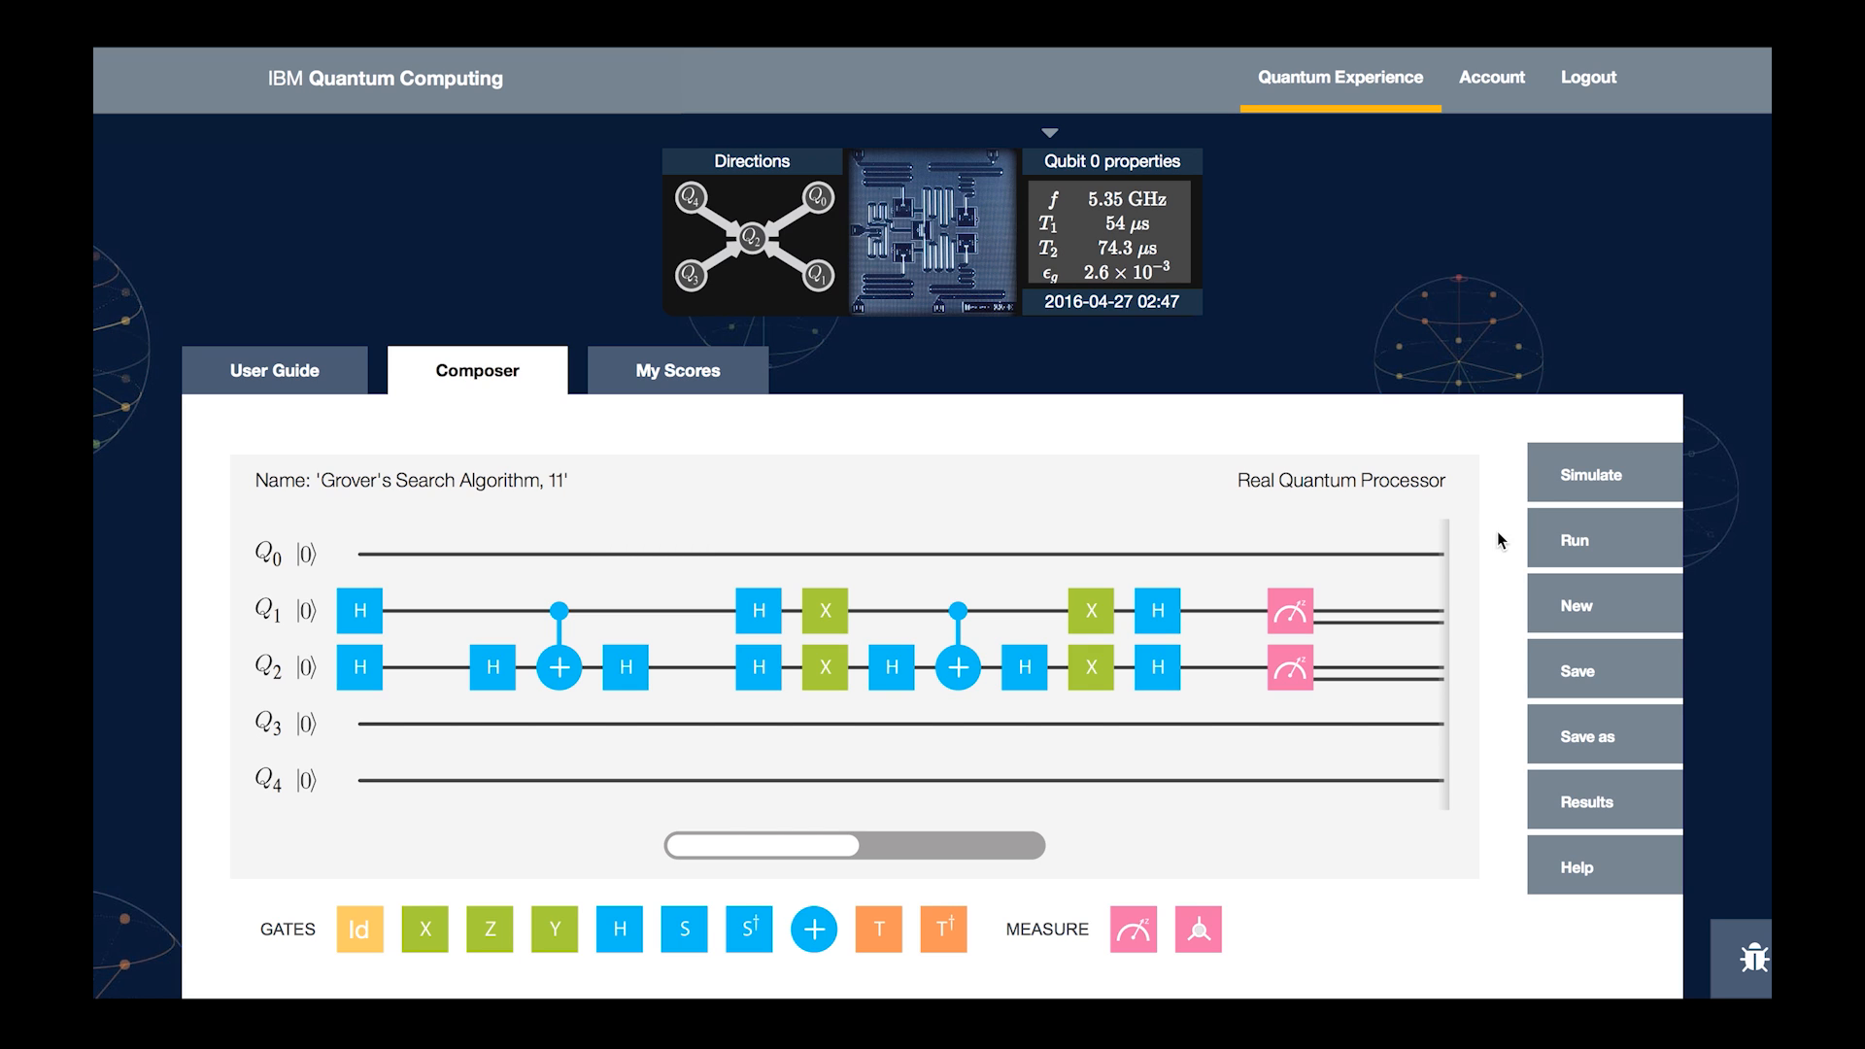
mouse_move(1344, 691)
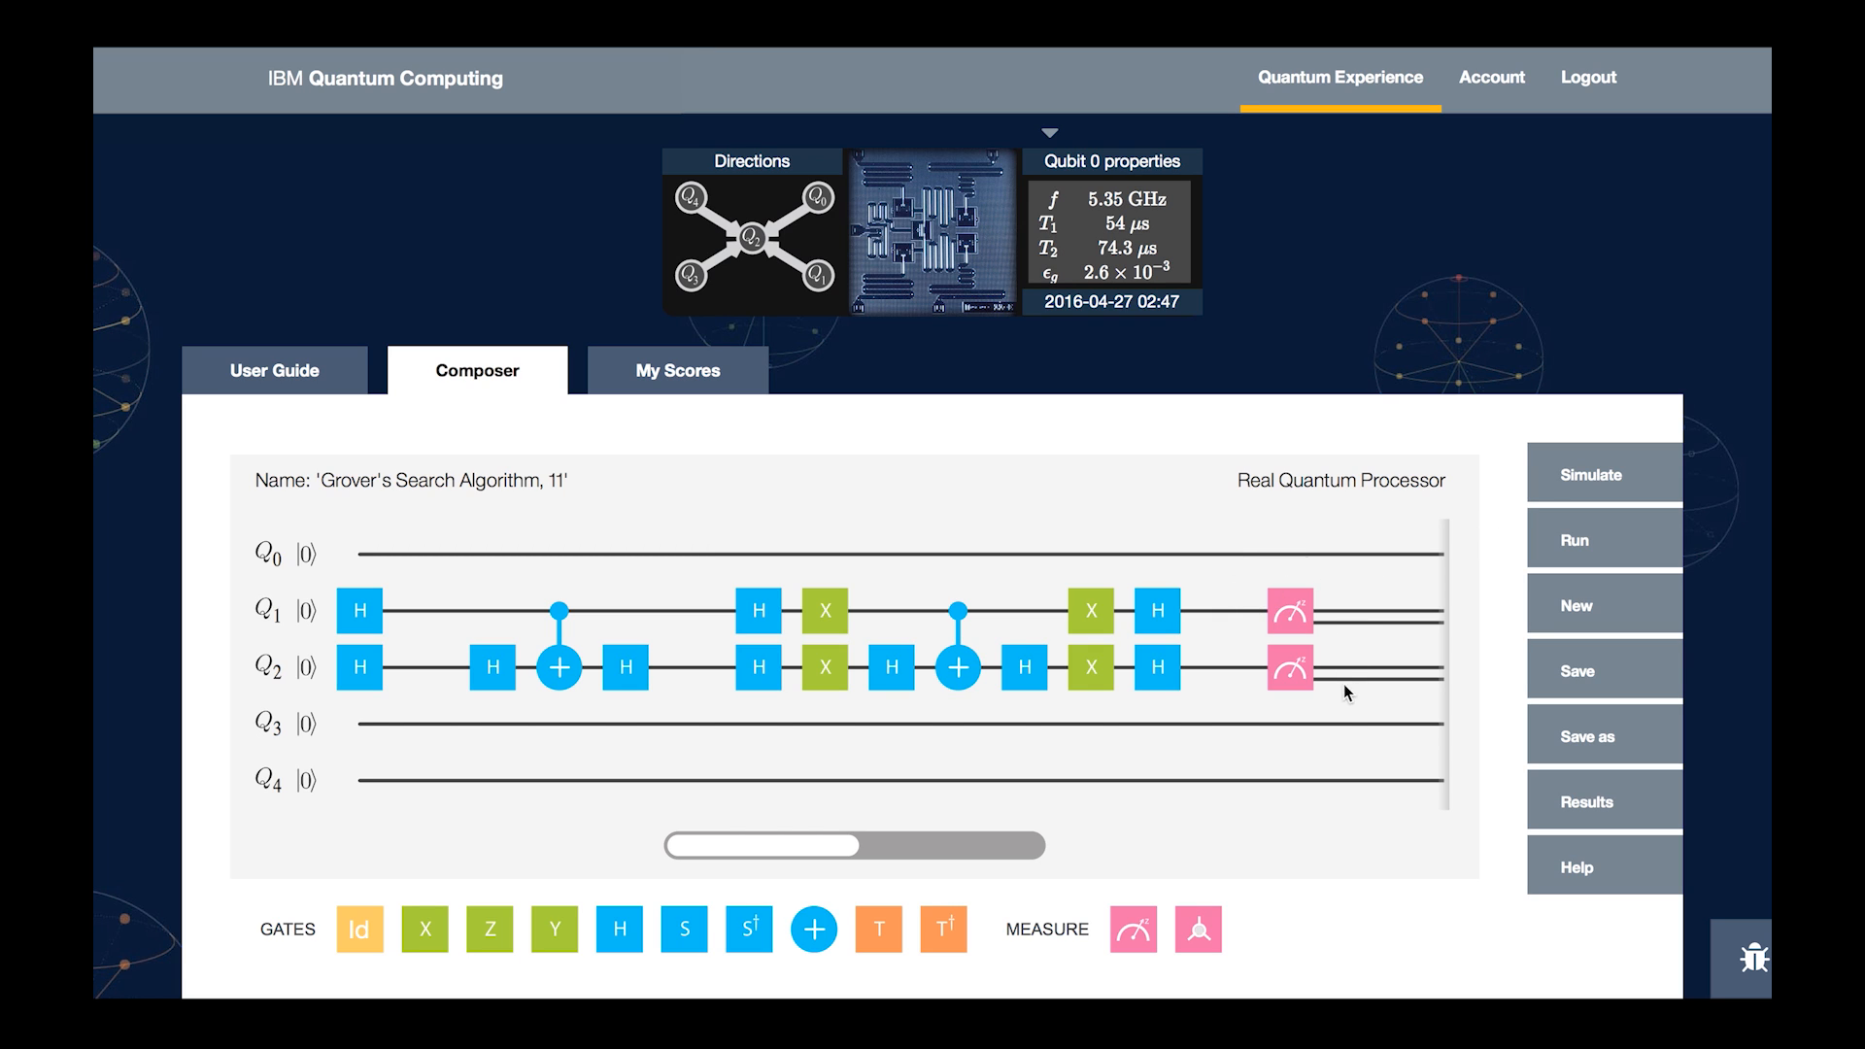
mouse_move(1259, 563)
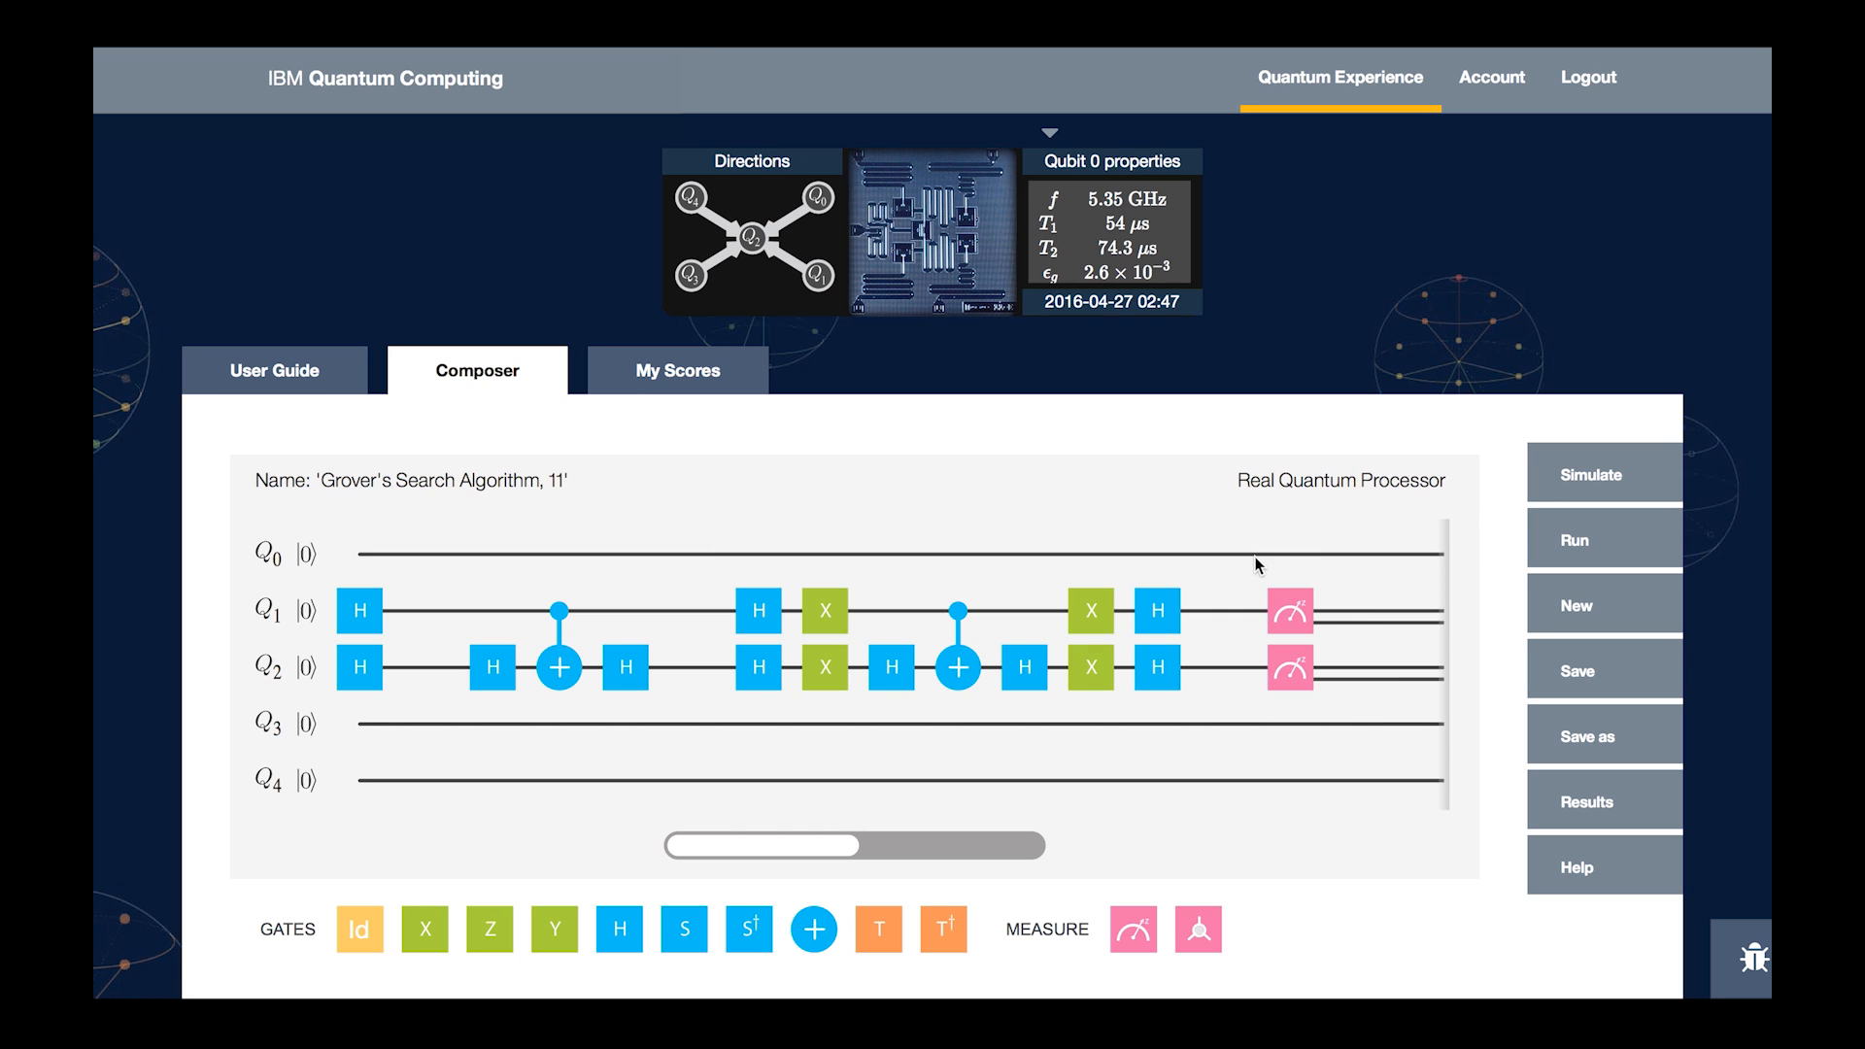
mouse_move(1352, 535)
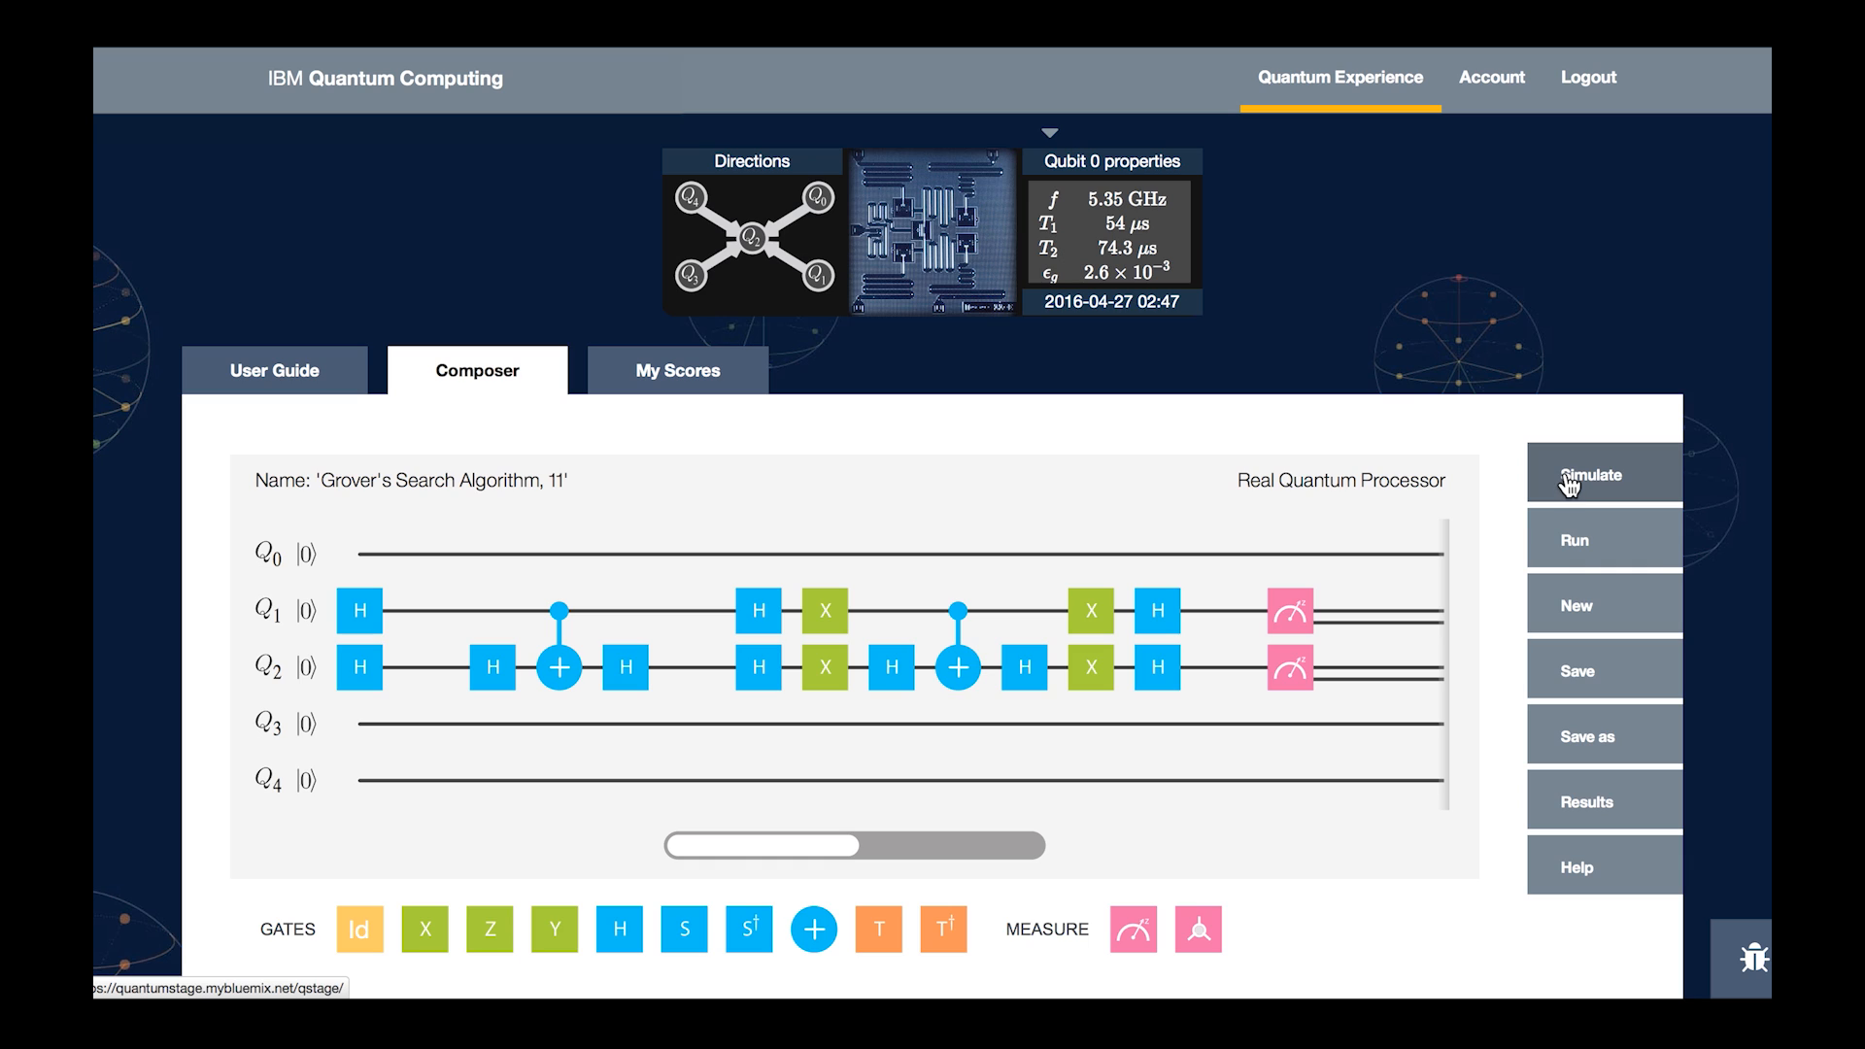
mouse_move(1564, 540)
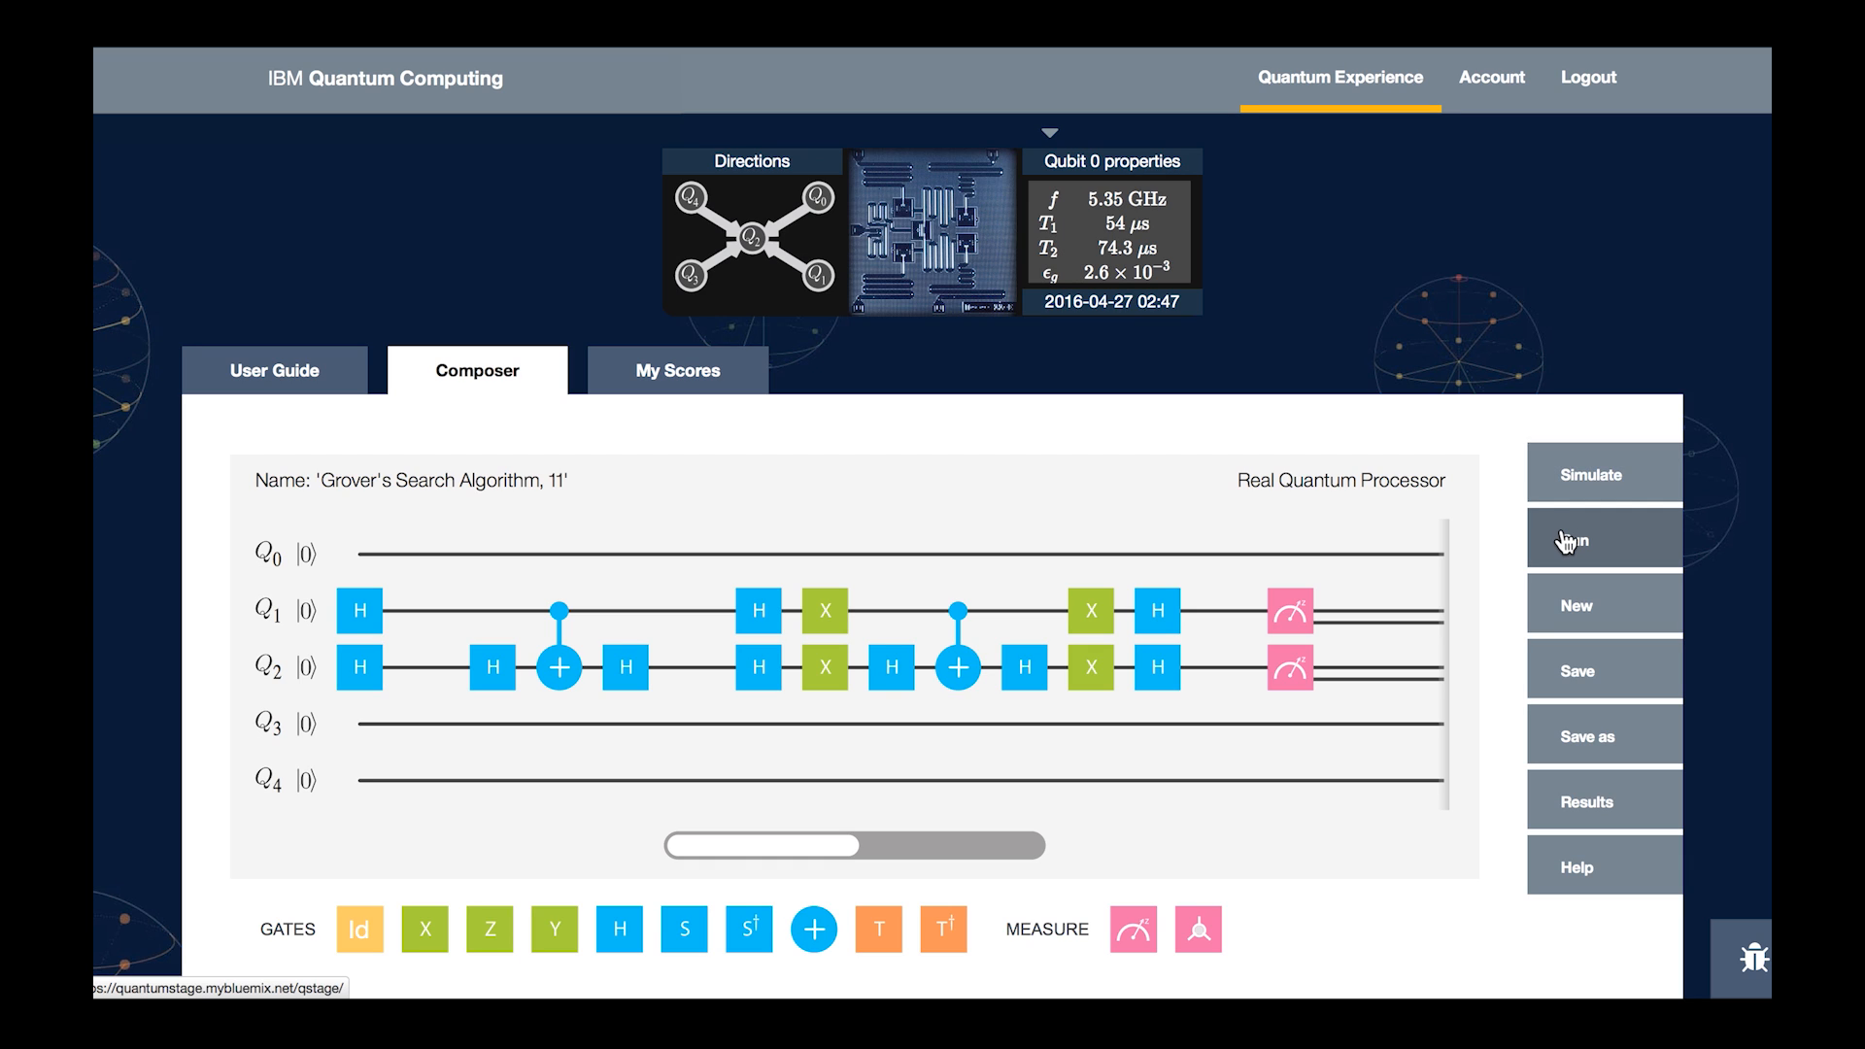
- Run the Grover circuit as a 1-shot new execution rather than using cached results
left_click(1601, 538)
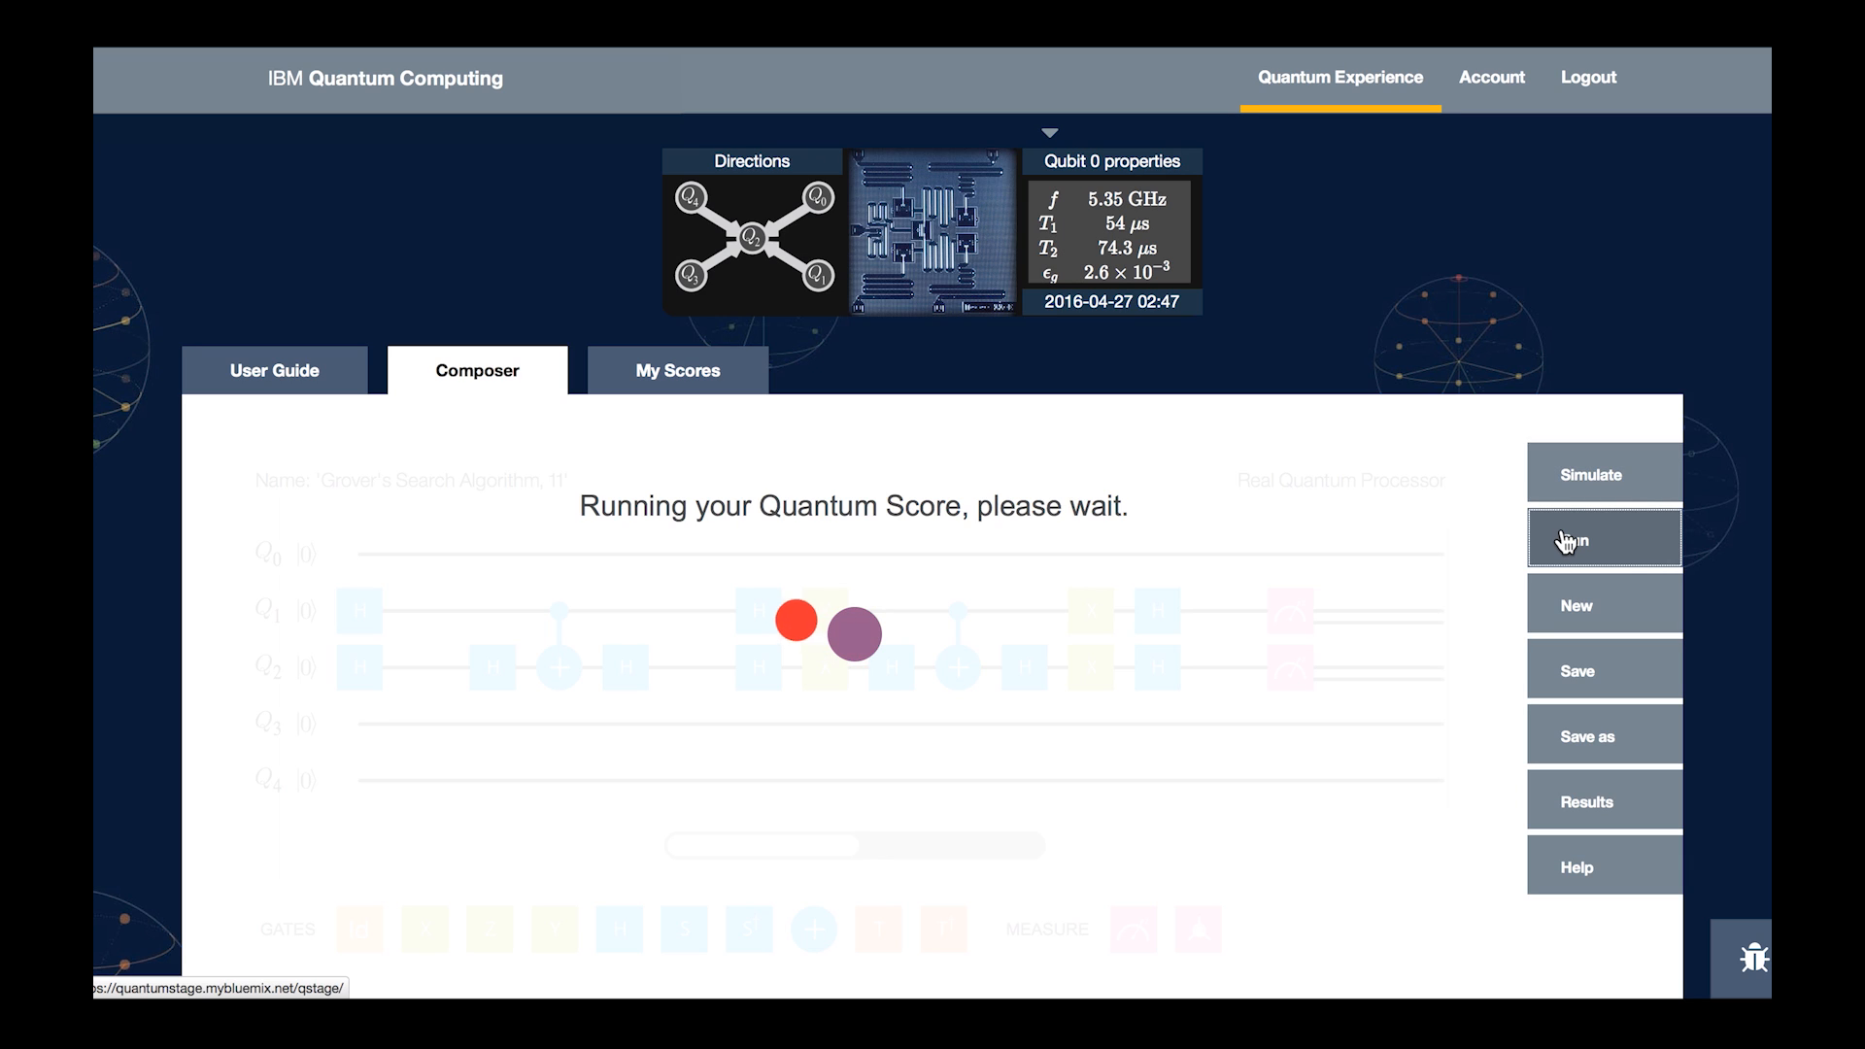
left_click(1604, 540)
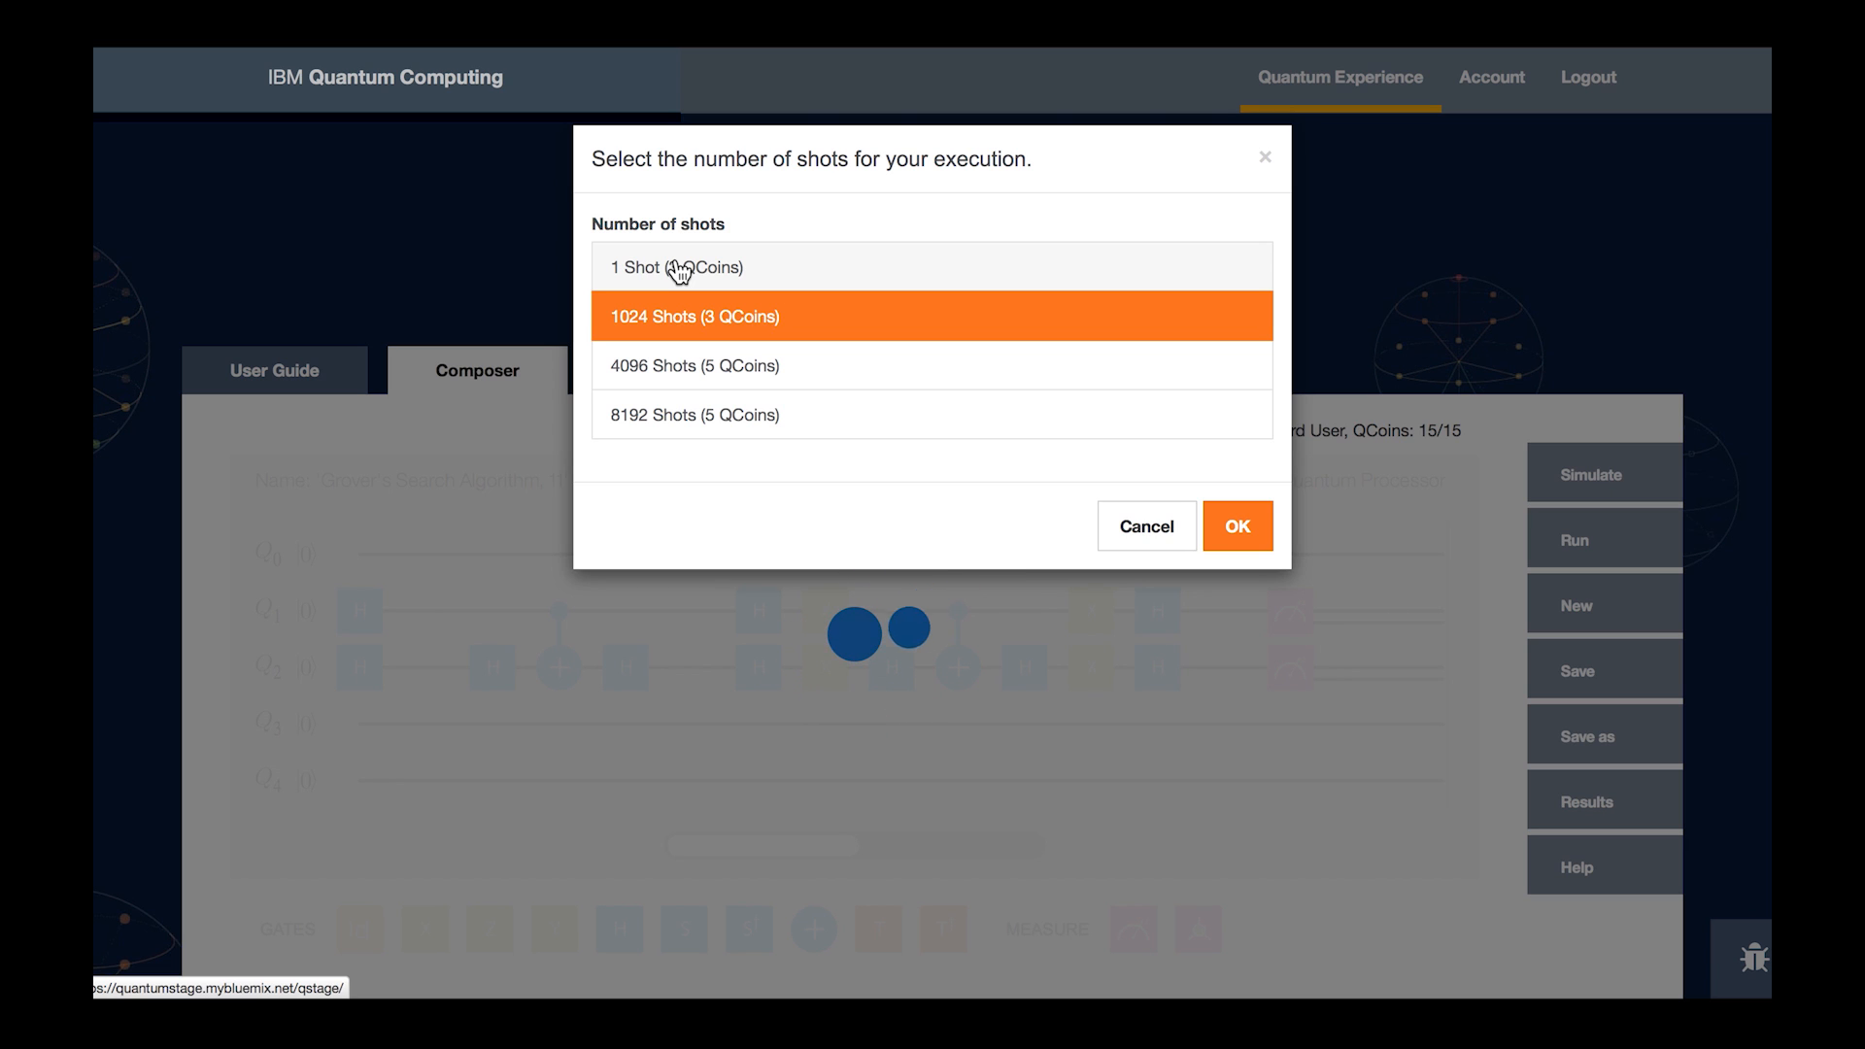
left_click(676, 266)
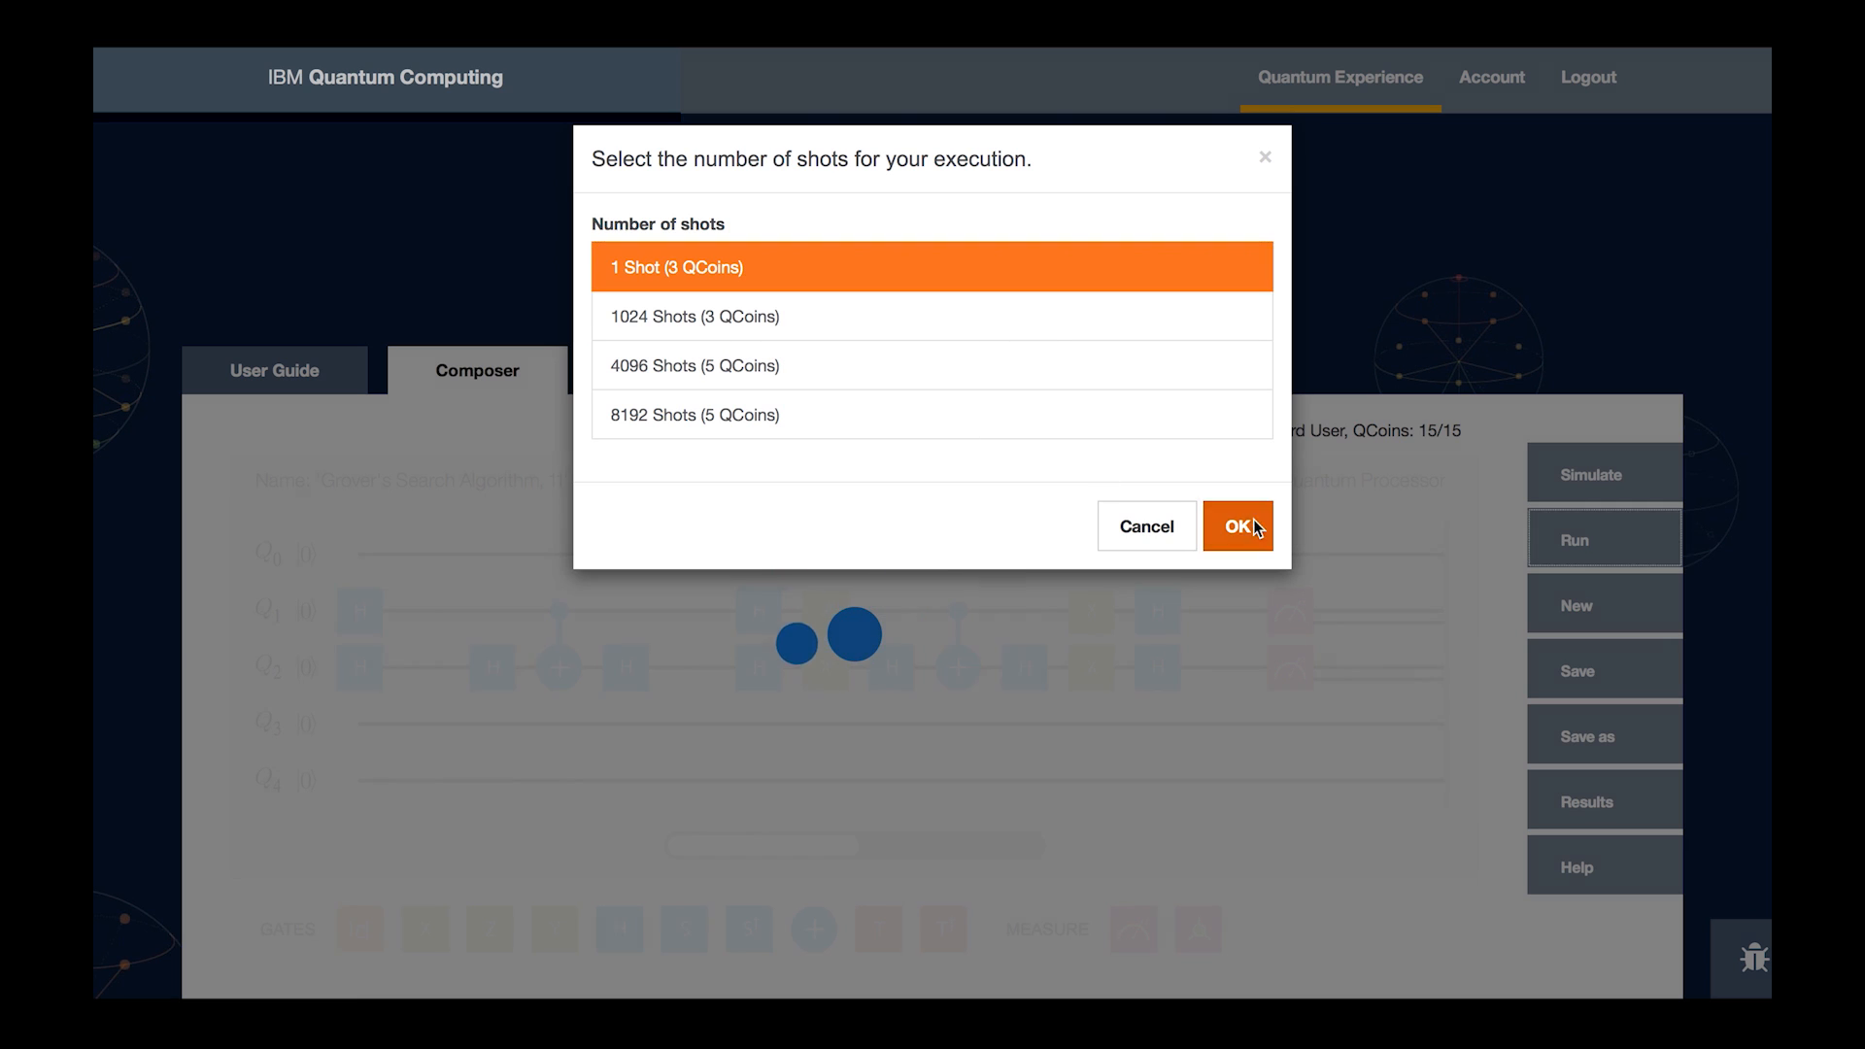
left_click(1239, 526)
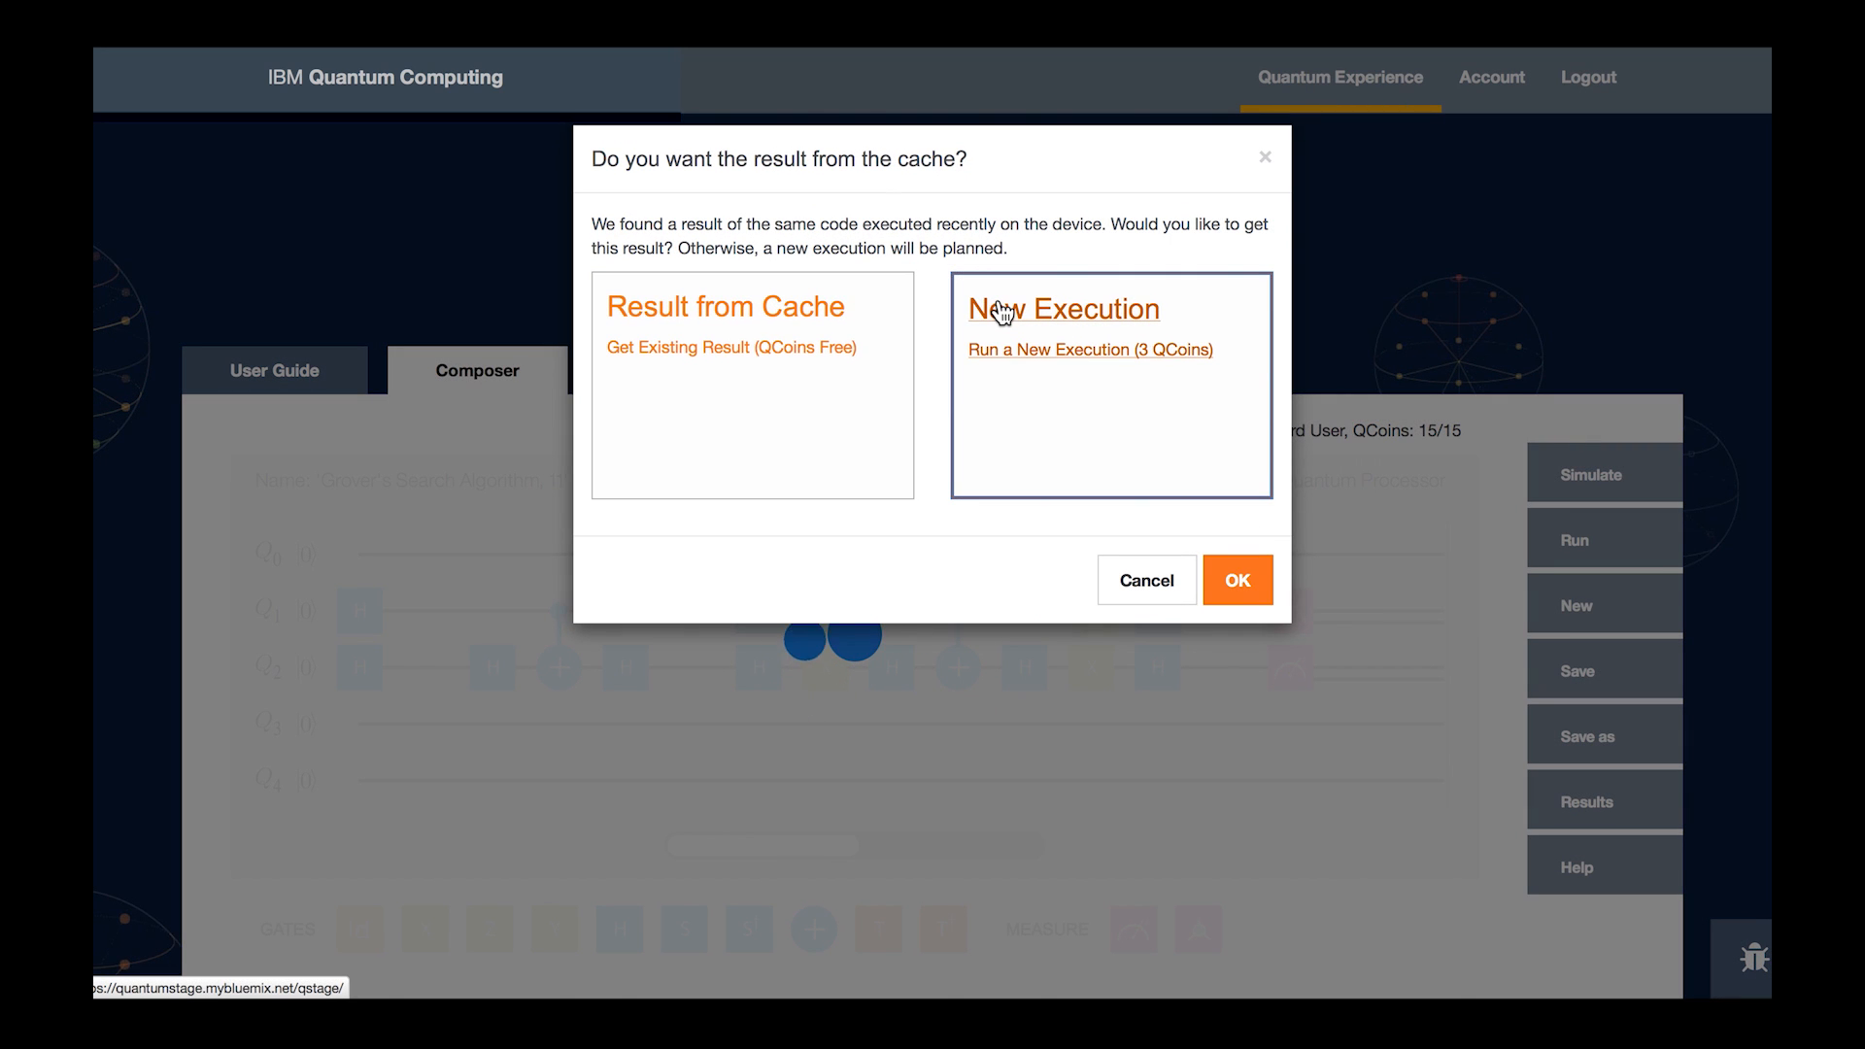
left_click(1238, 579)
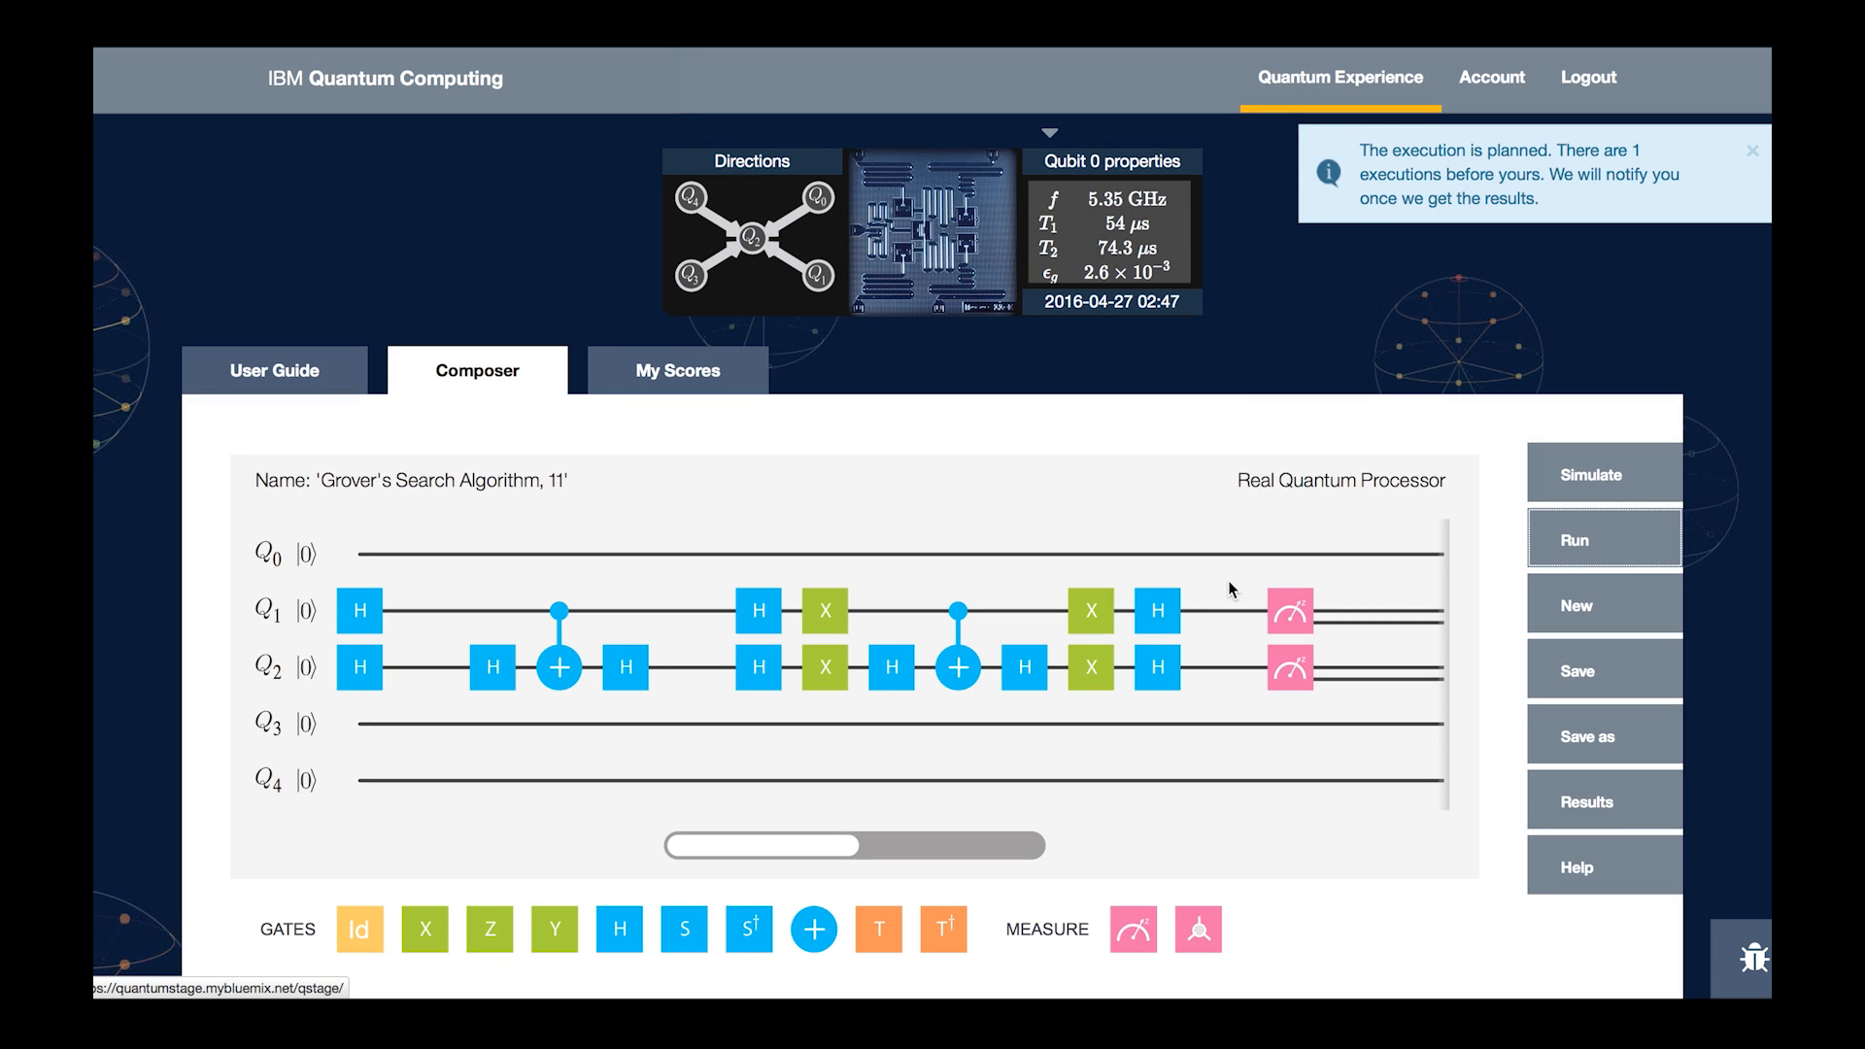
- Dismiss the top-right 'execution is planned' notice
left_click(1753, 152)
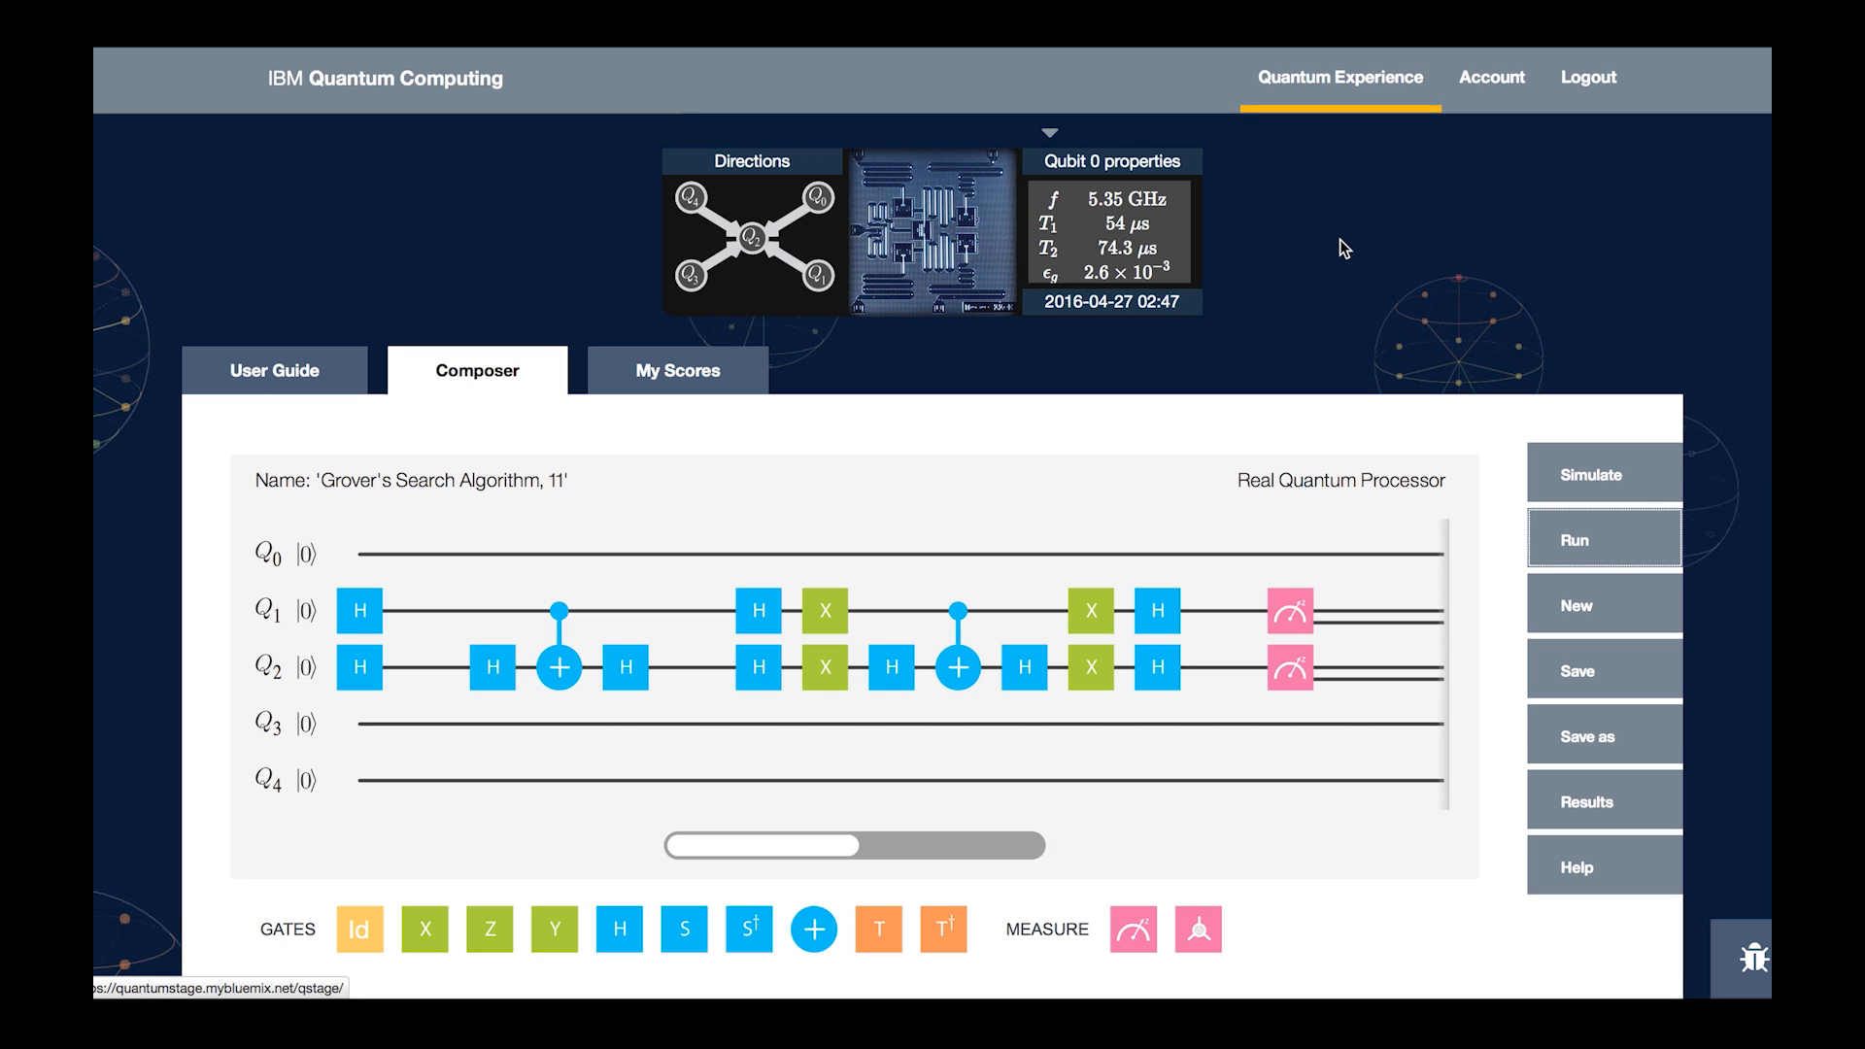
mouse_move(928, 389)
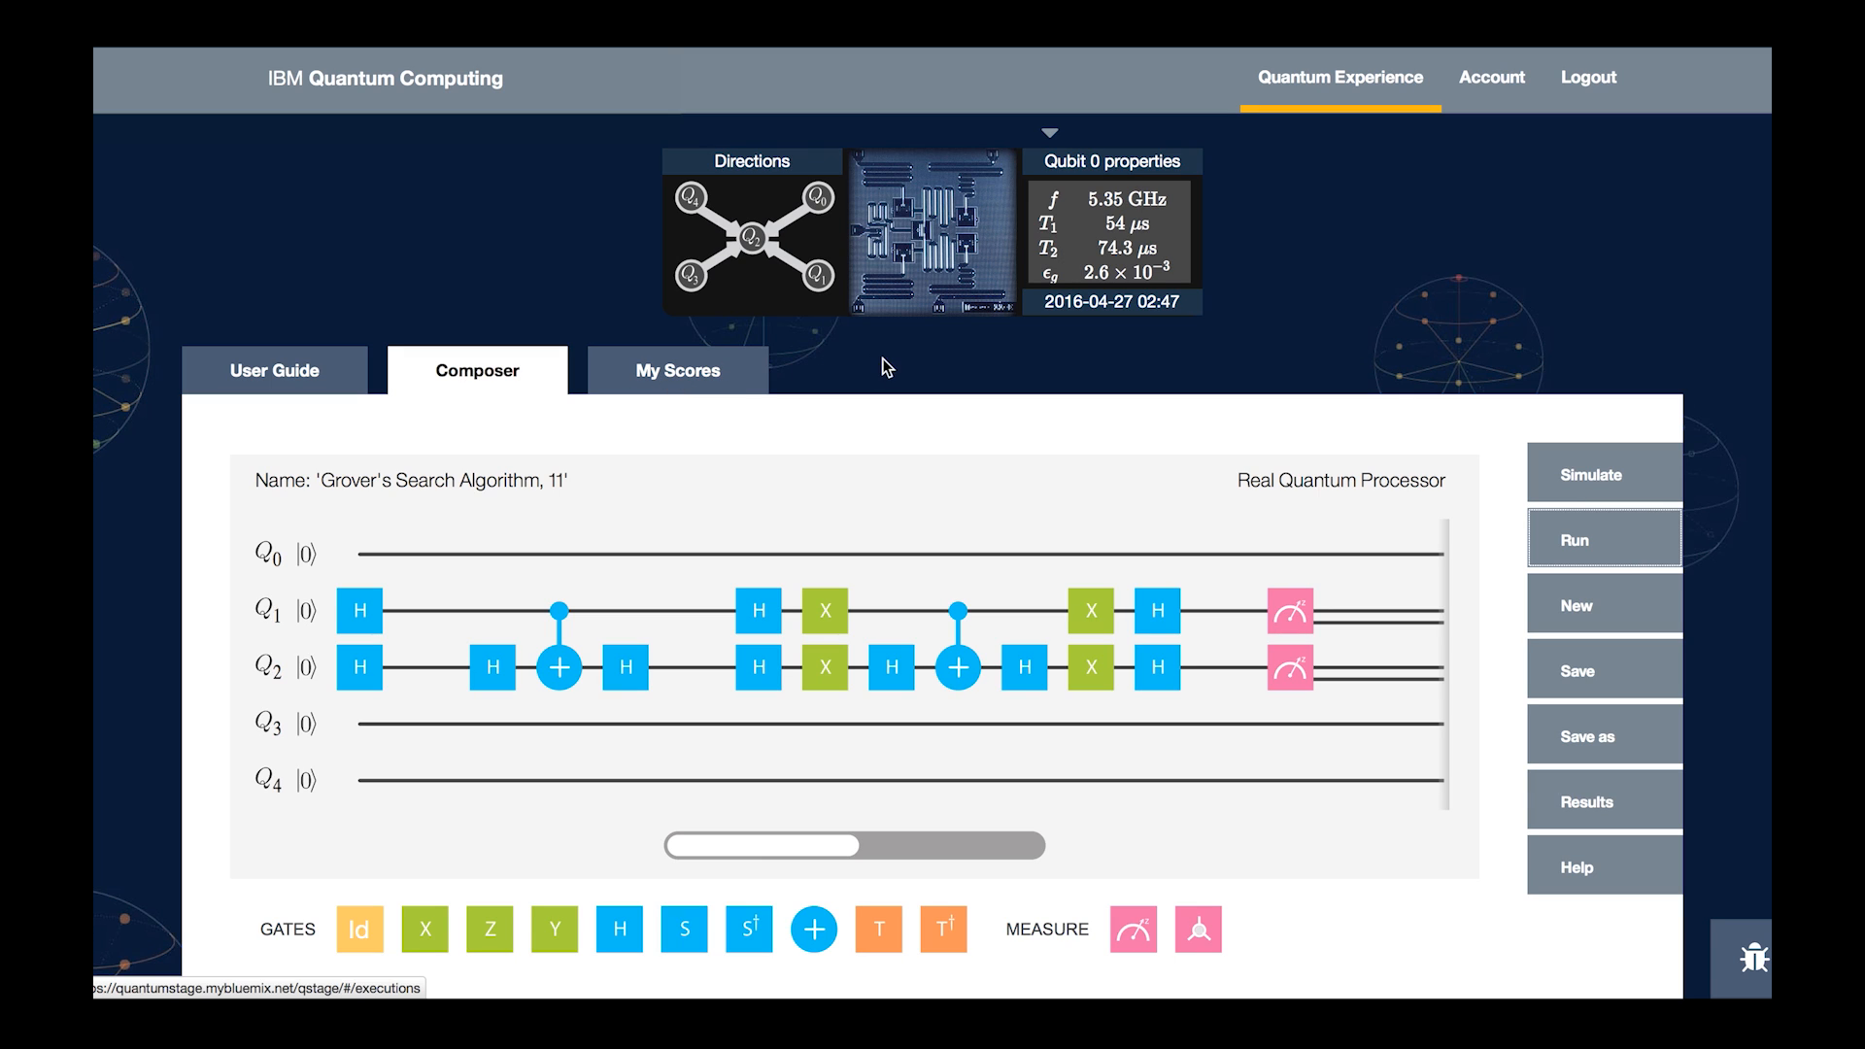
- Show the My Scores list with the Grover's Search Algorithm, 11 entry
left_click(676, 369)
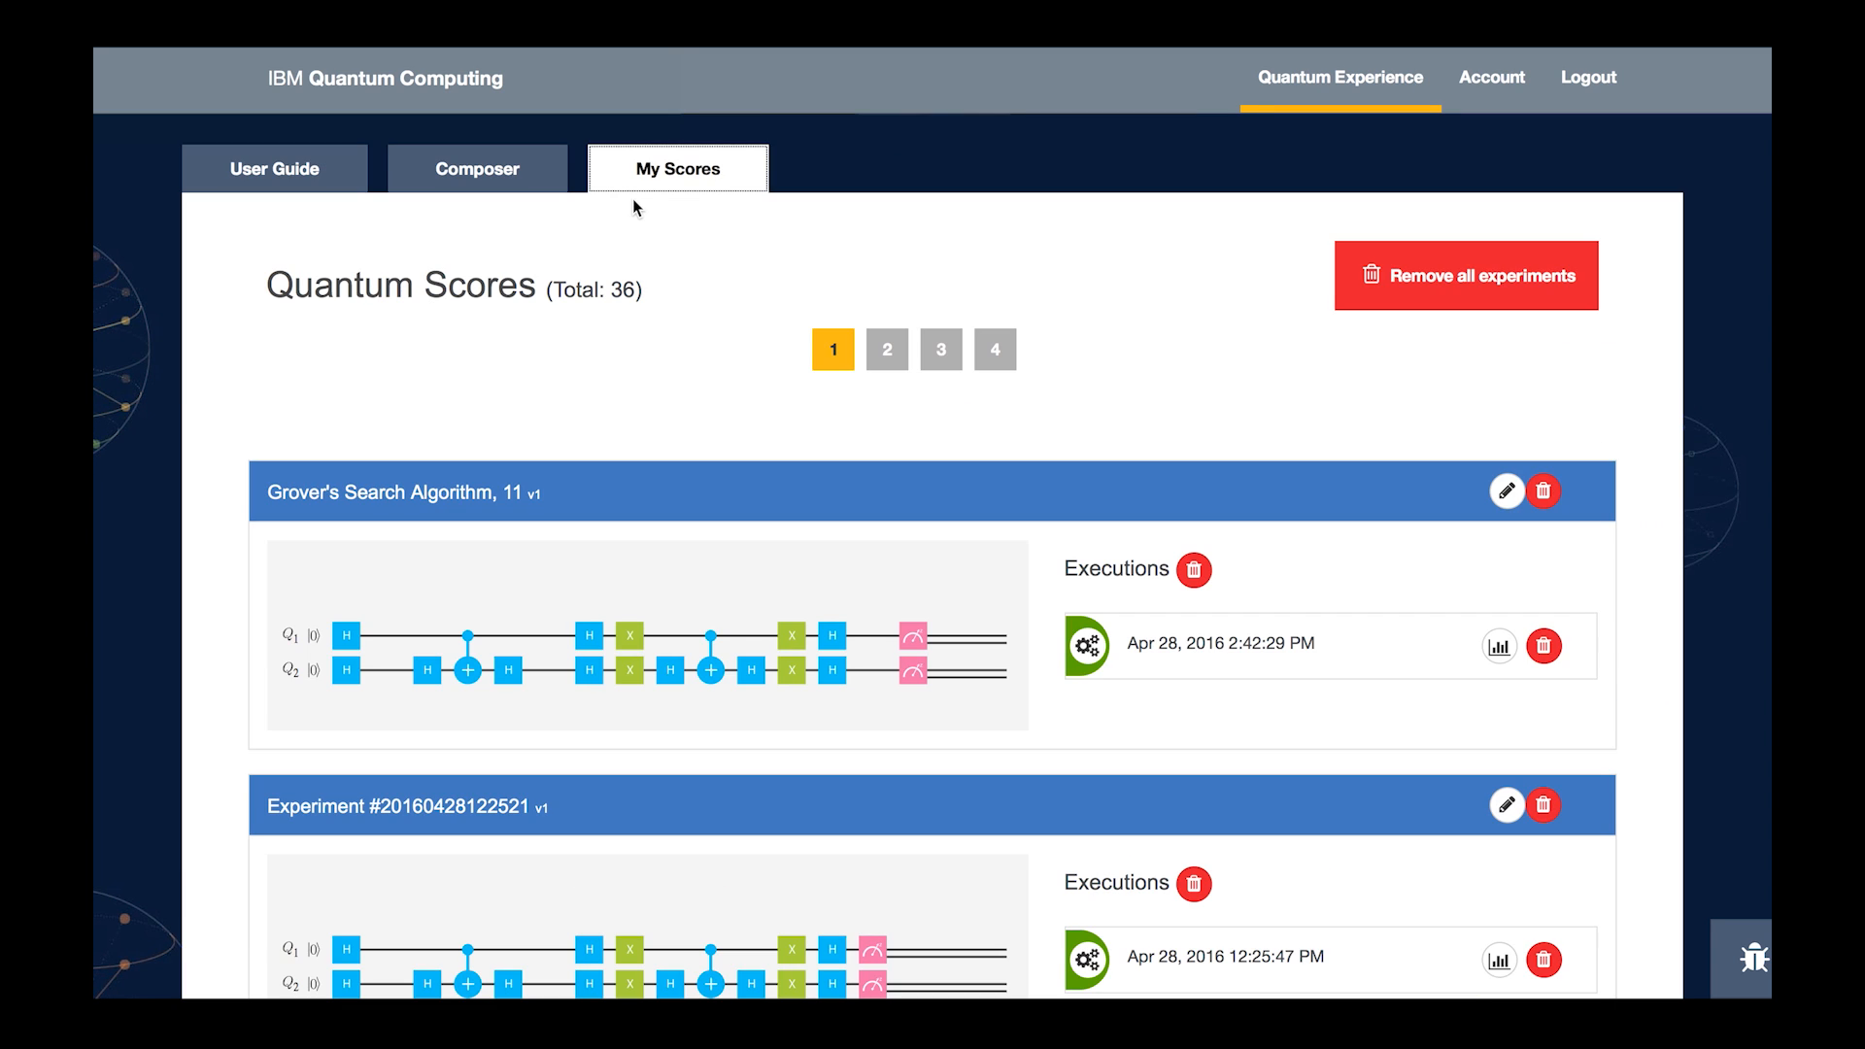
mouse_move(241, 450)
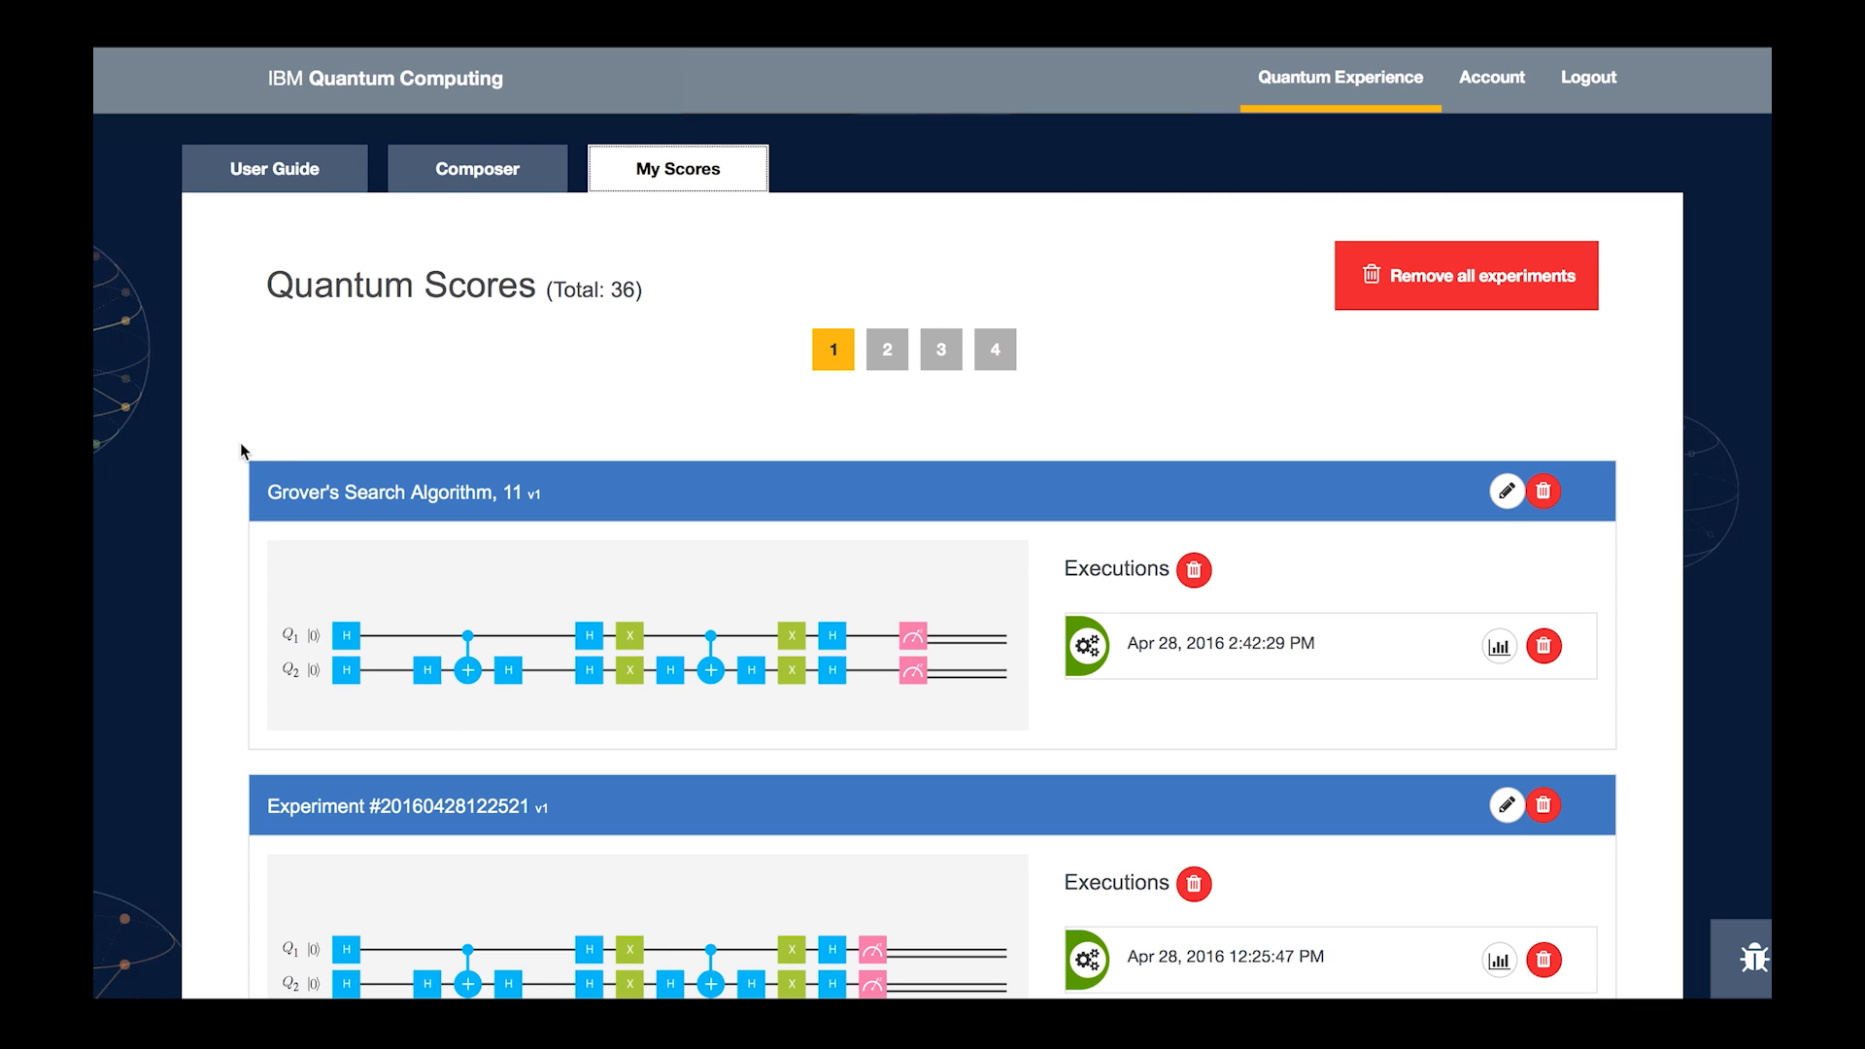
mouse_move(385, 447)
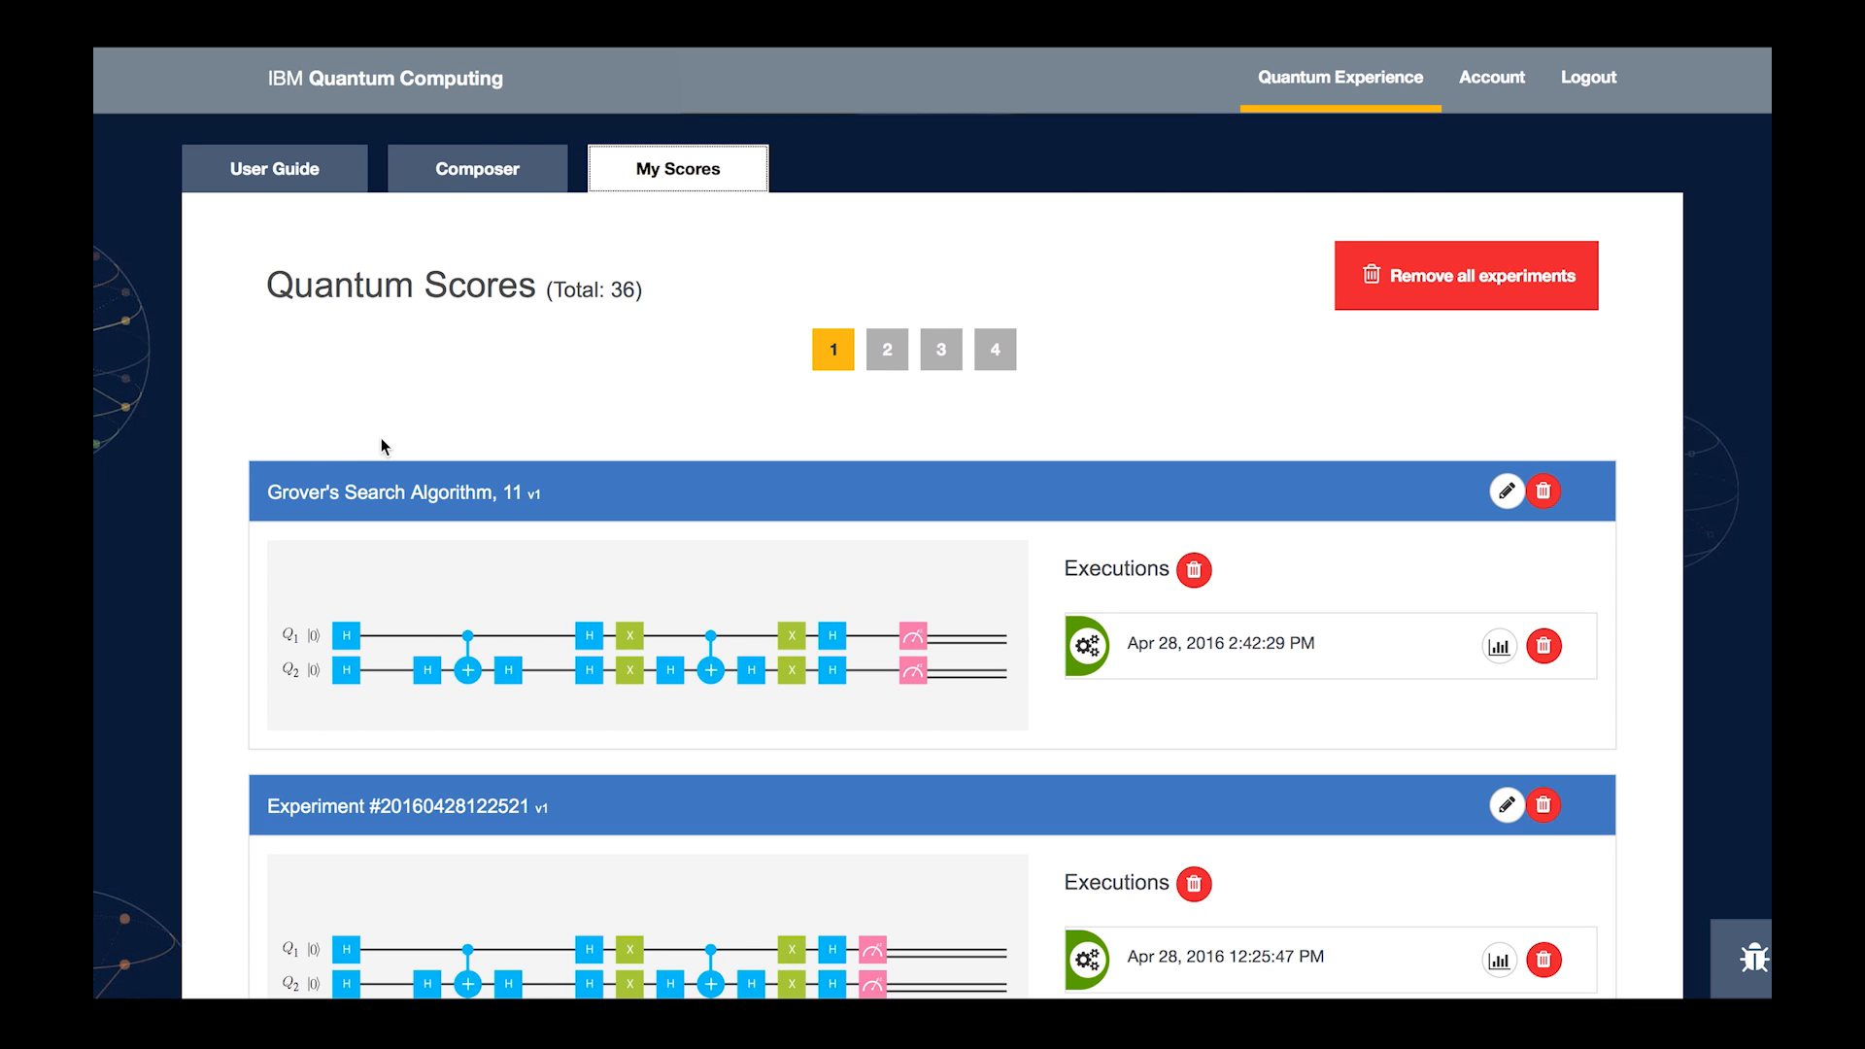
mouse_move(486, 428)
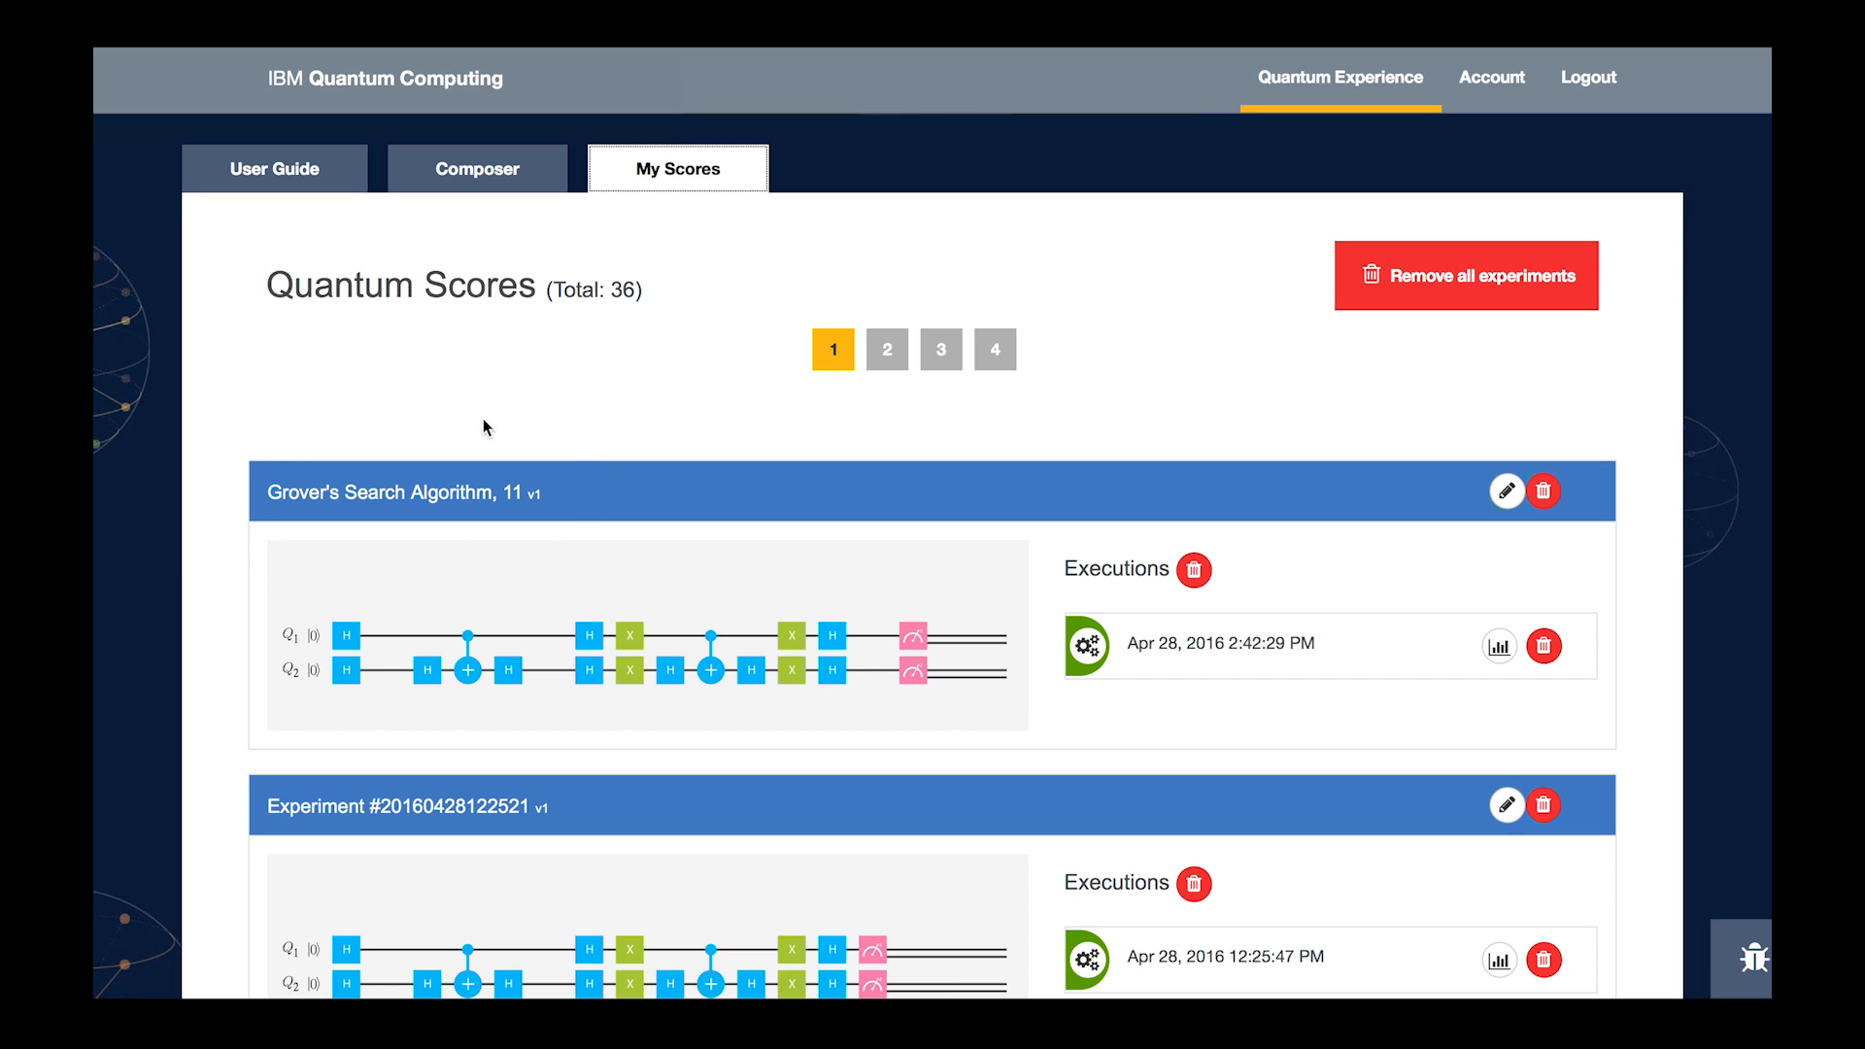
mouse_move(1216, 705)
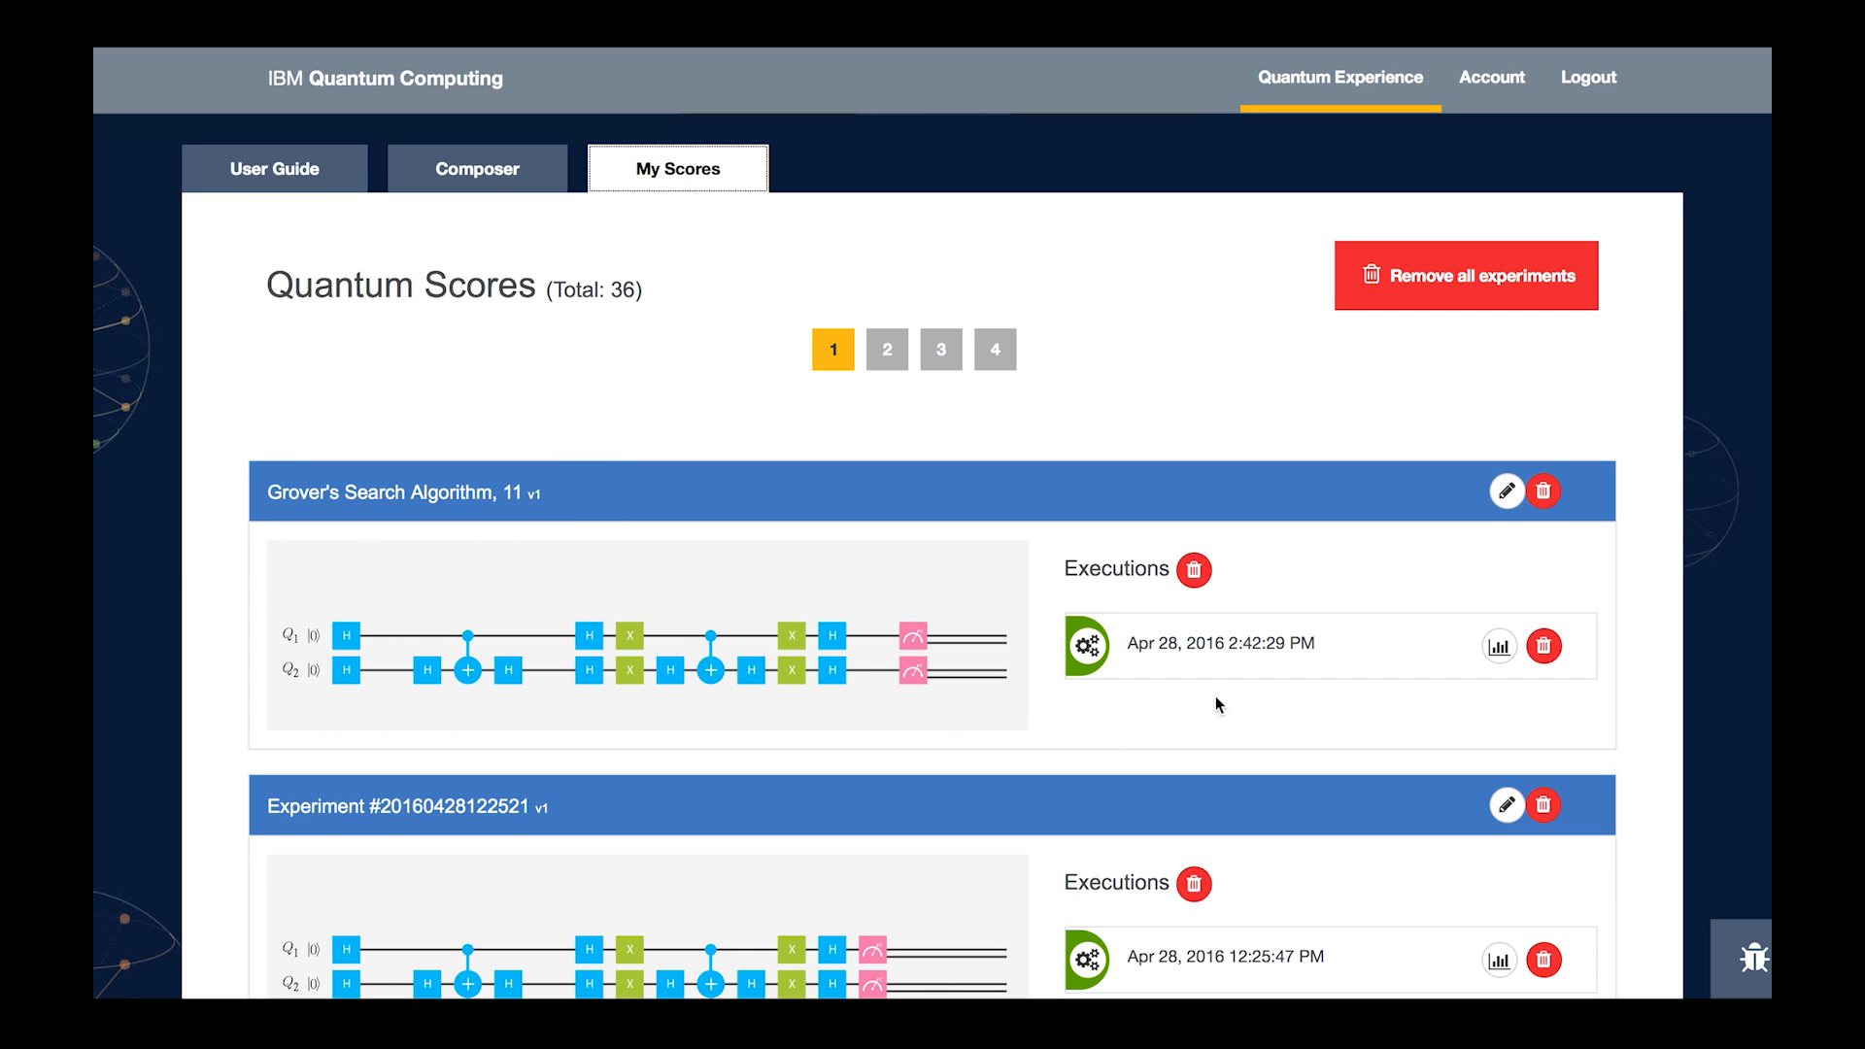
mouse_move(1499, 647)
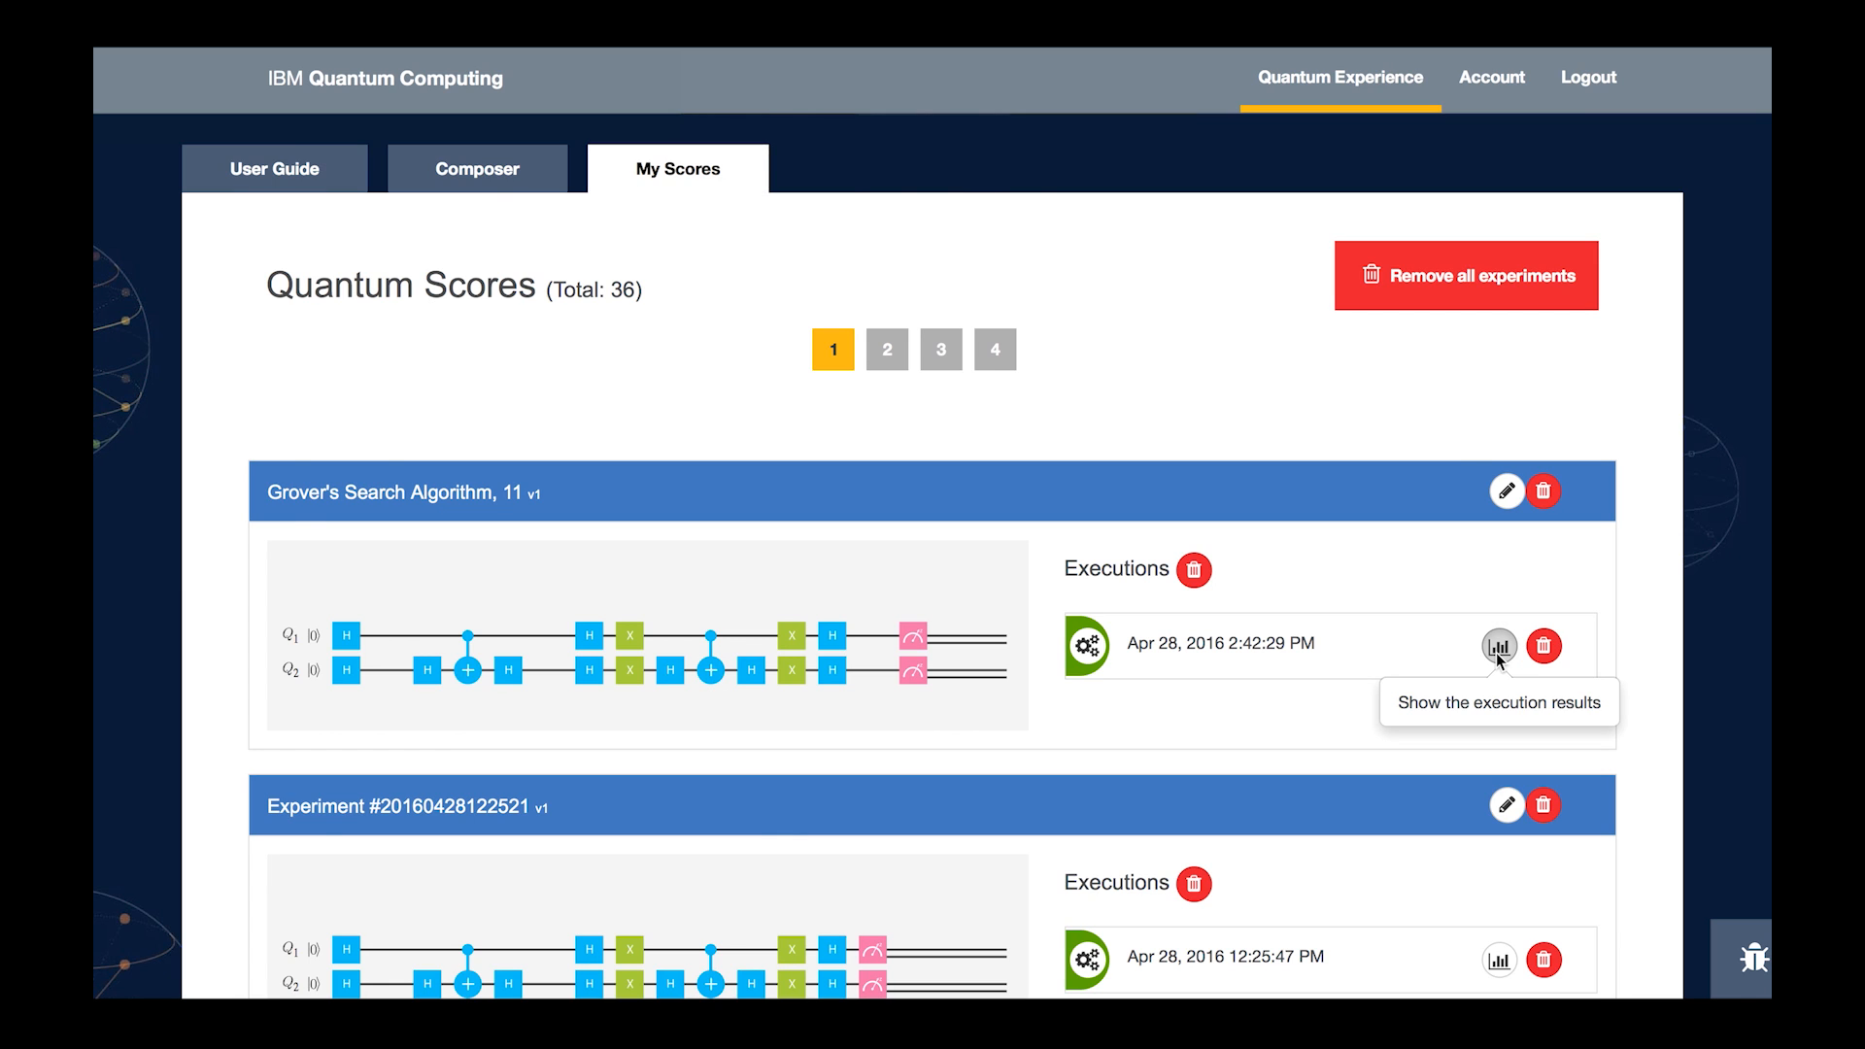
- Show the Apr 28 execution results chart, outcome 11 at probability 1
left_click(1500, 645)
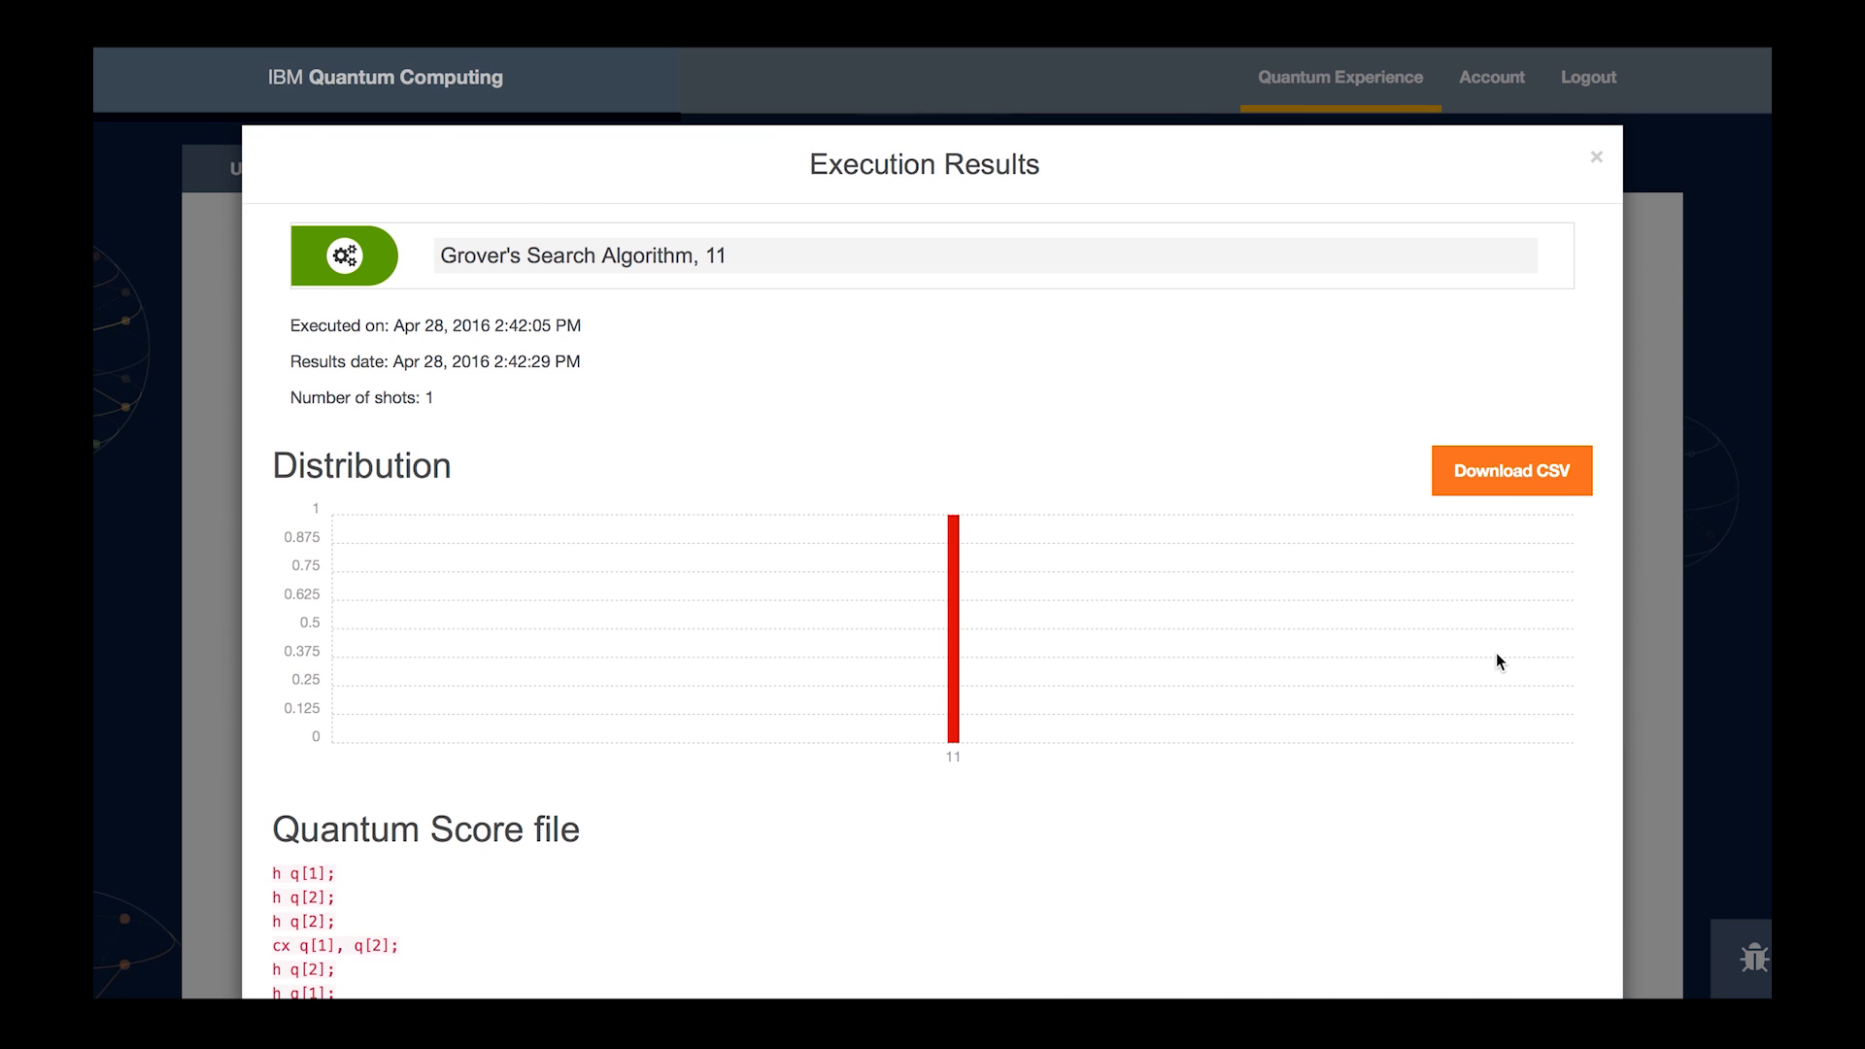
mouse_move(1076, 796)
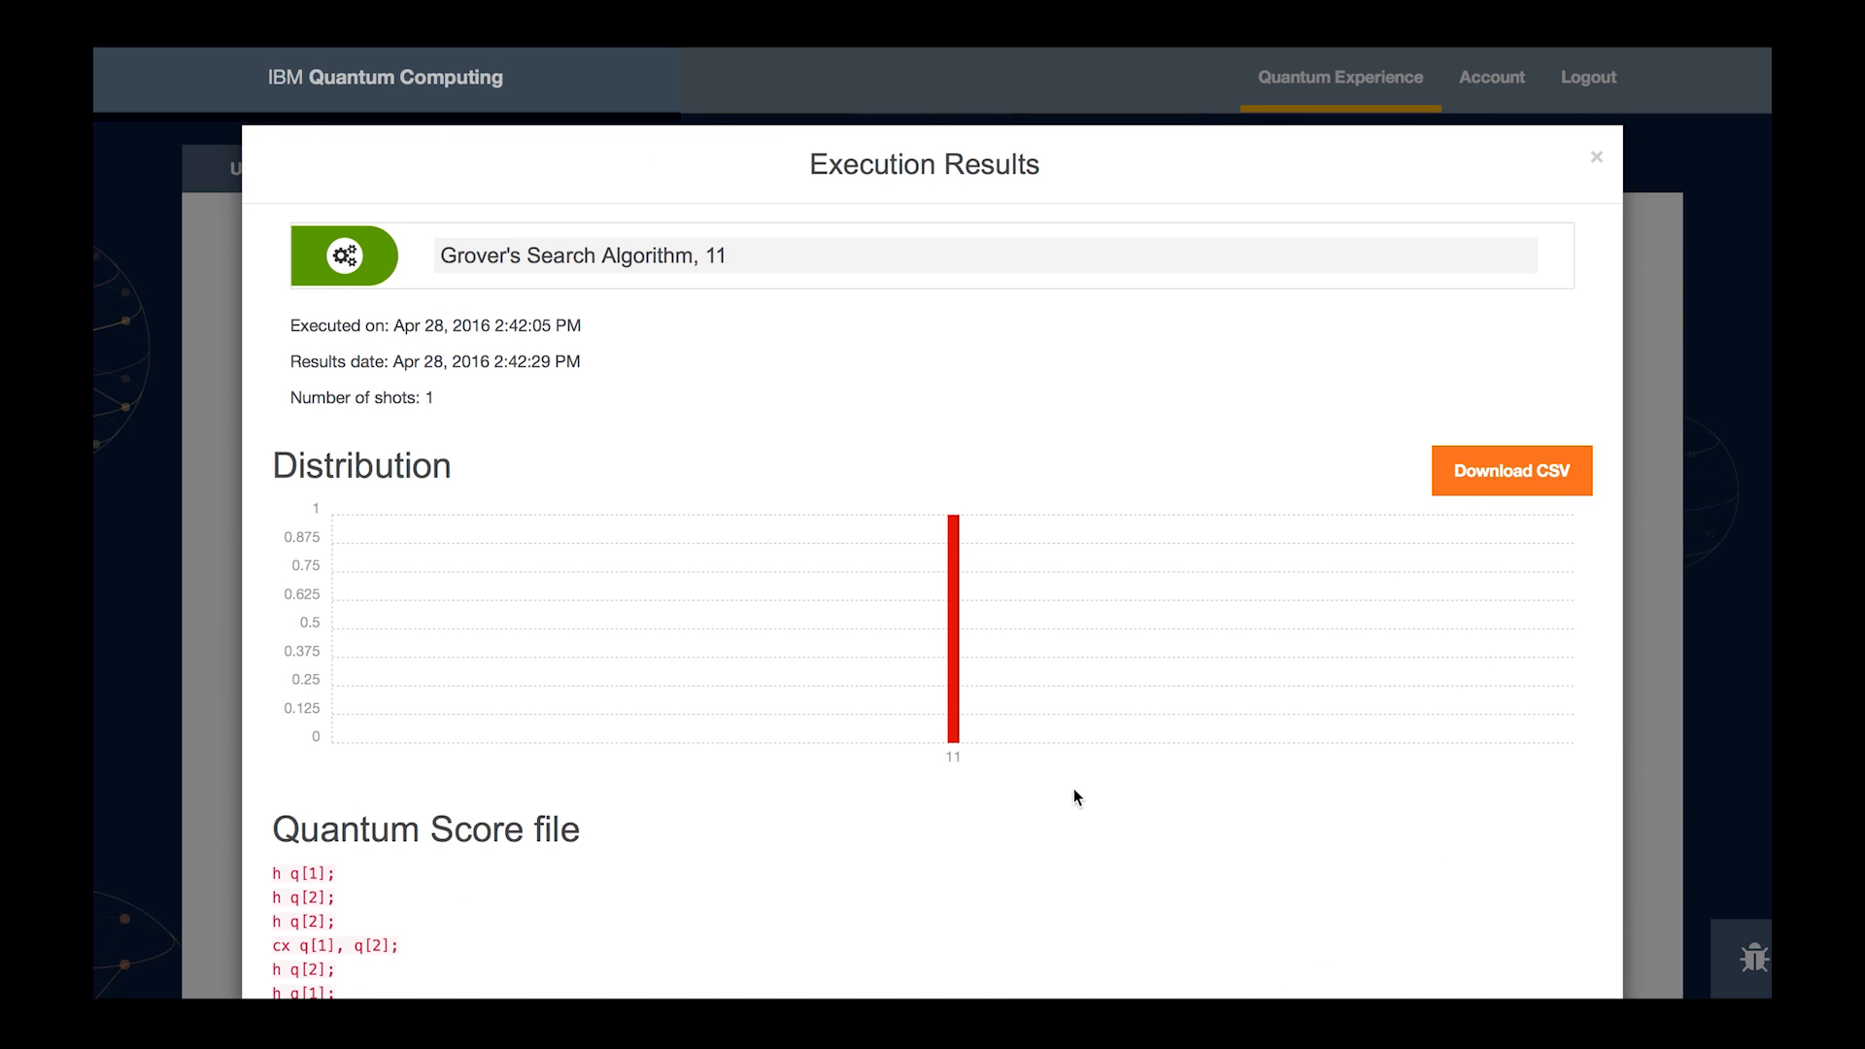
mouse_move(1047, 801)
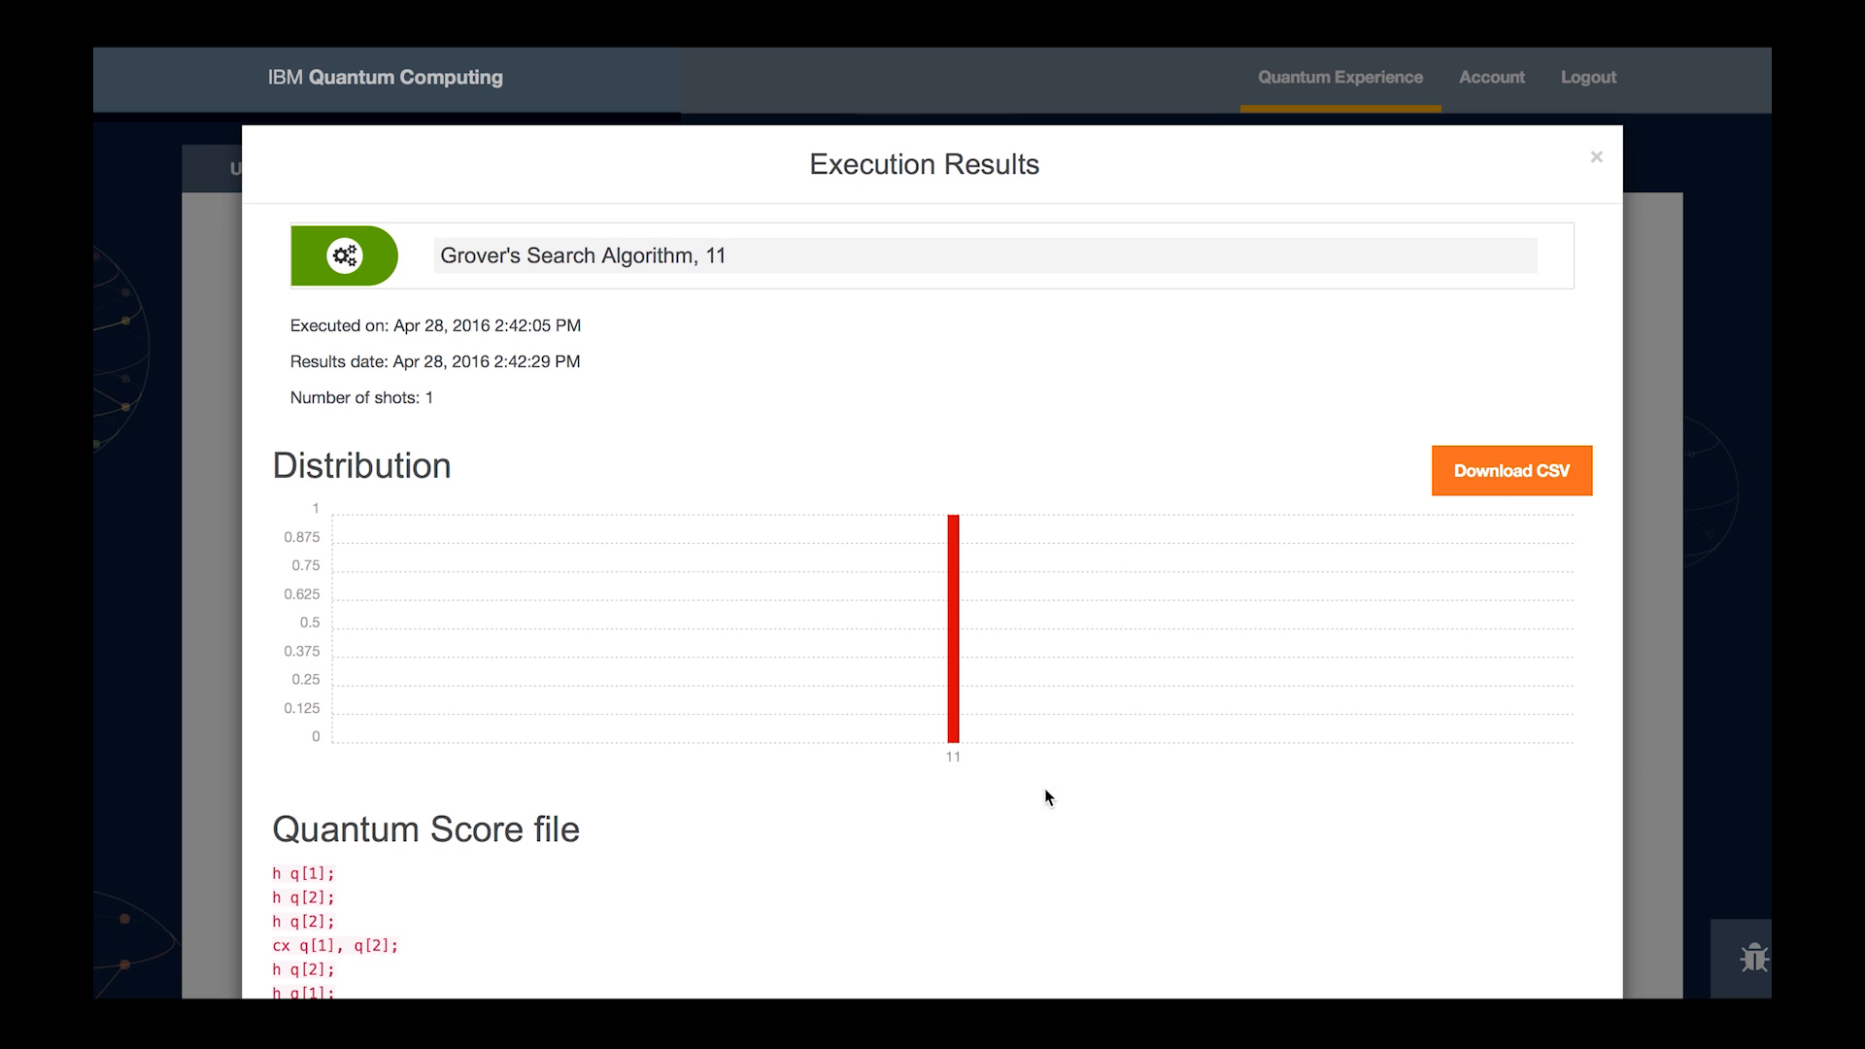
mouse_move(925, 816)
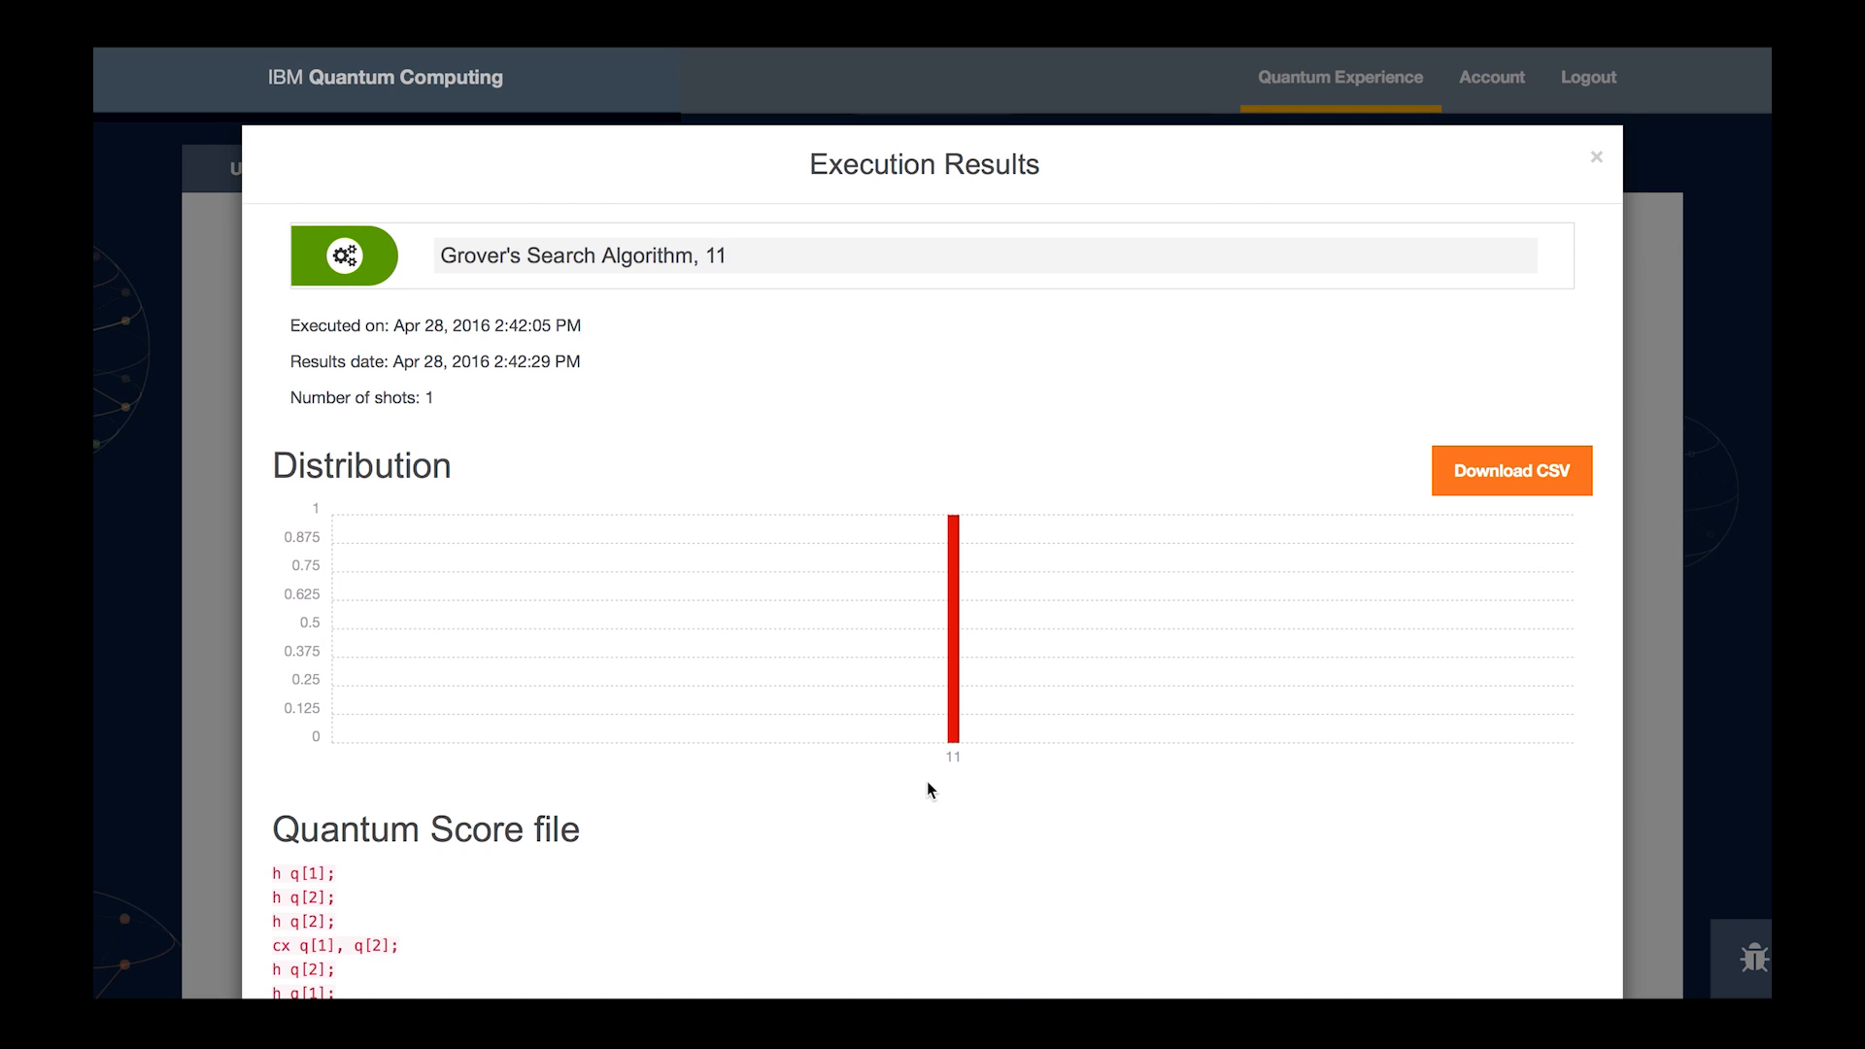
mouse_move(946, 796)
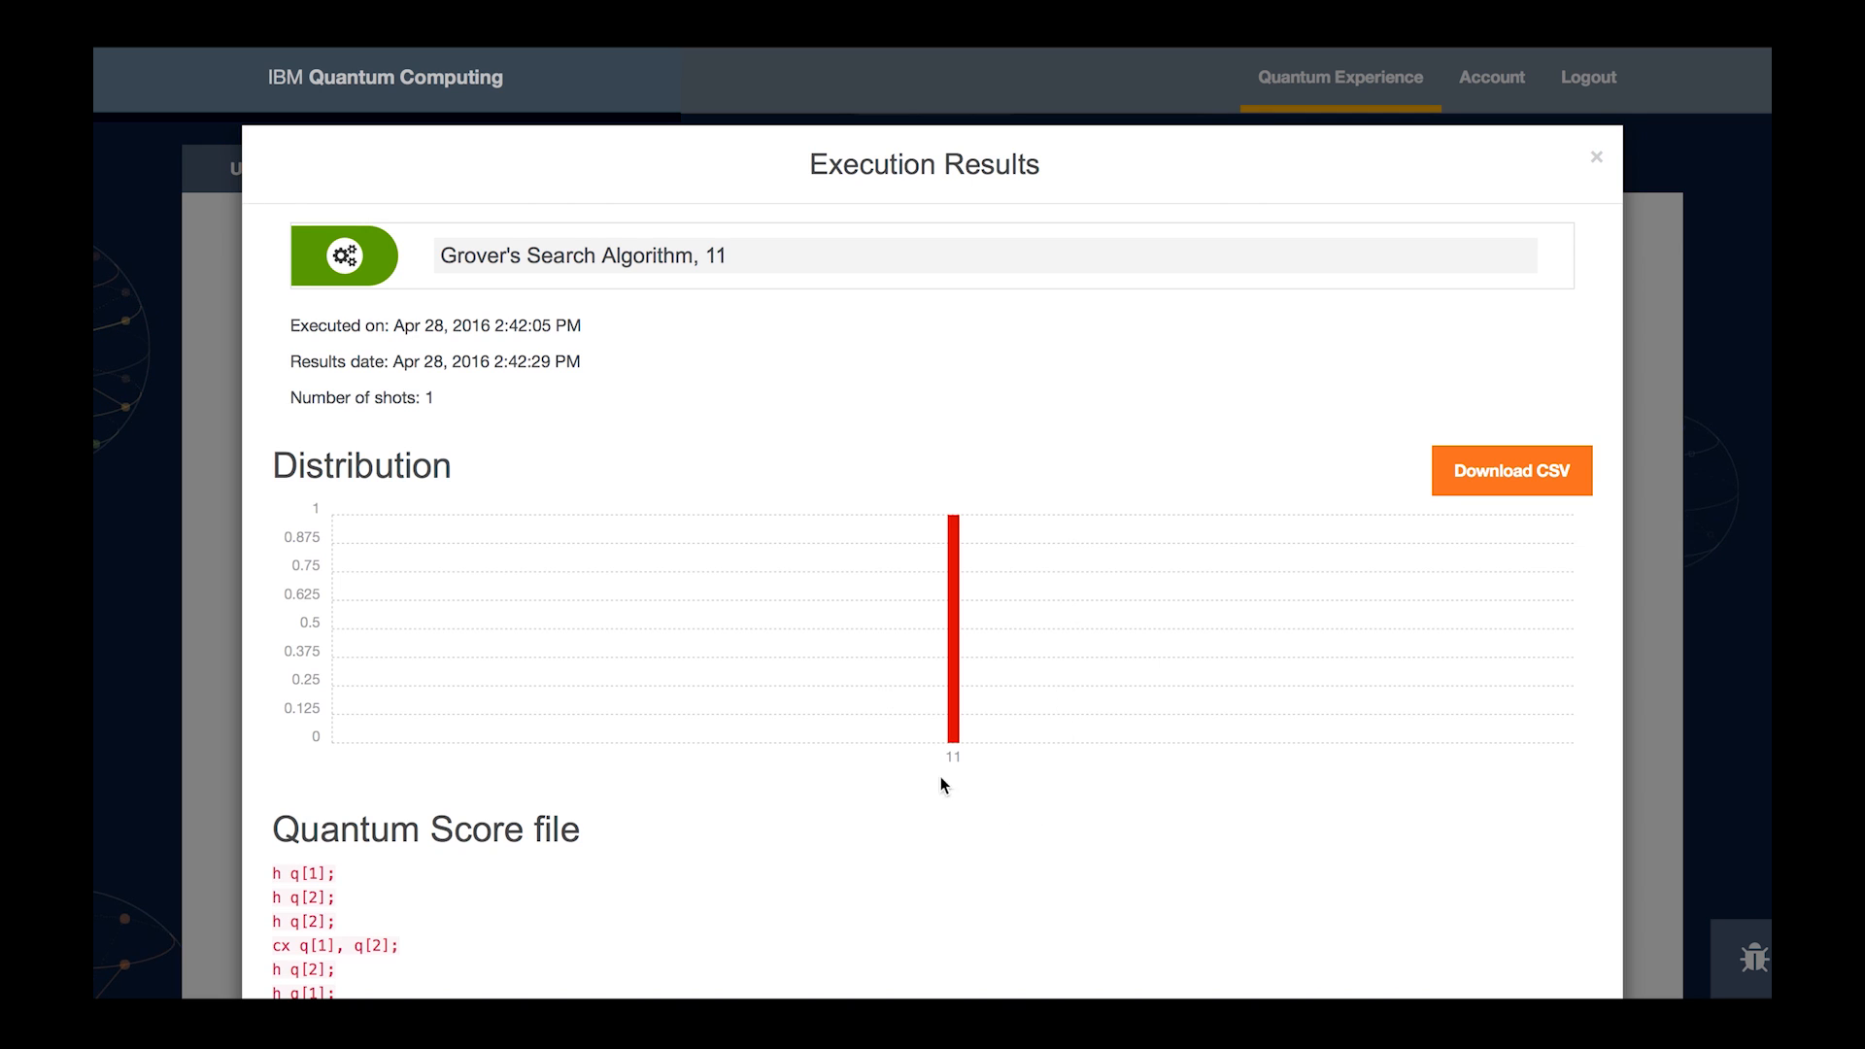
mouse_move(1071, 583)
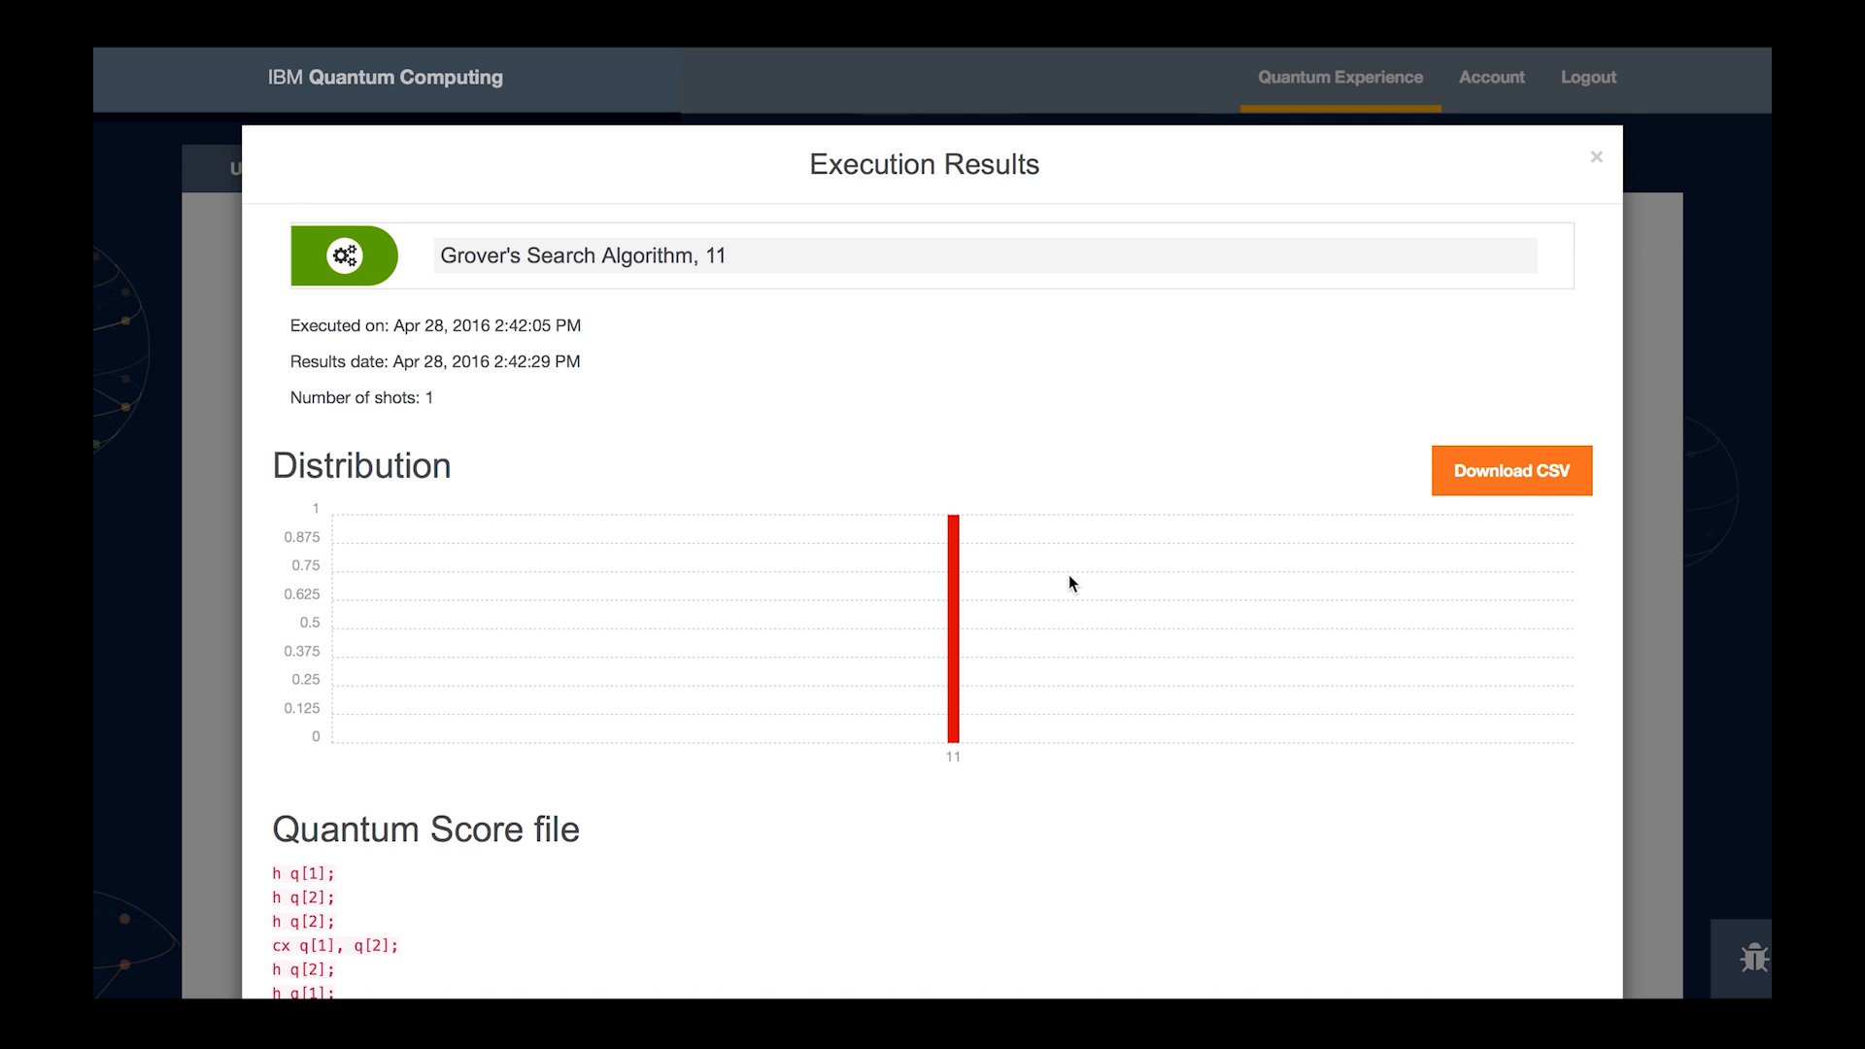